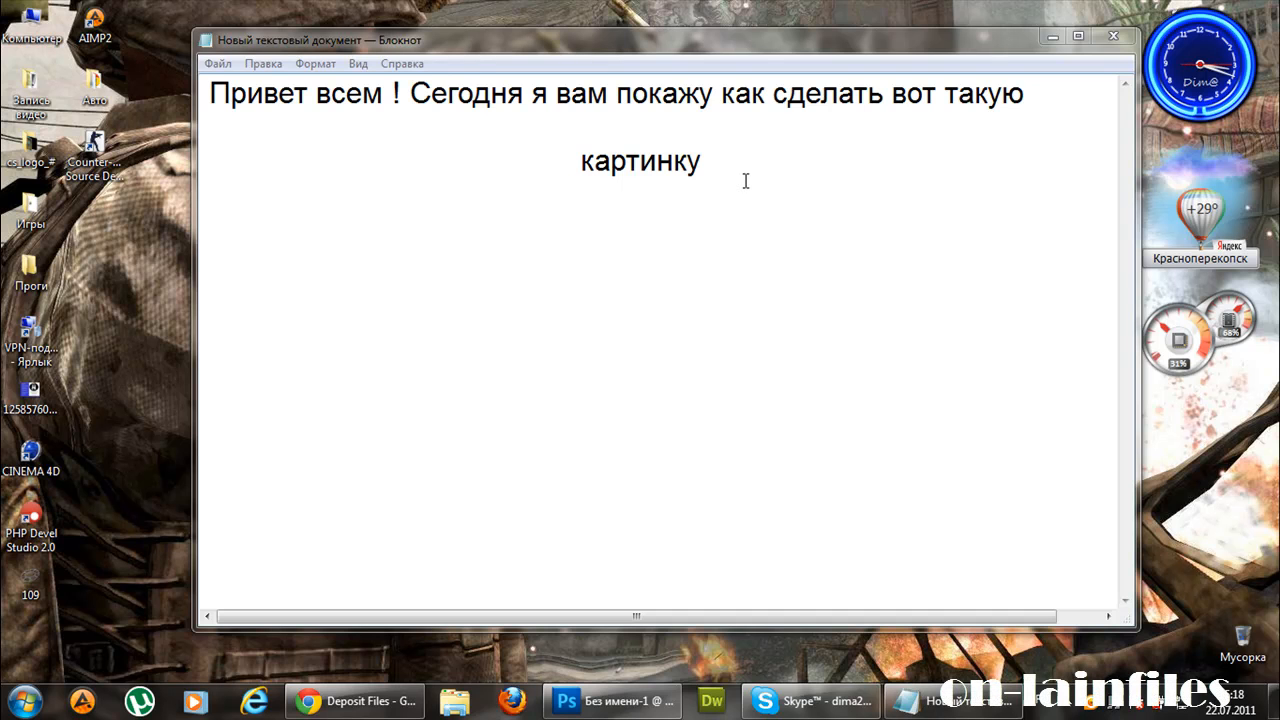
mouse_move(710, 275)
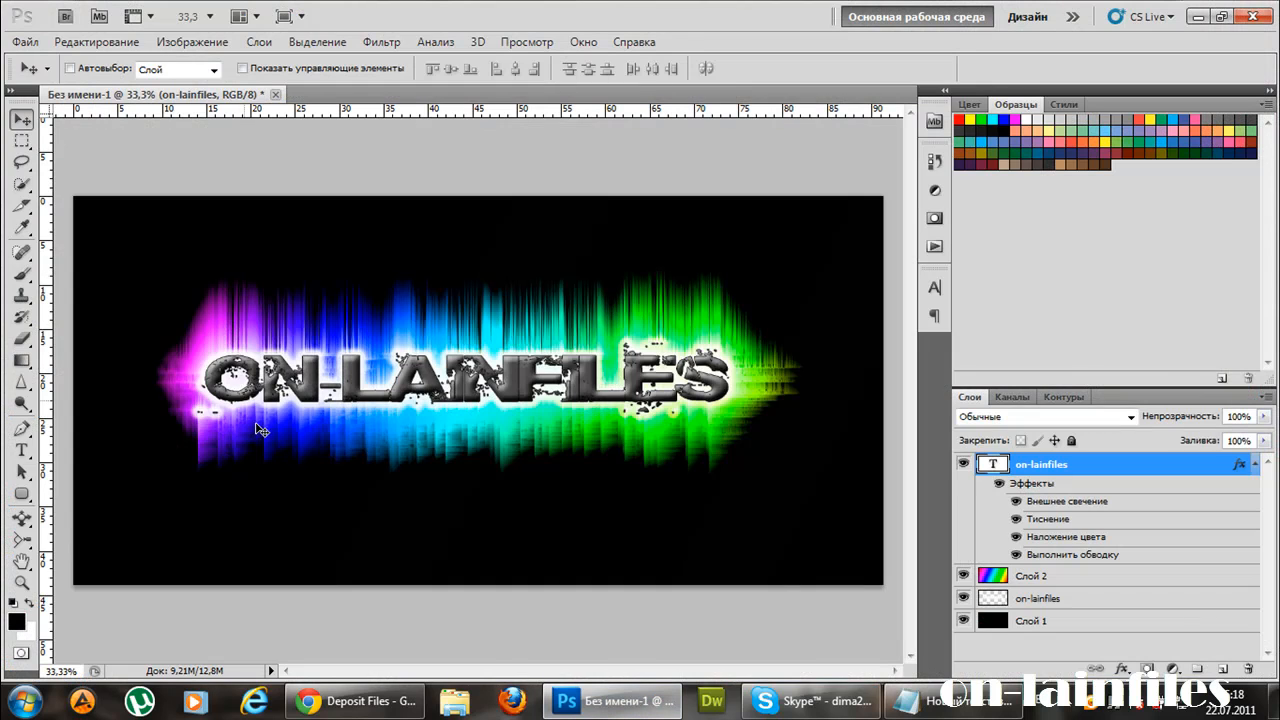
mouse_move(638, 530)
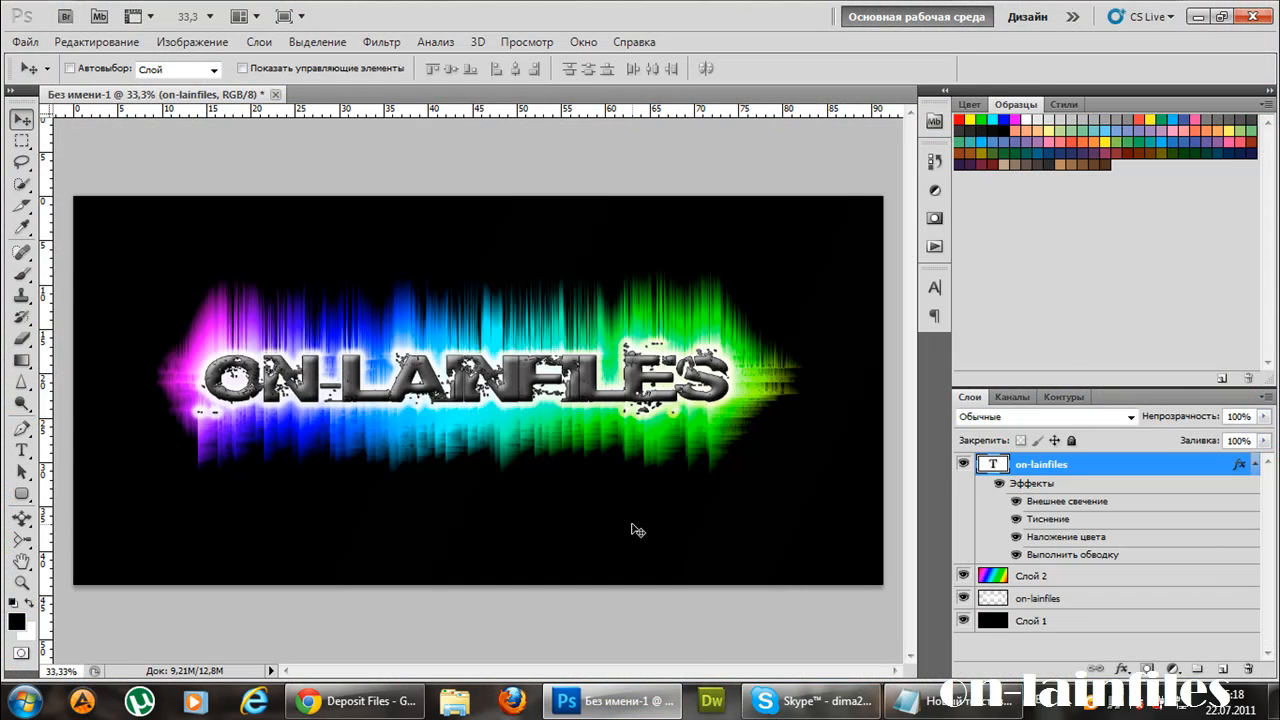
mouse_move(915, 690)
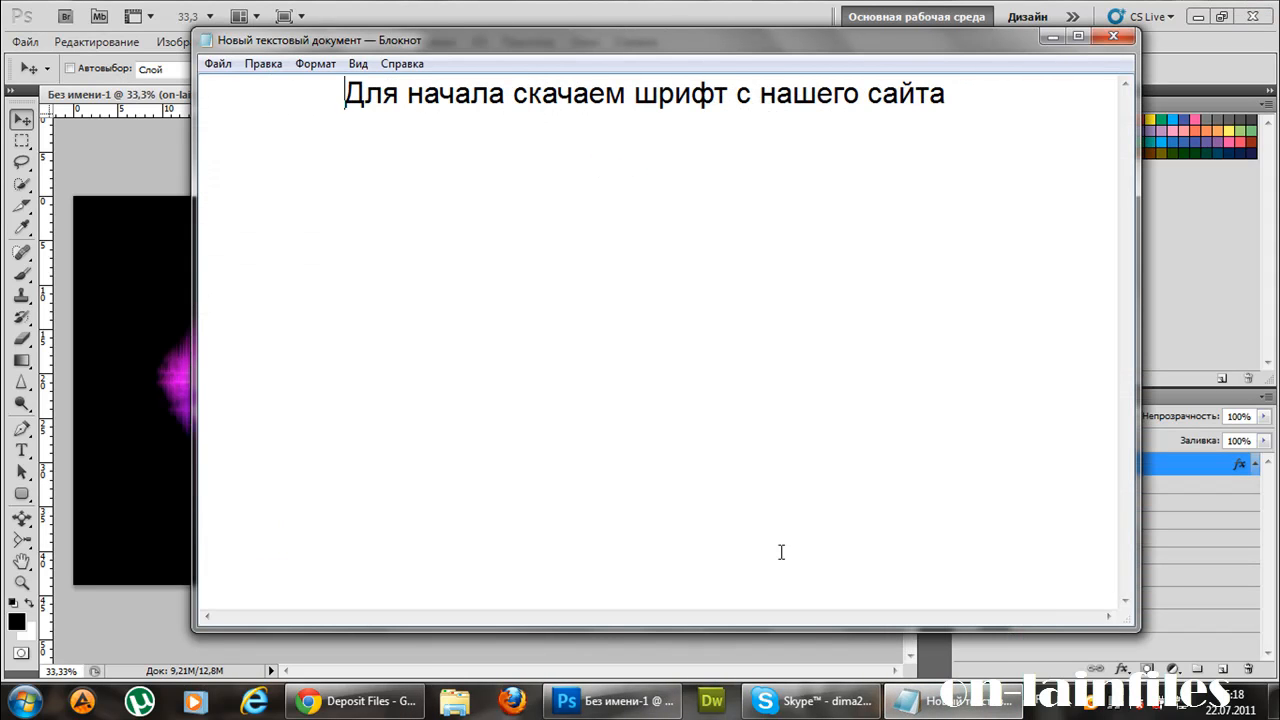
mouse_move(1045, 81)
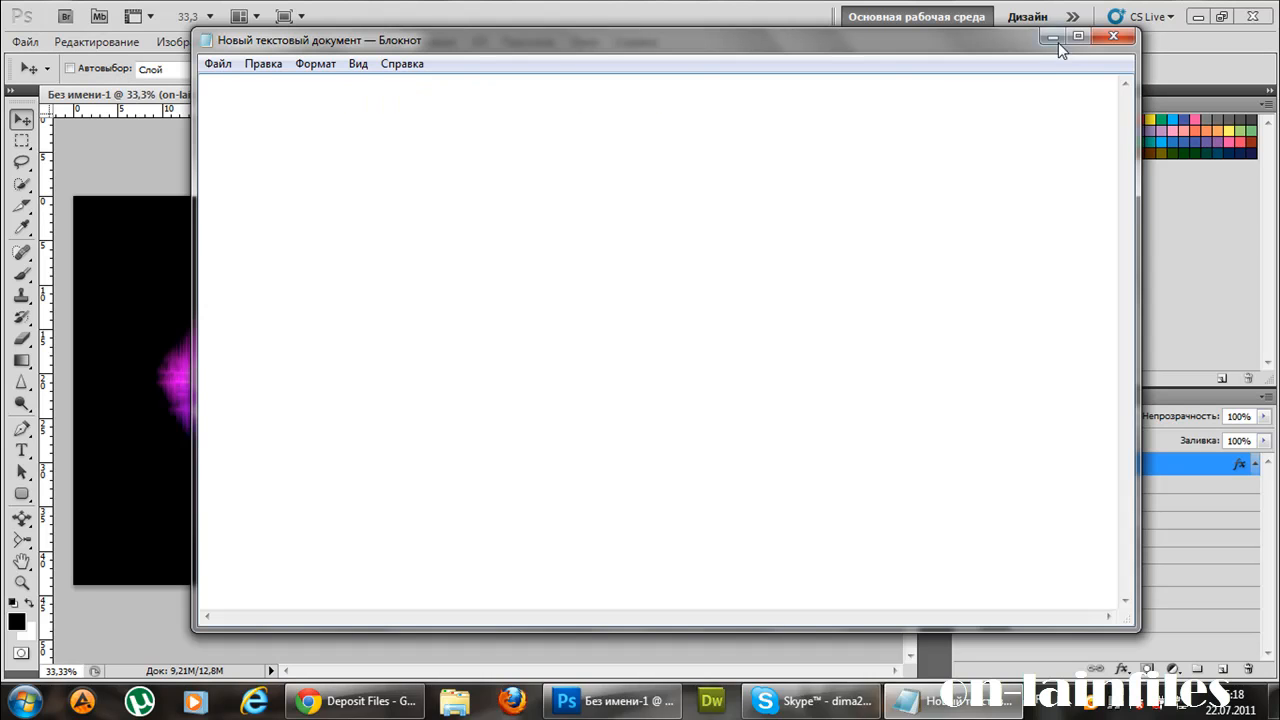
Hide Notepad and open the 'Красивая картинка' lesson from the on-lainfiles lessons section.
left_click(1113, 36)
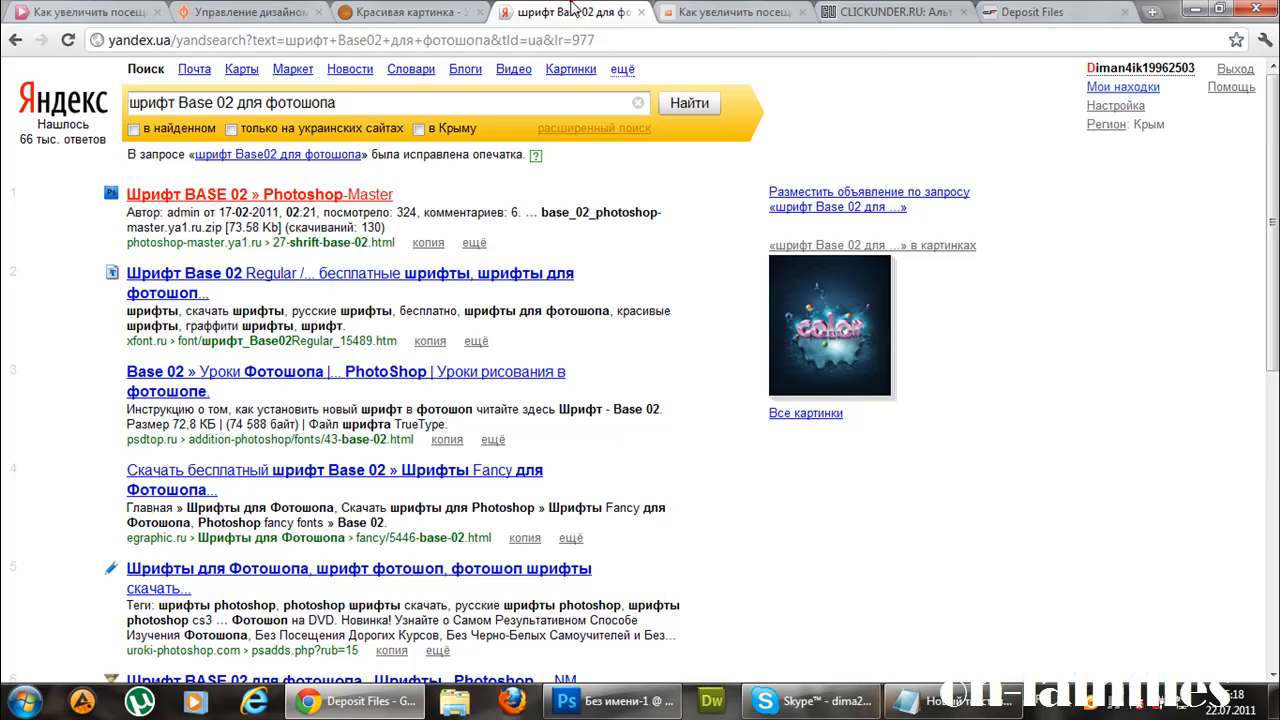
left_click(410, 11)
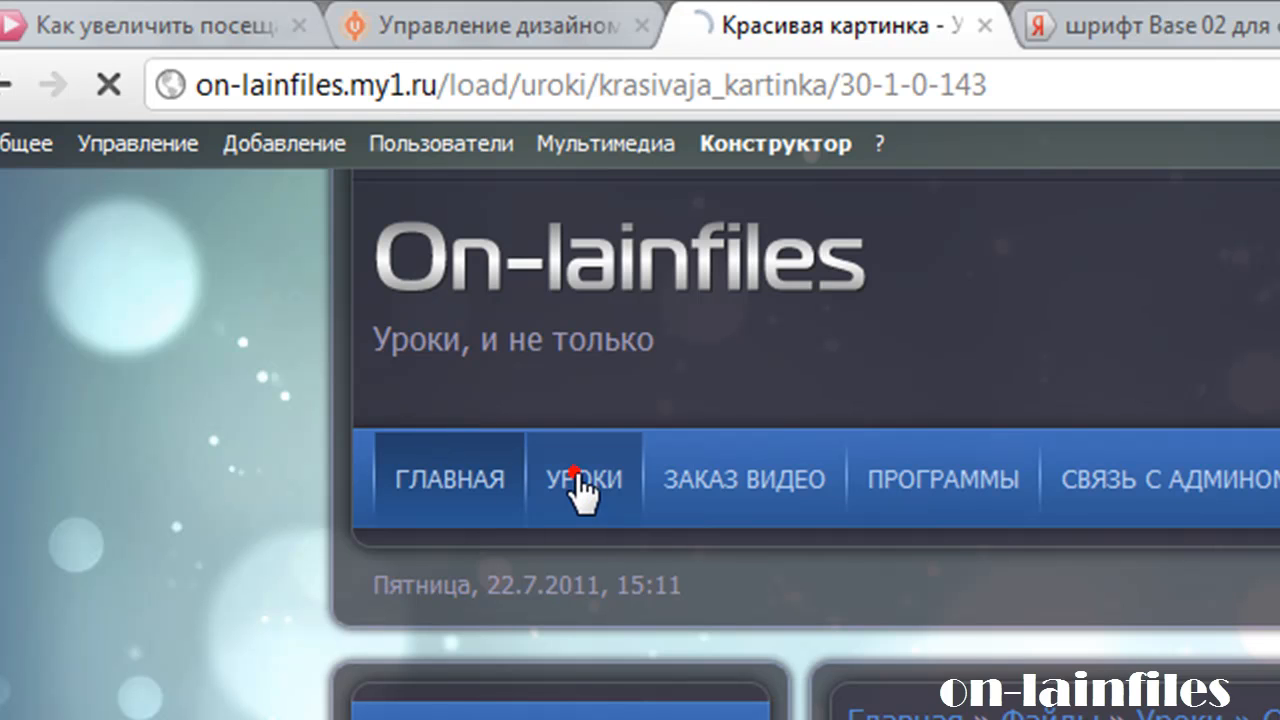
left_click(583, 478)
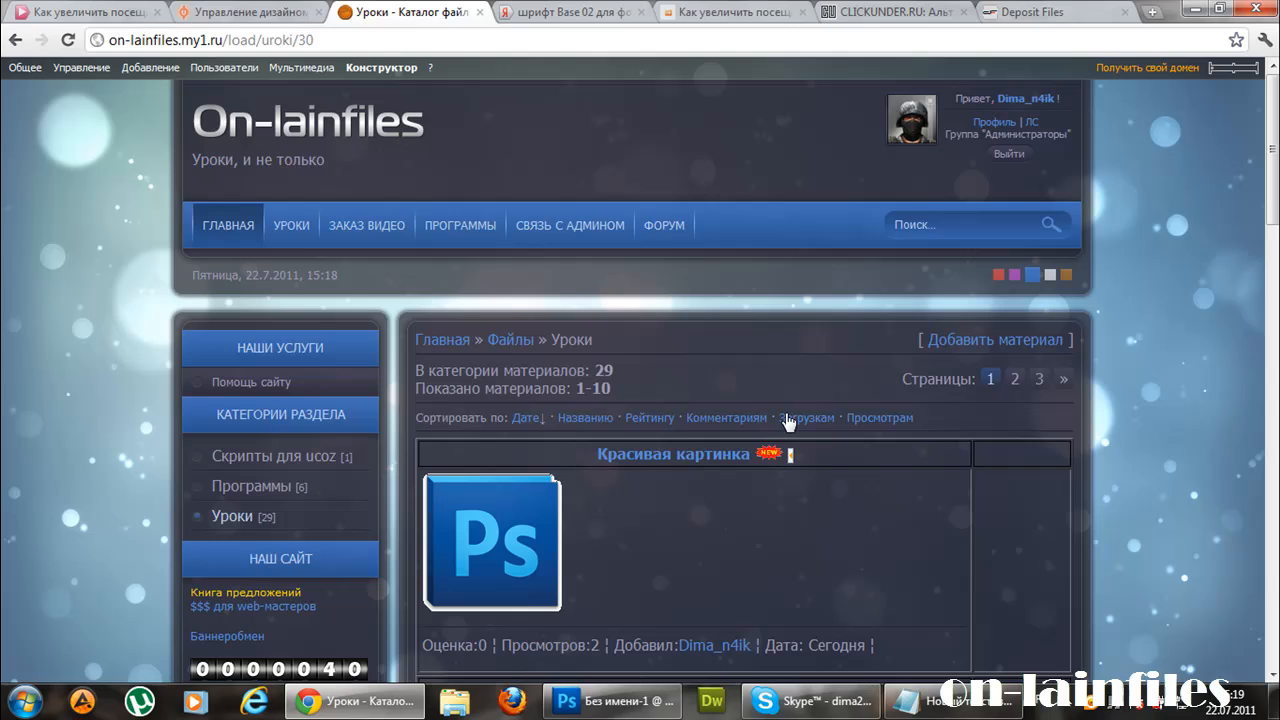
left_click(673, 454)
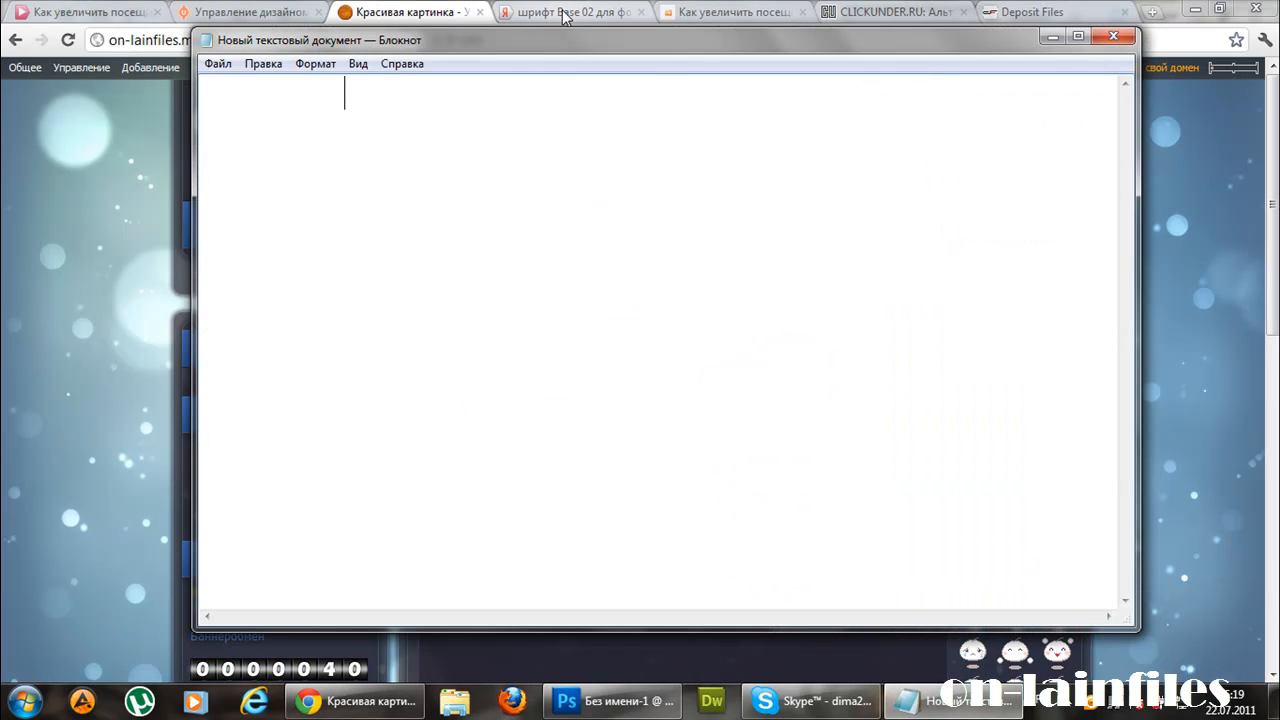
Type 'Как скачали установите шрифт, вот так' into the Notepad note.
type("Как скача")
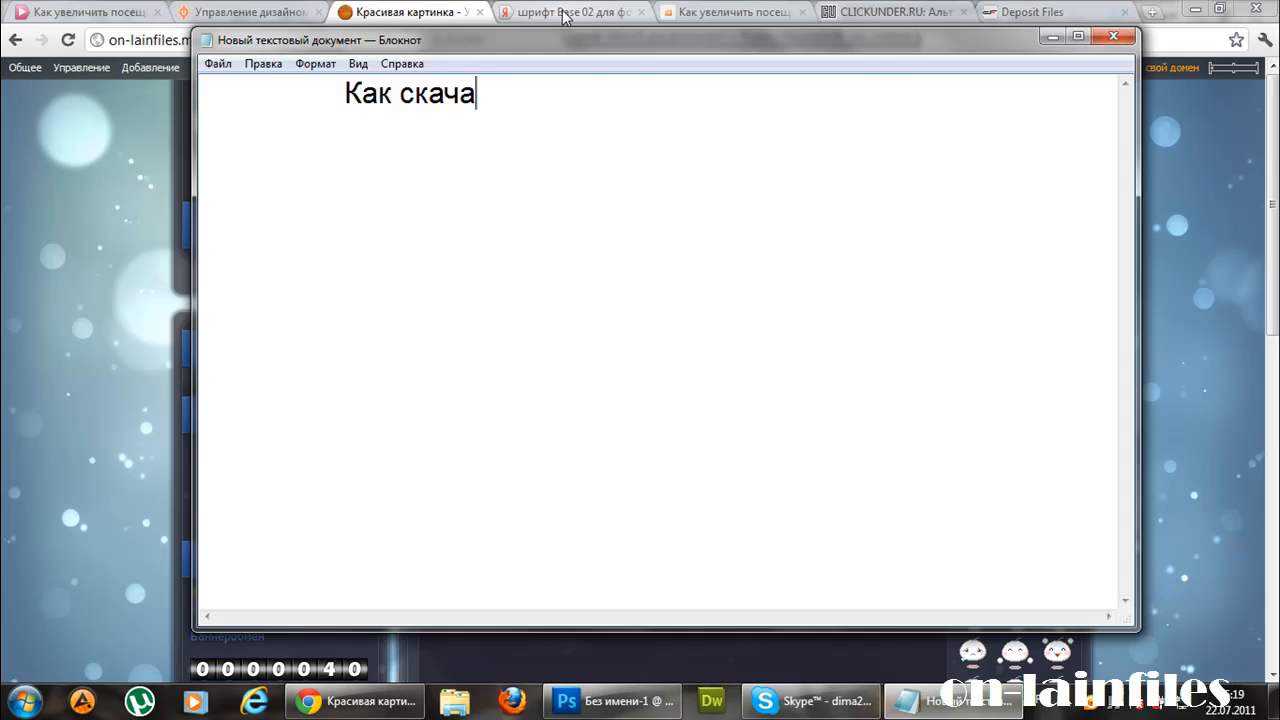
type("ли у")
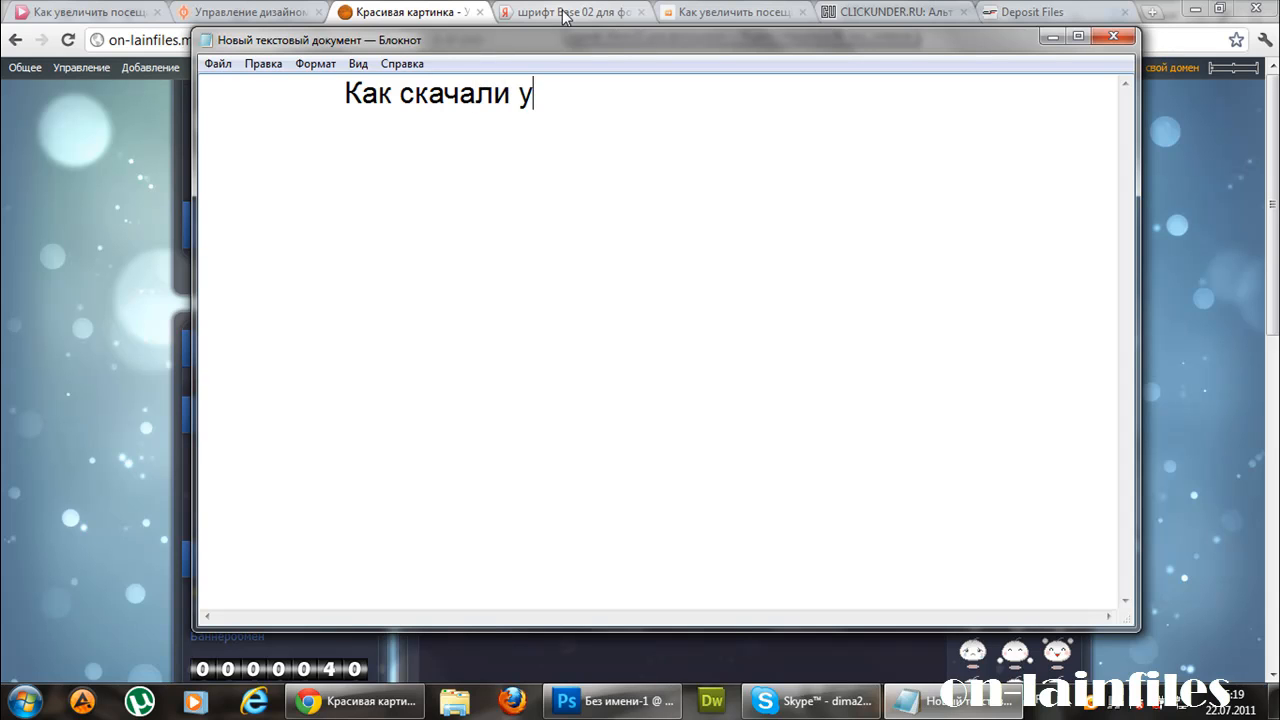
type("становите")
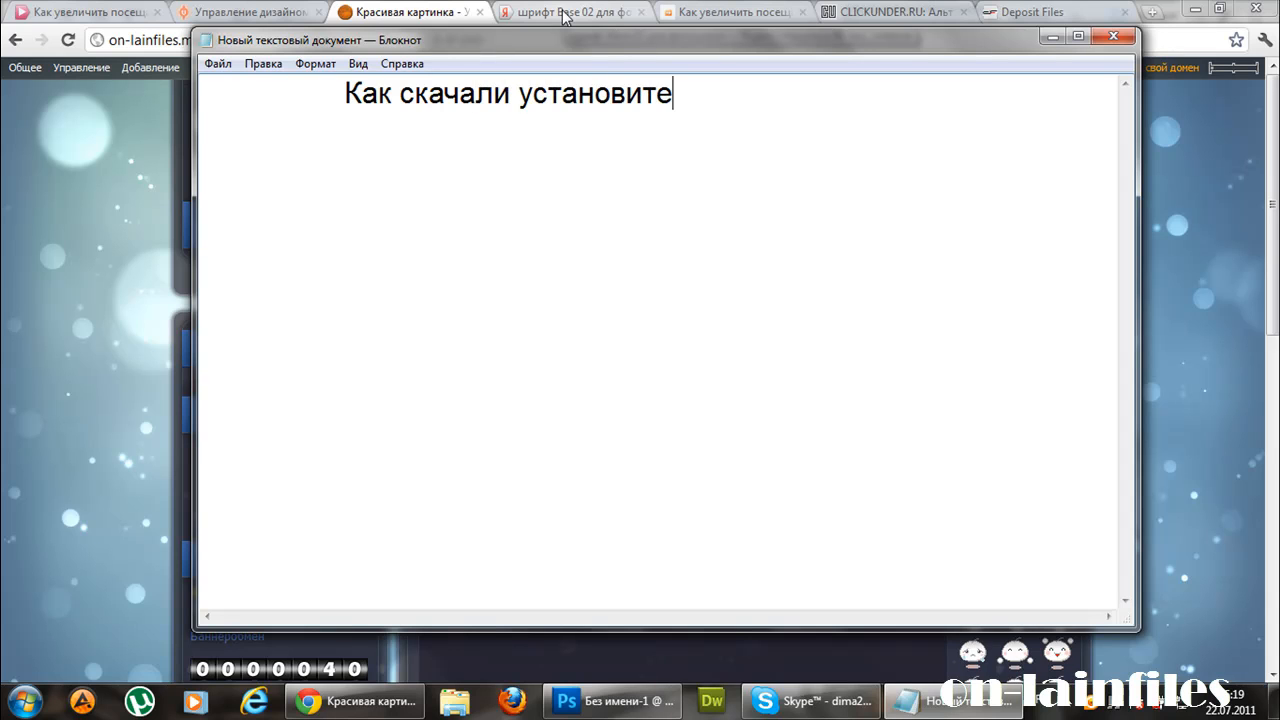
type("шрифт")
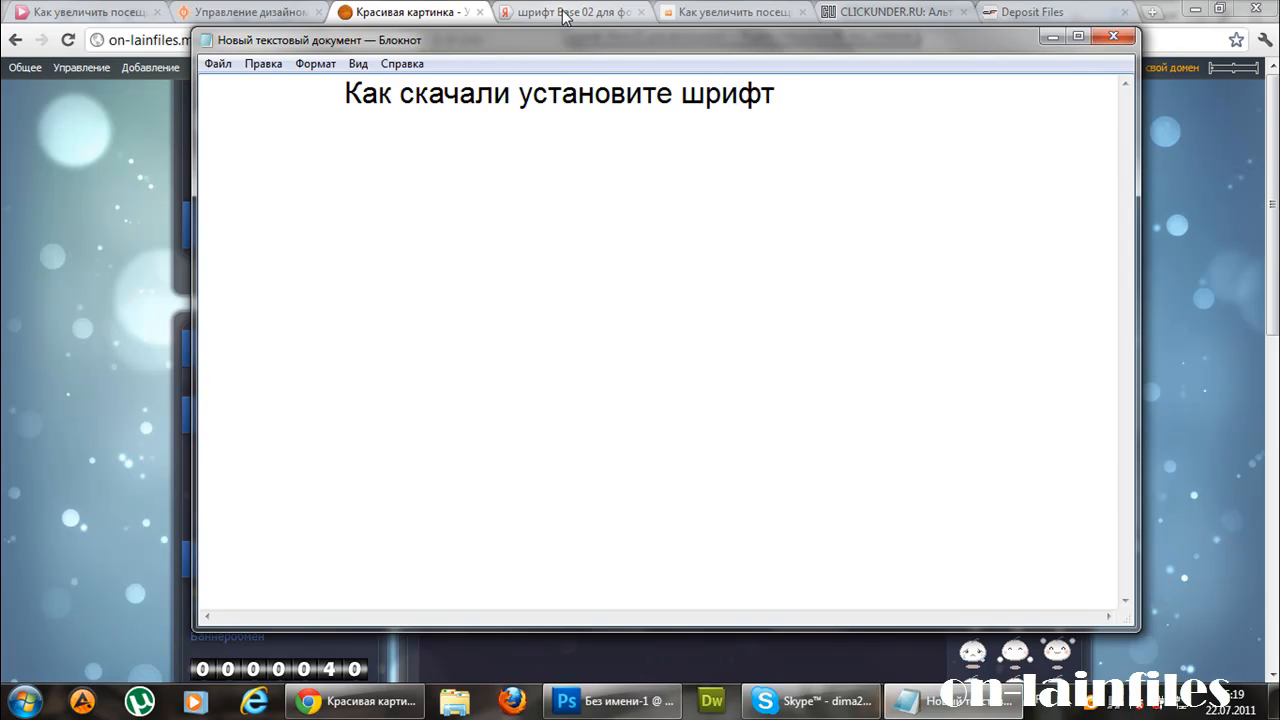
type(", вот так")
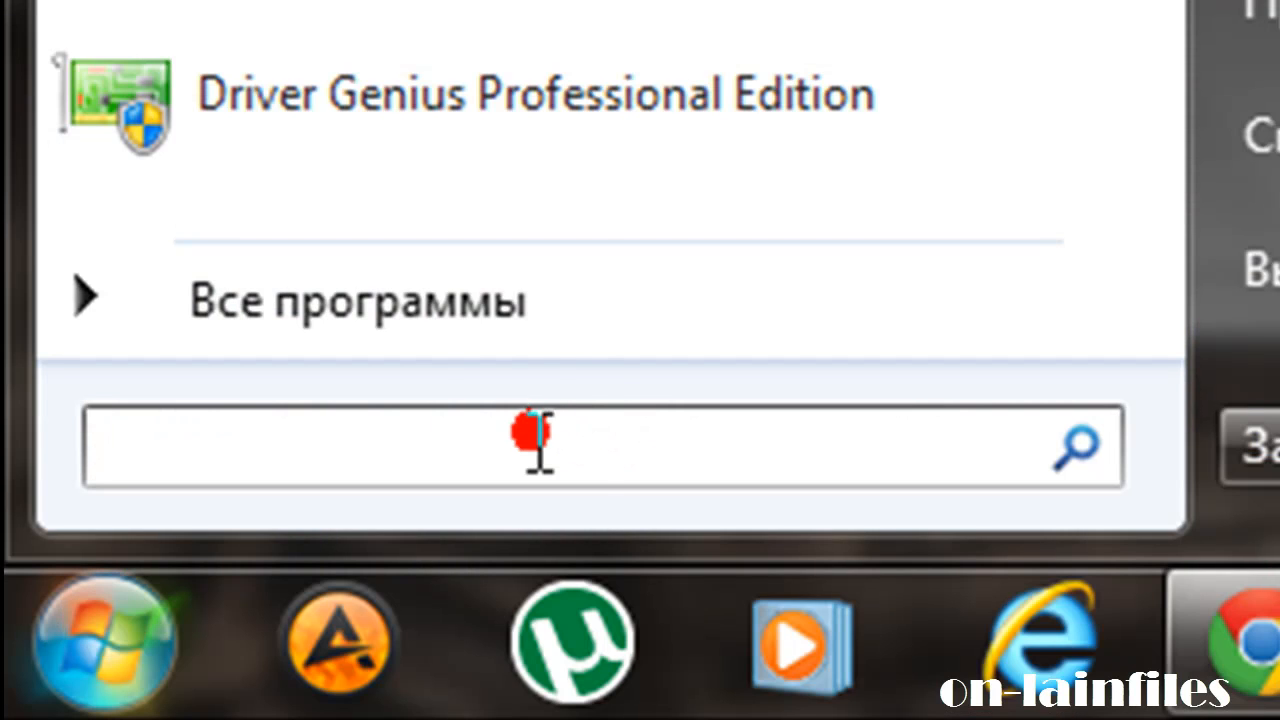
Search 'шрифты' in the Start menu to open the Fonts folder.
type("шриф")
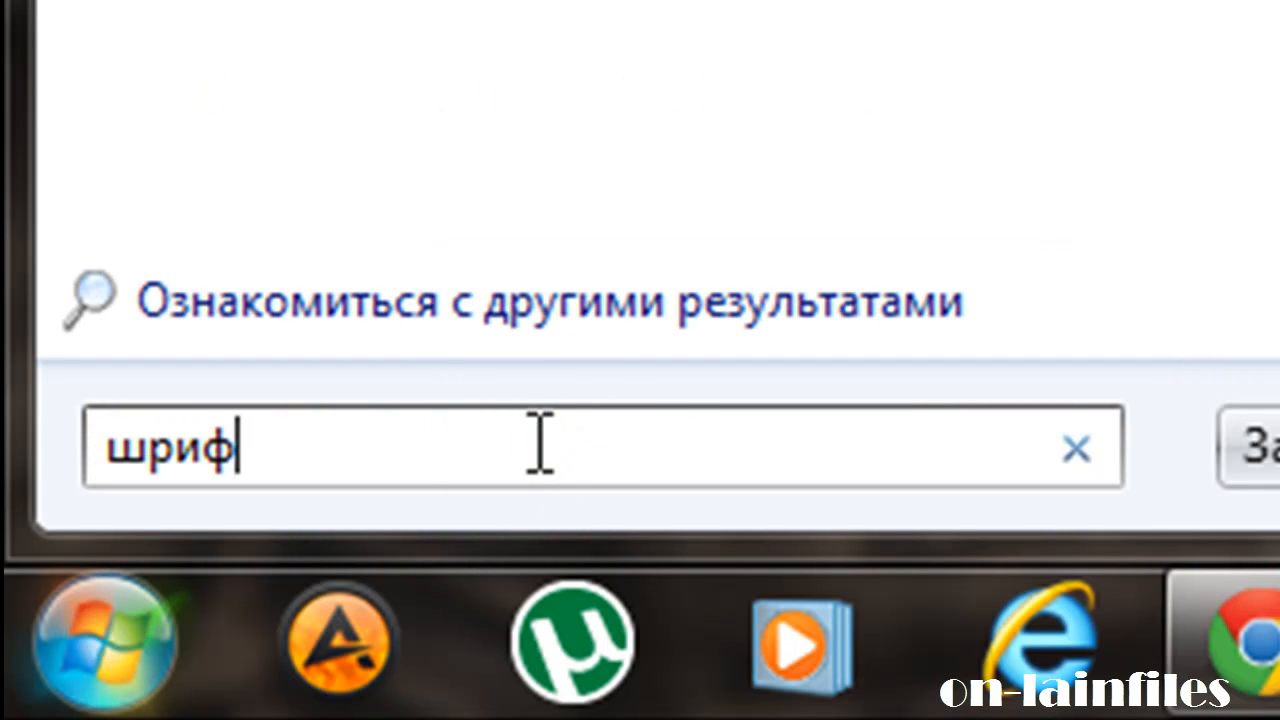
type("ты")
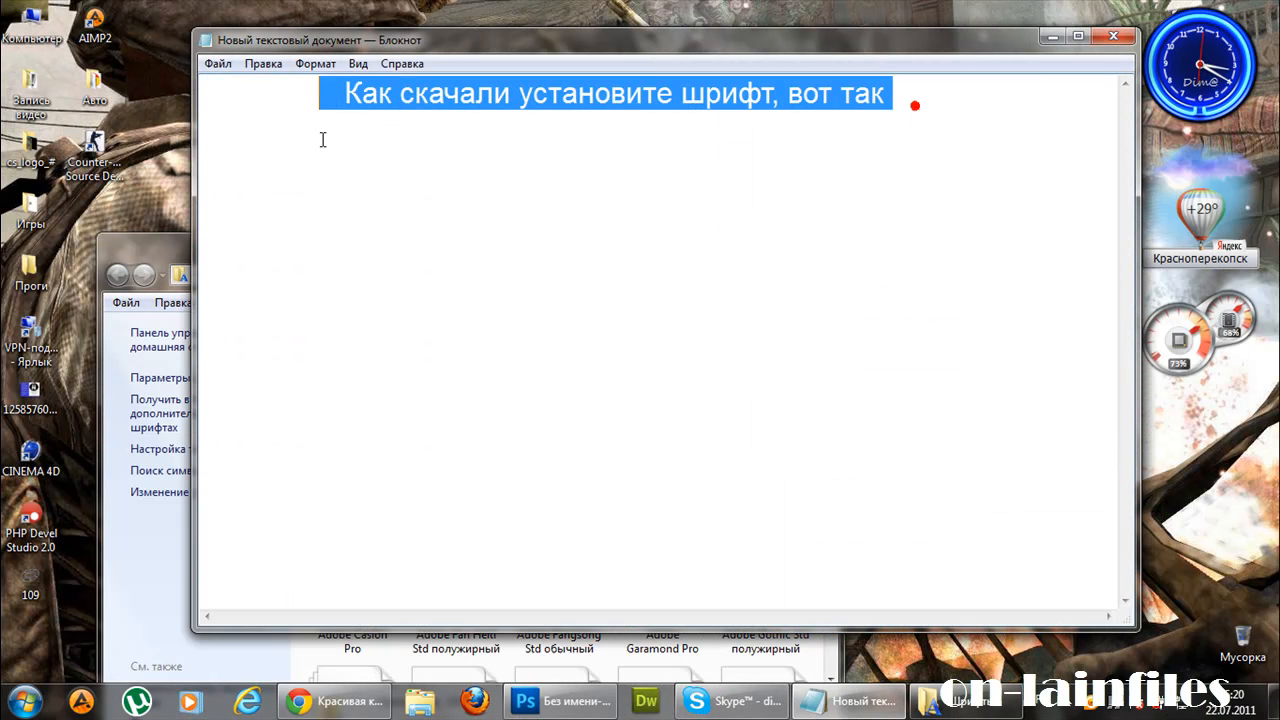
Add a note saying to simply drag the font into this folder, and that's all.
type("просто пе")
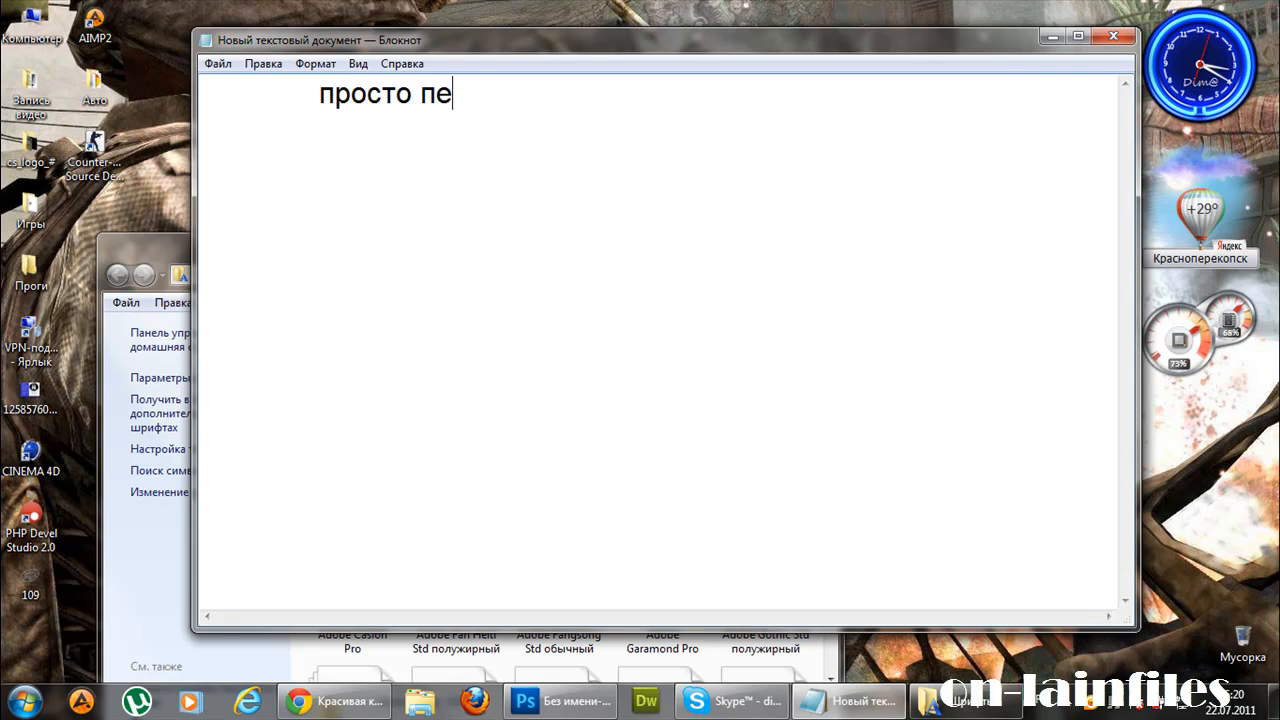
type("ретащите")
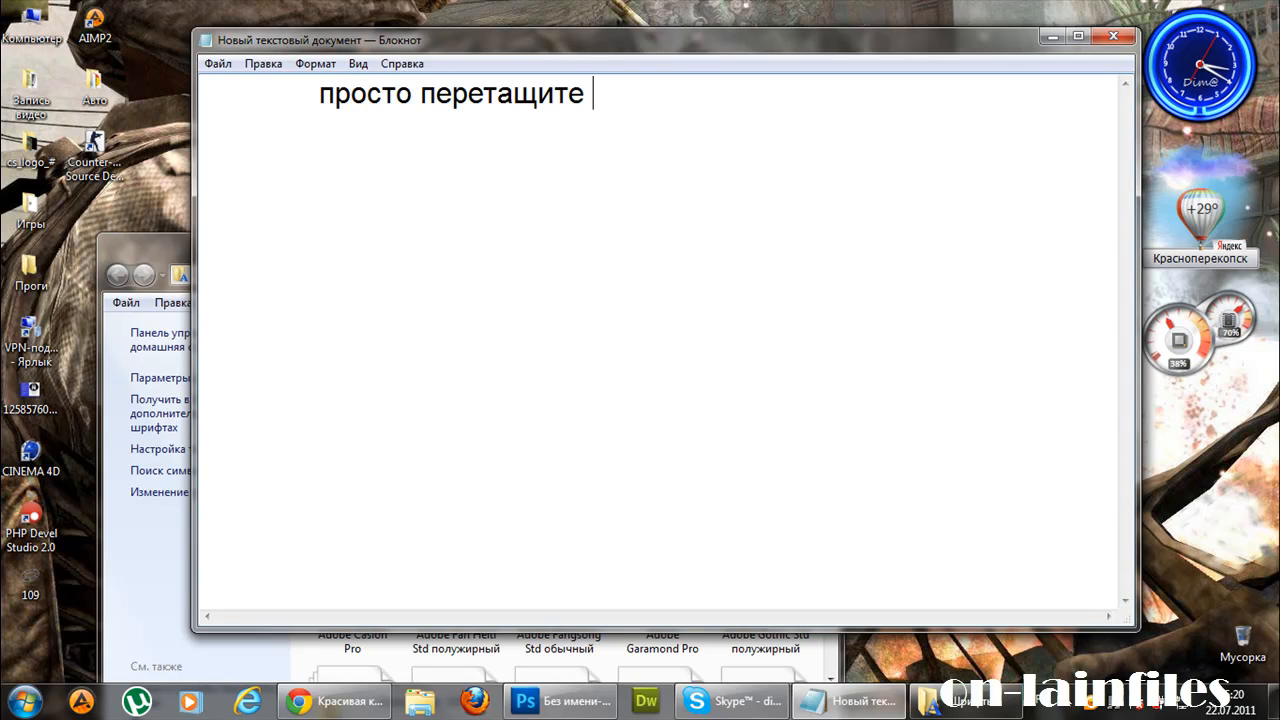
type("с")
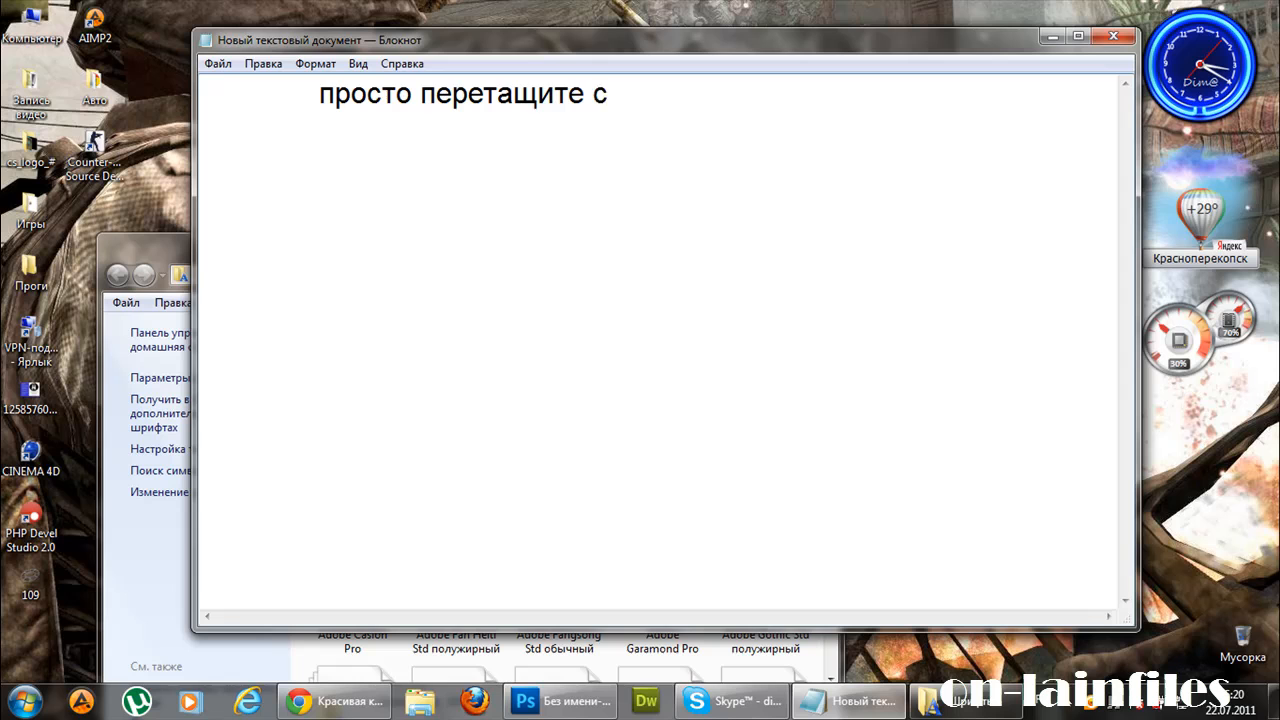
type("наш шри")
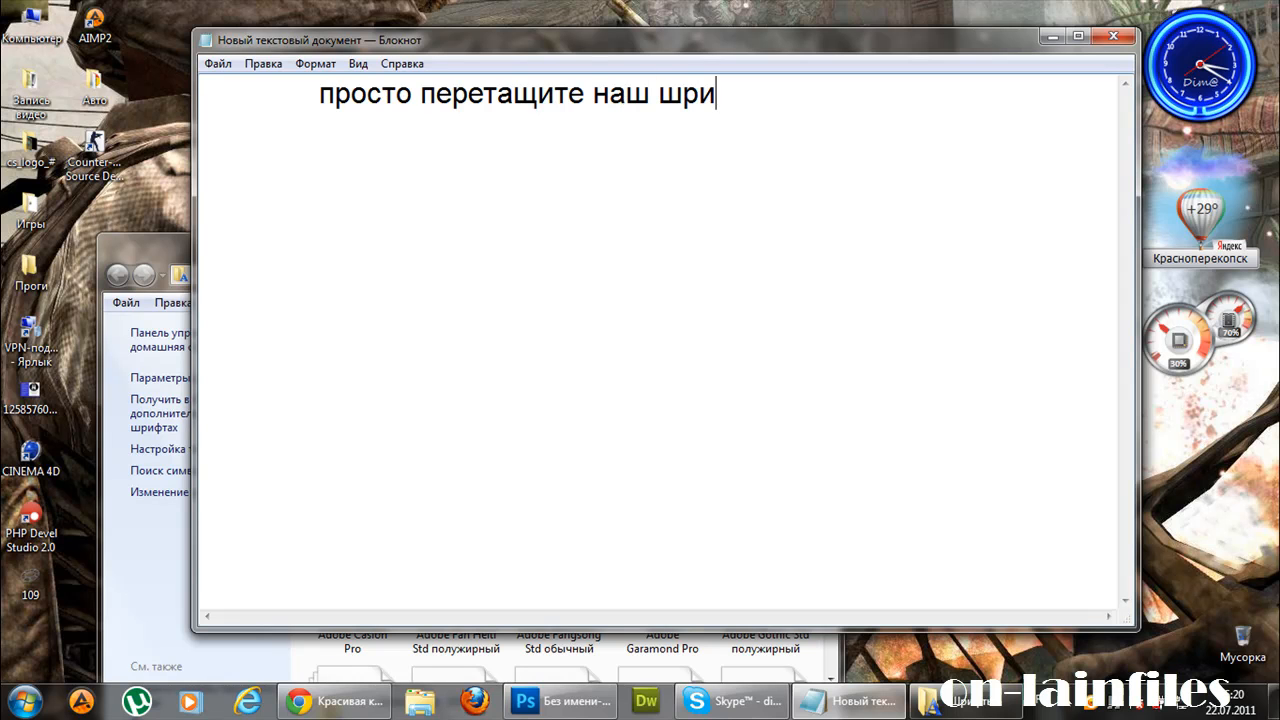
type("фт в")
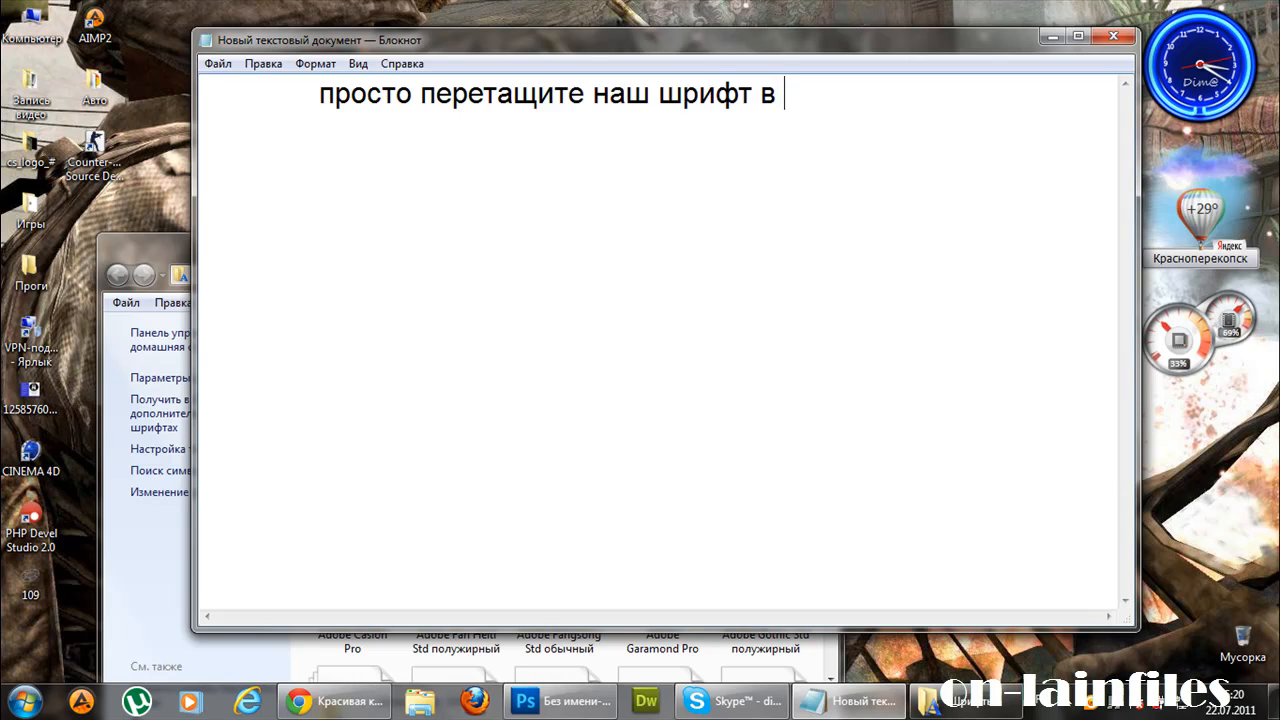
type("эту папку")
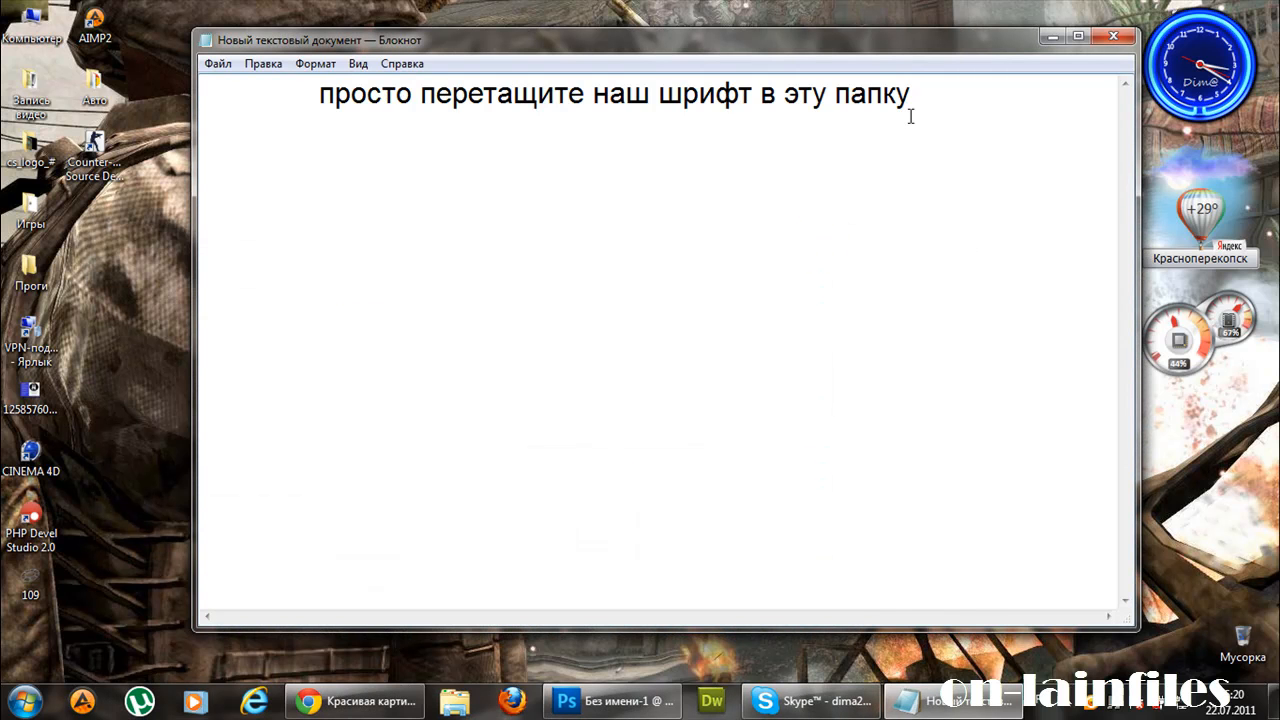
type(", и все")
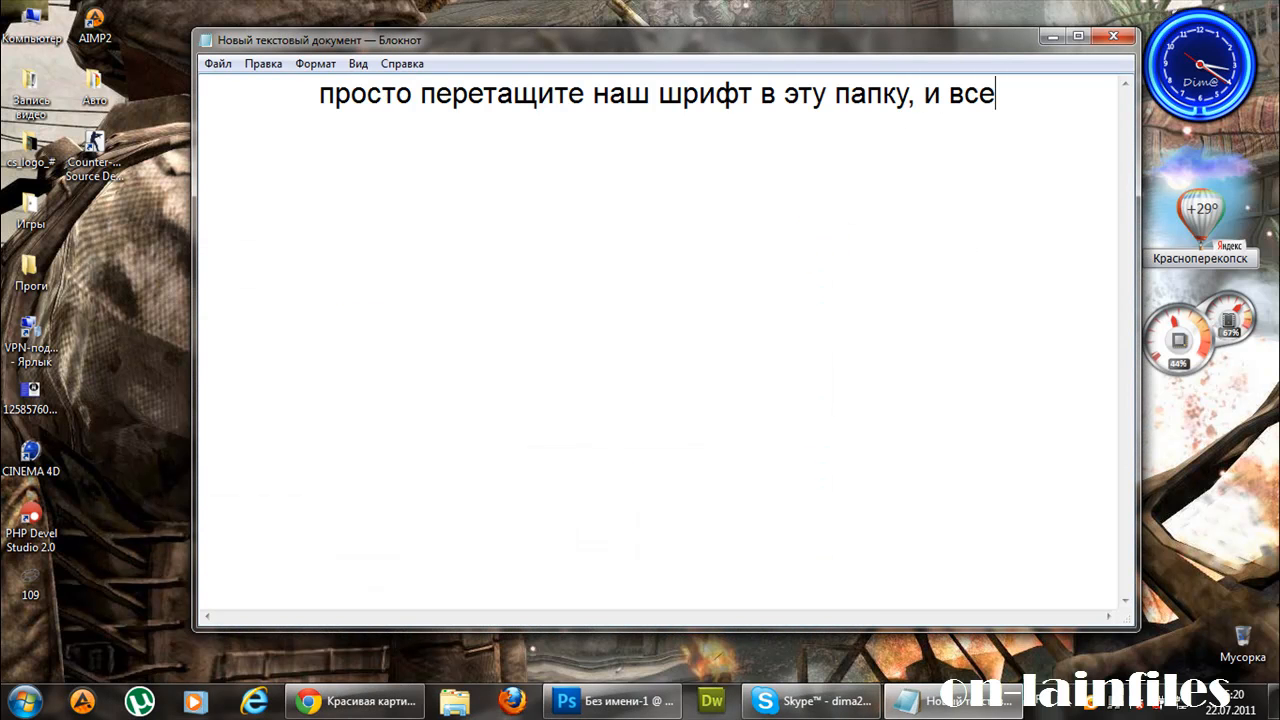
Replace the whole note with 'перейдем в фотошоп !'.
key("ctrl+a")
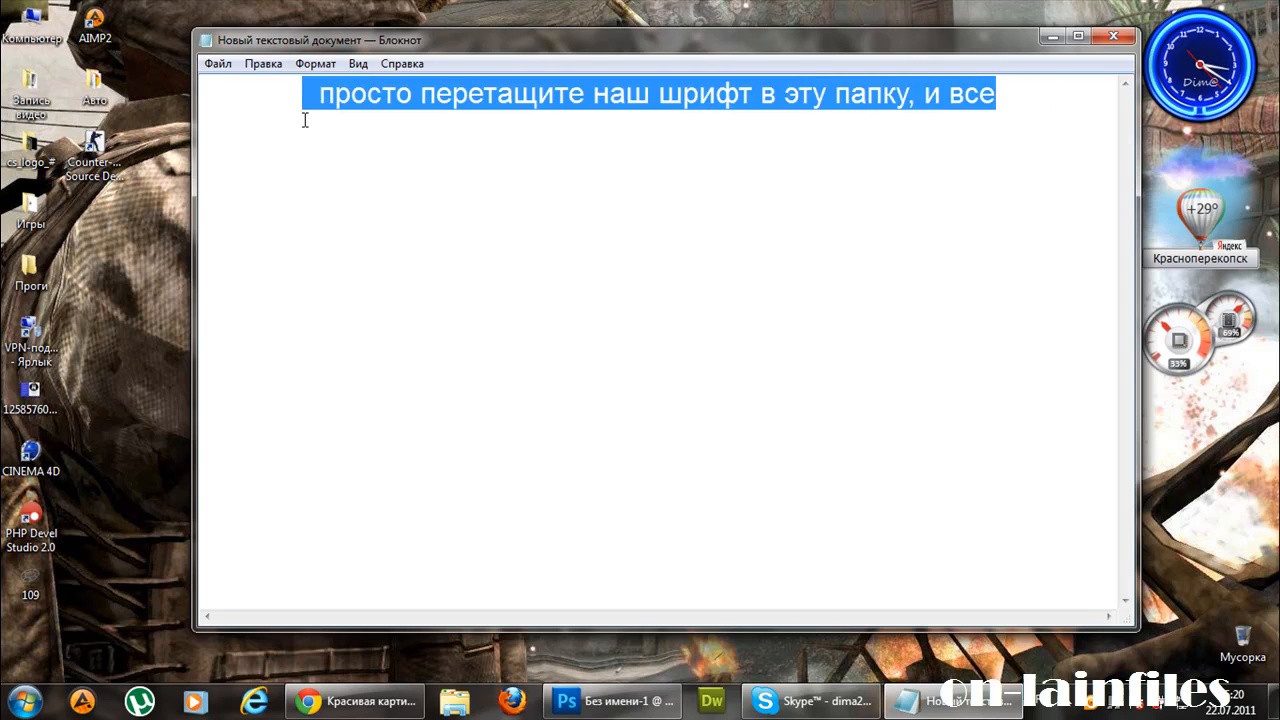
type("перейде")
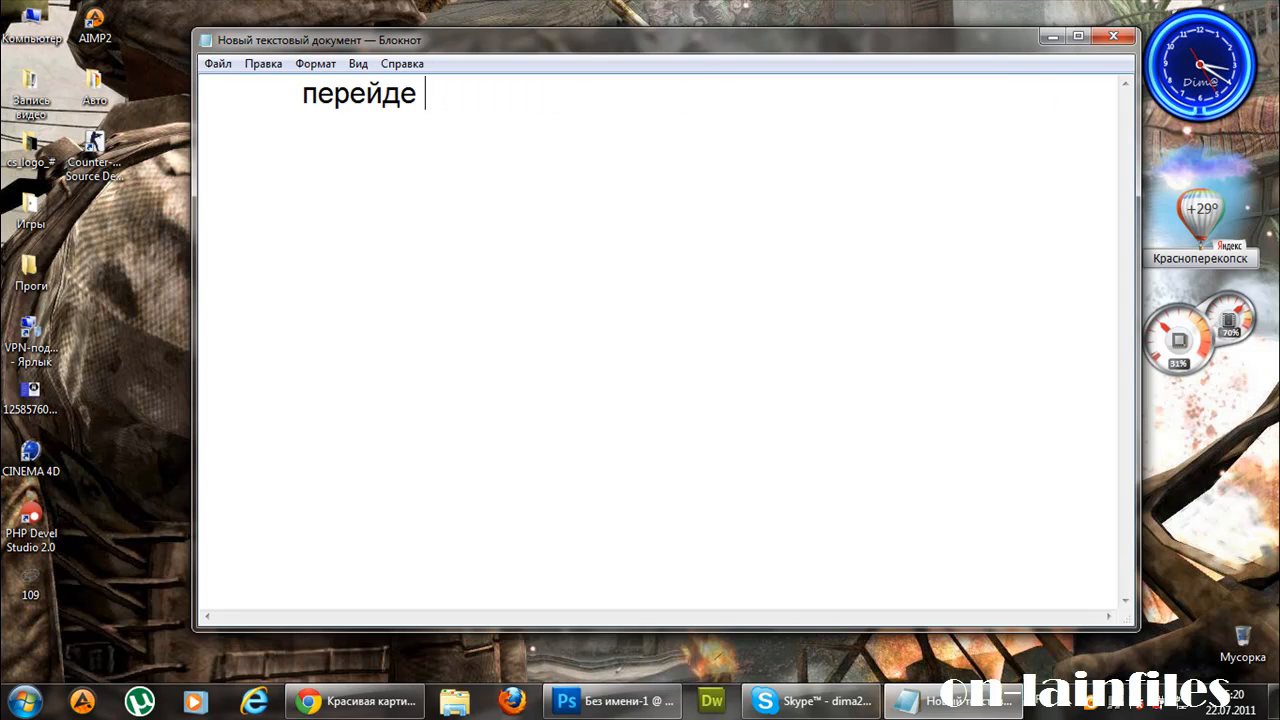
type("в фотошо")
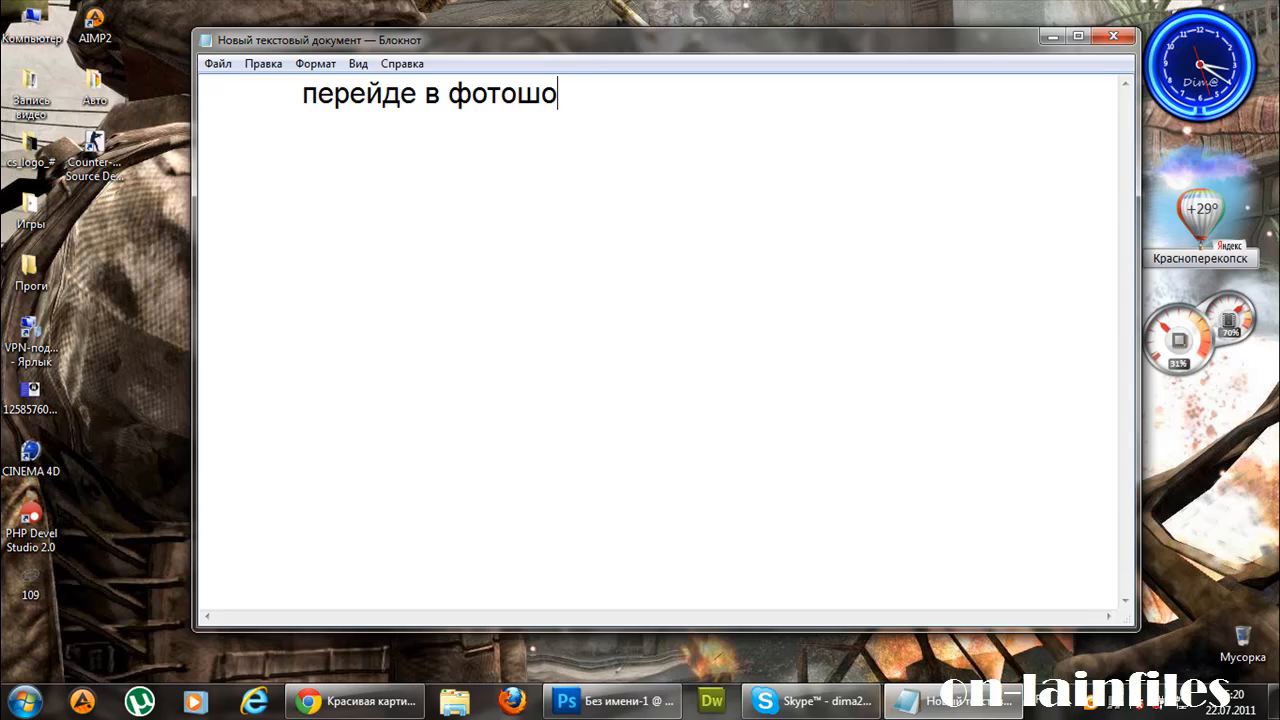
type("п !")
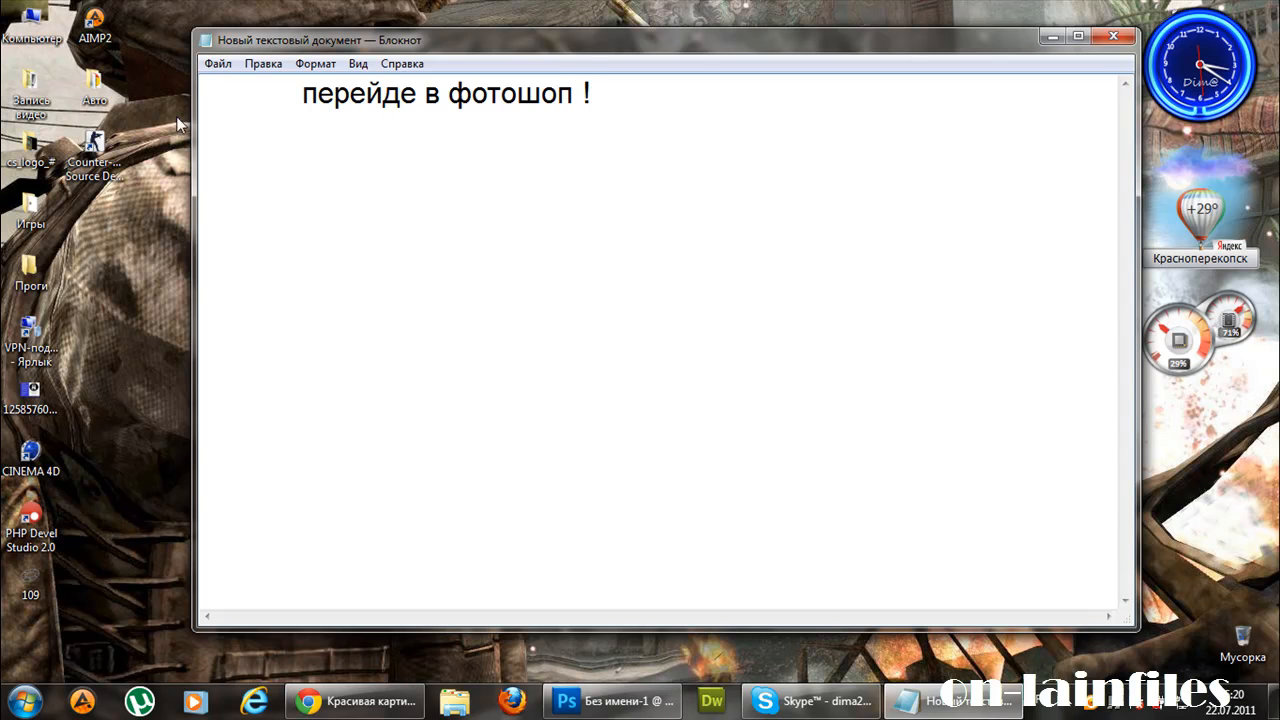
type("м")
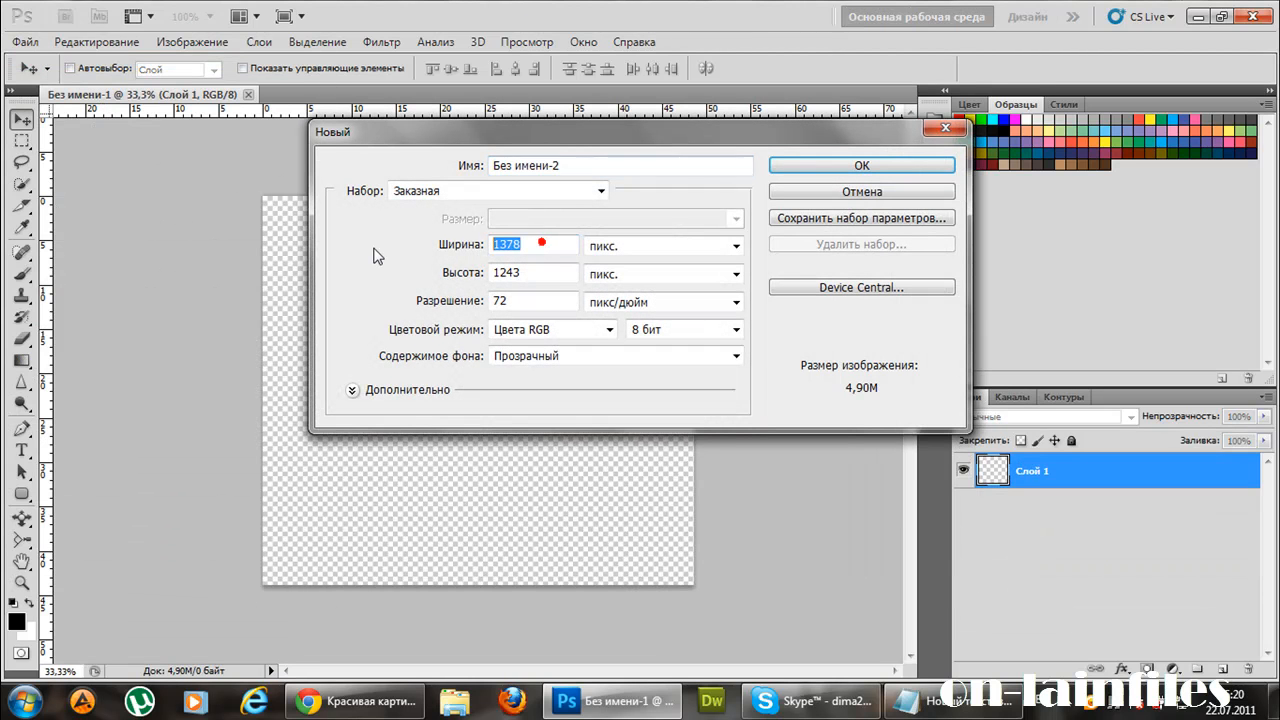
Create a new 2589 × 1243 px Photoshop document.
type("2589")
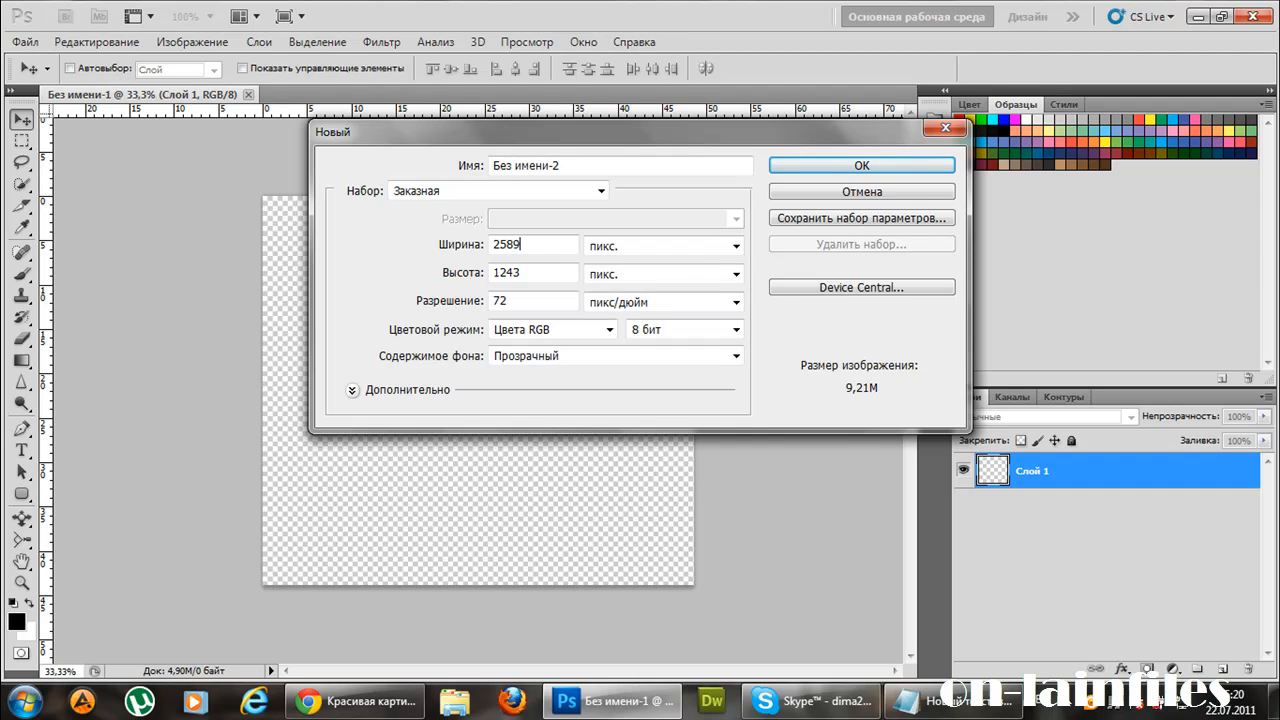
left_click(860, 165)
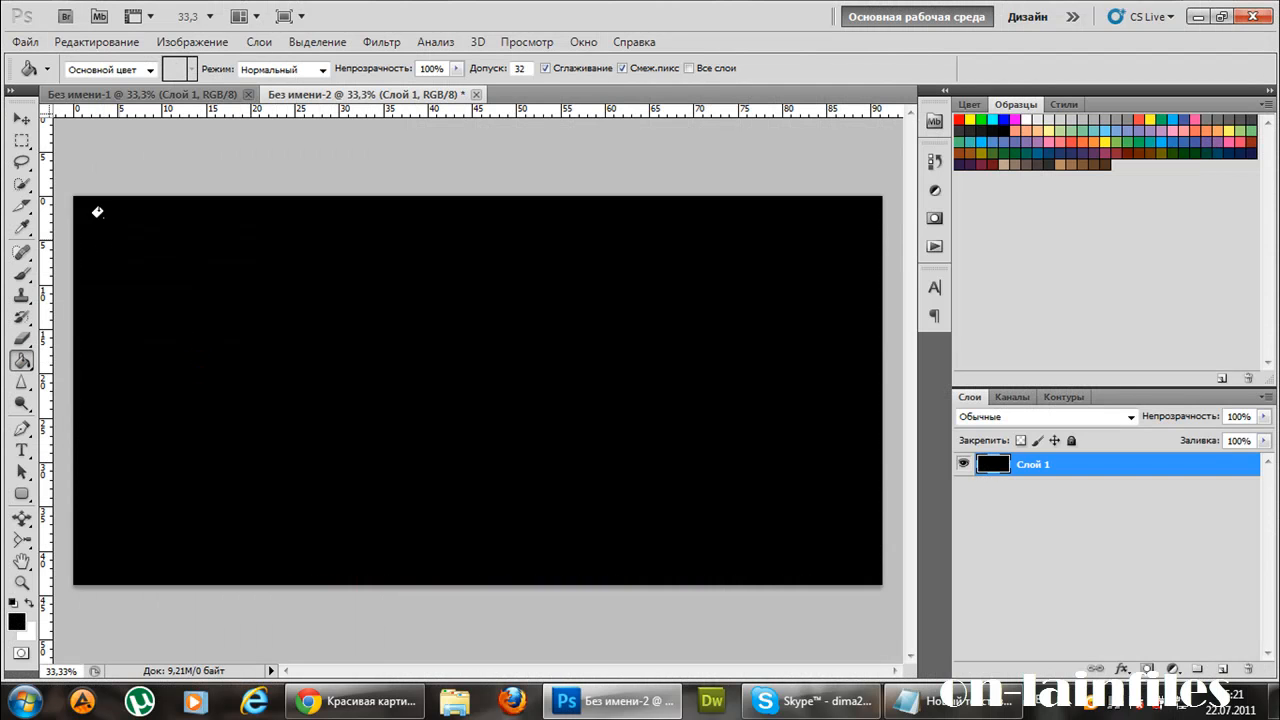
Type the ON-LAINFILES lettering on the black canvas, move it toward the centre, and commit.
left_click(21, 118)
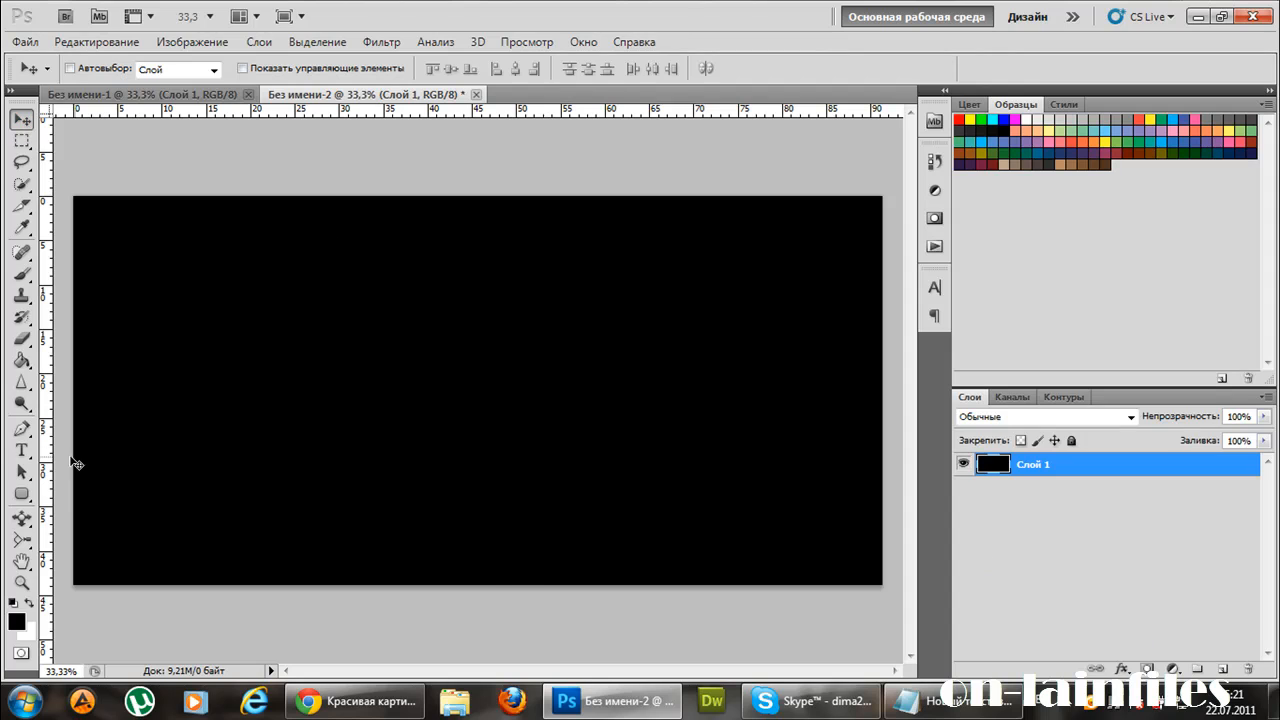
left_click(22, 450)
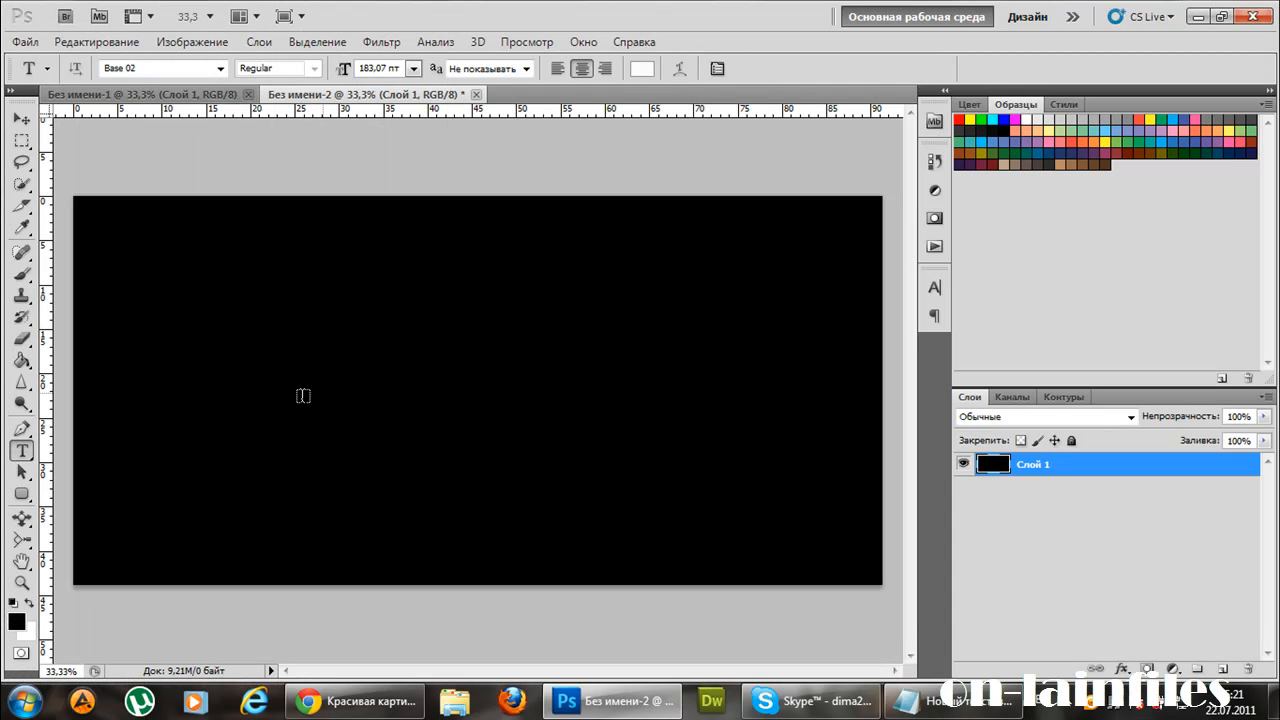
left_click(358, 382)
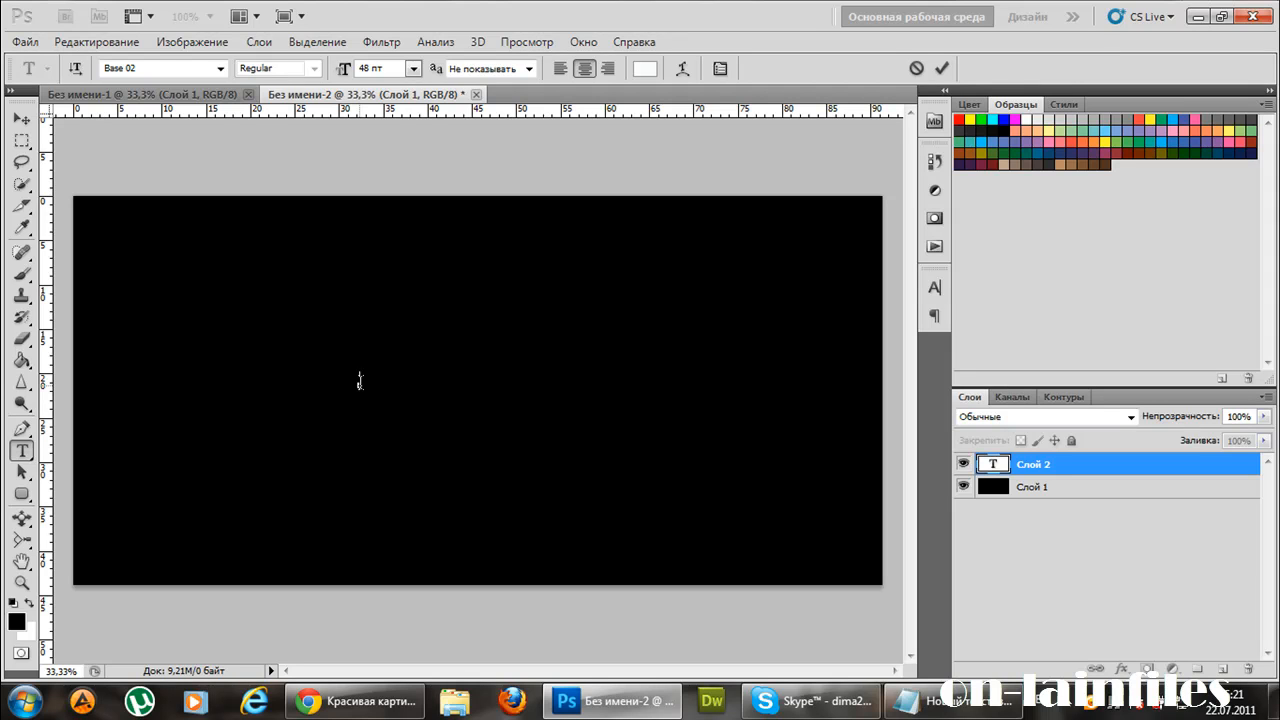
type("ONLAINFILES")
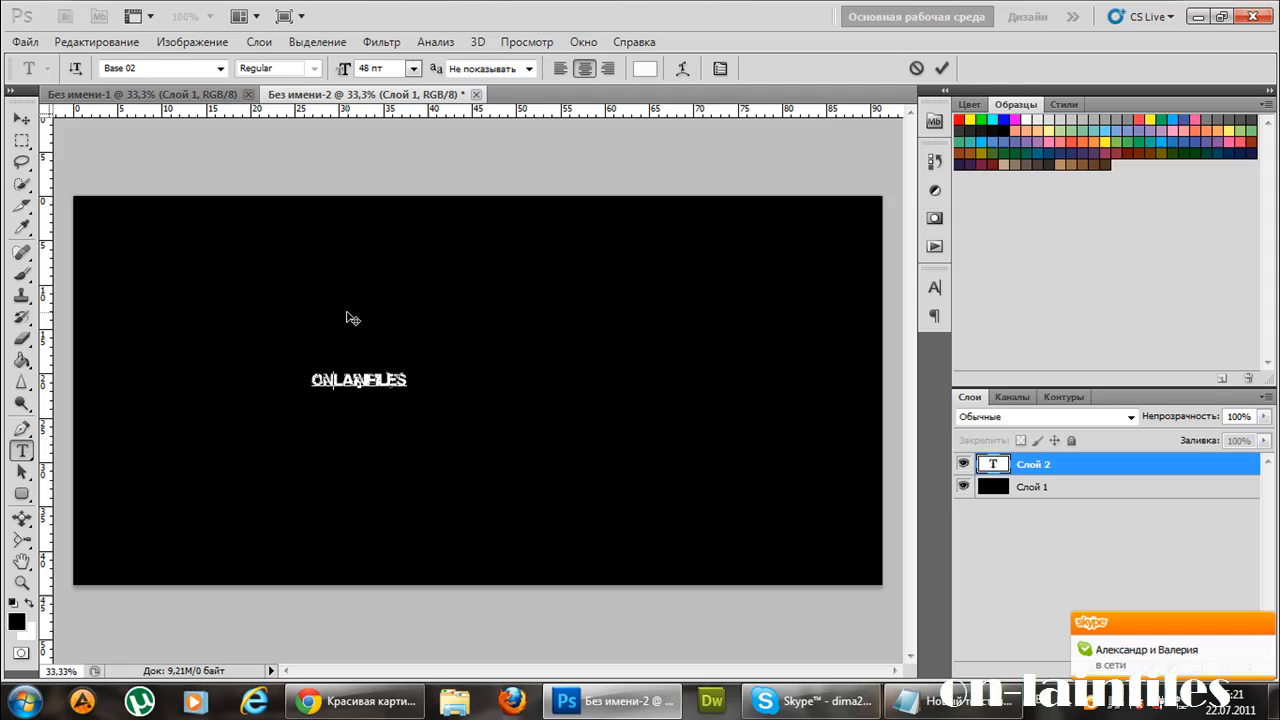
left_click_drag(358, 379, 411, 312)
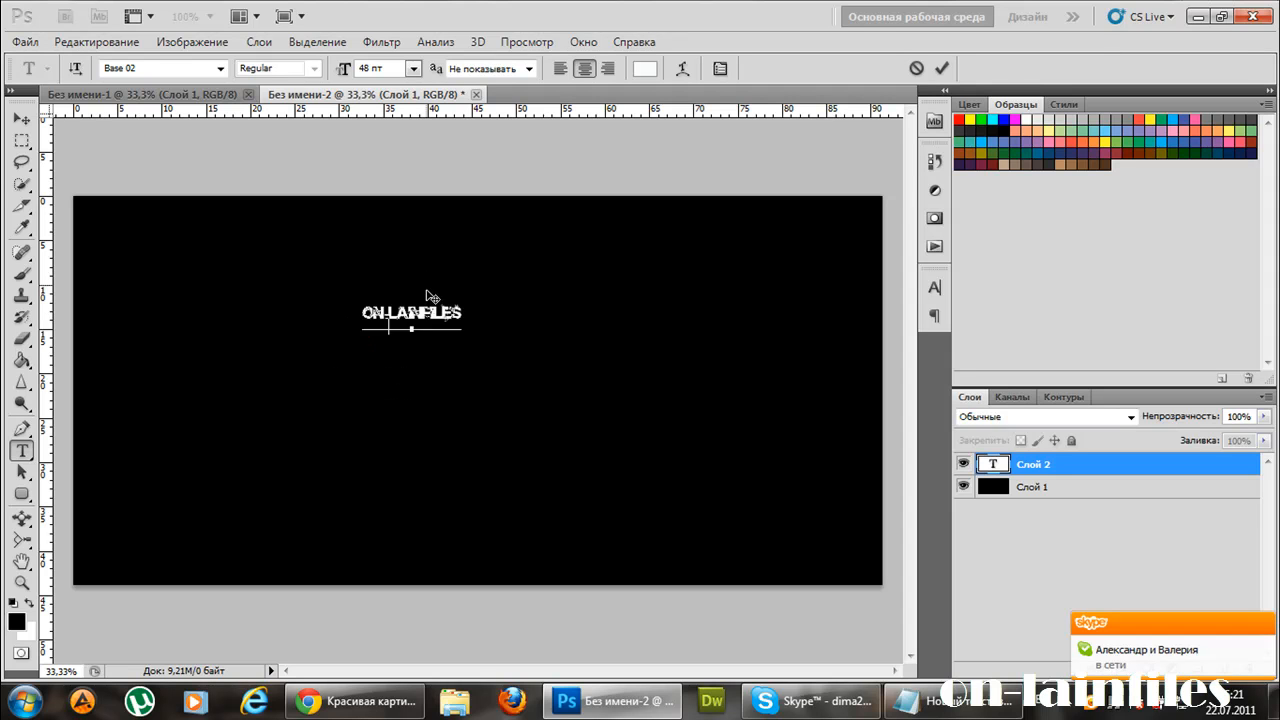
left_click(96, 41)
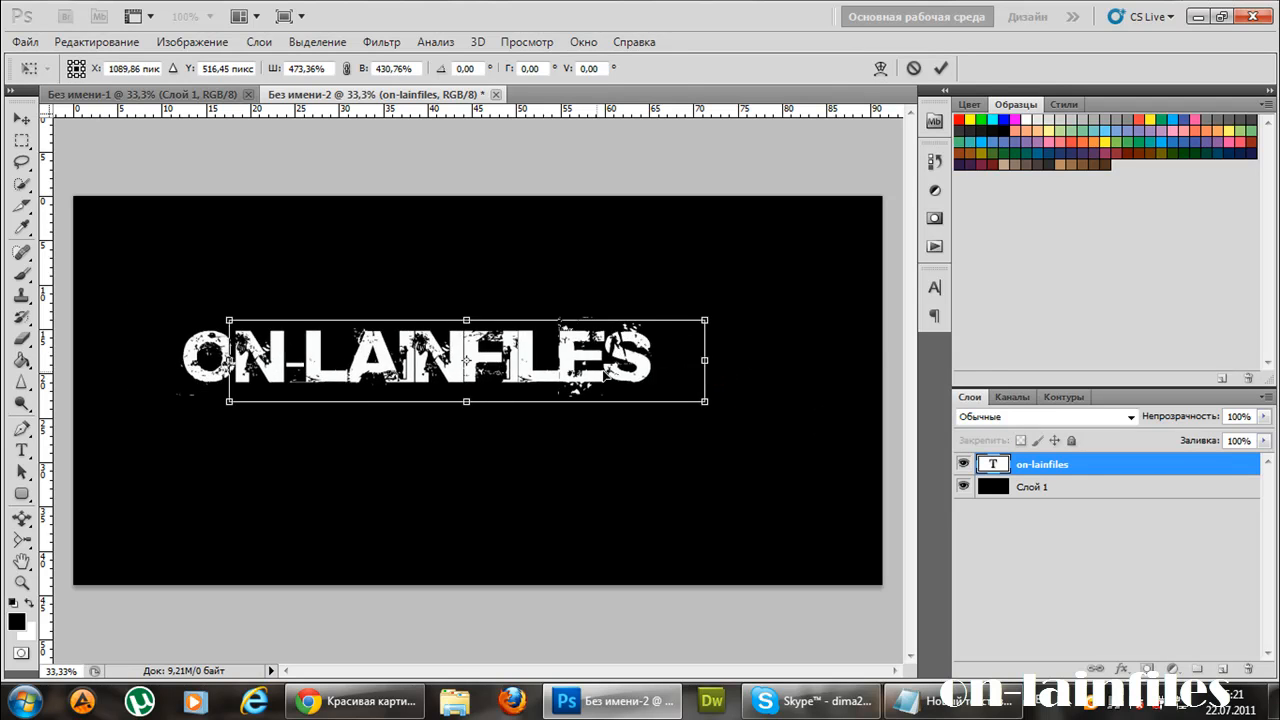
Enlarge and centre the lettering, then accept rasterizing the text layer.
left_click_drag(705, 400, 715, 405)
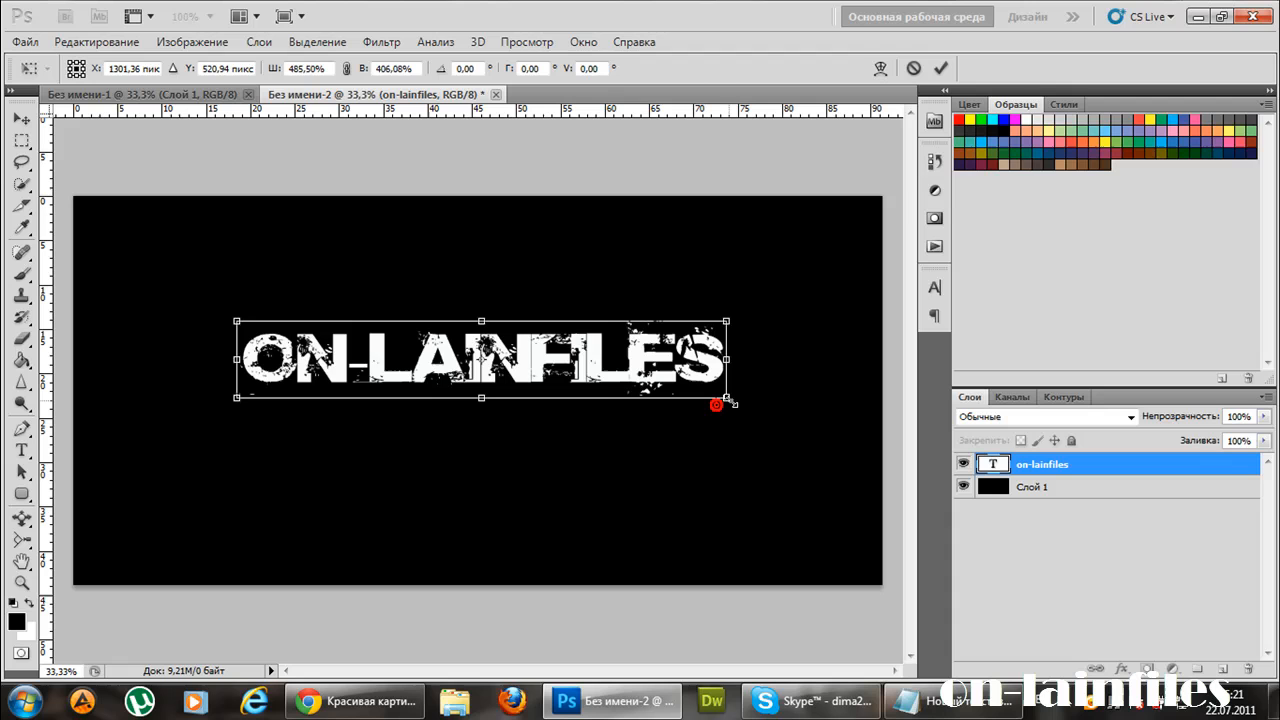
left_click_drag(716, 405, 710, 393)
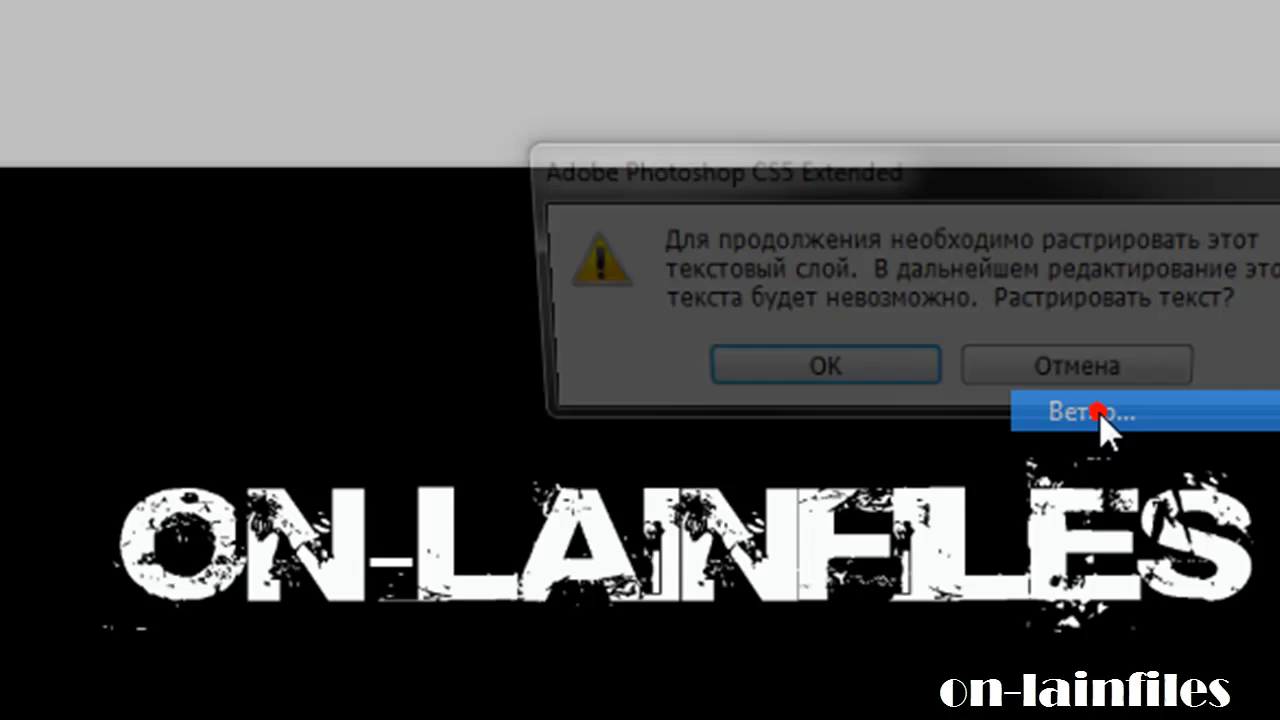
left_click(824, 364)
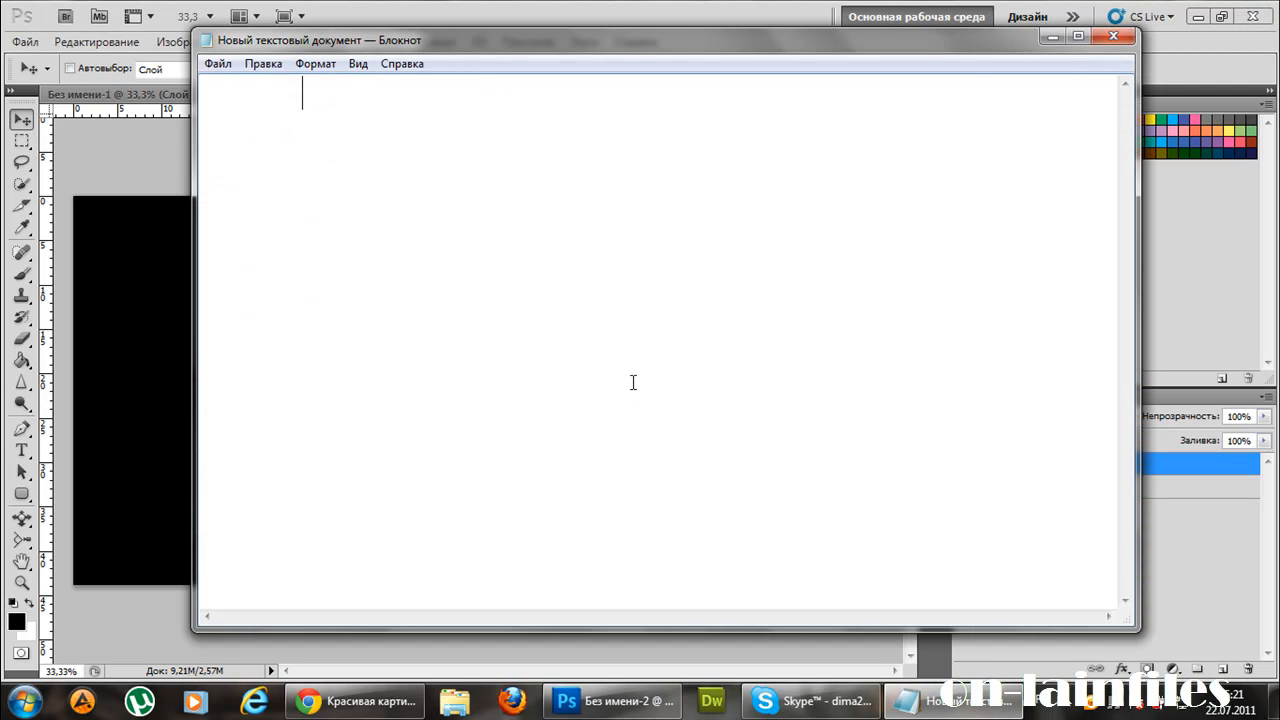
Write the Notepad tip 'Жмем CTRL+F повторяем' about repeating the filter.
type("Жмем")
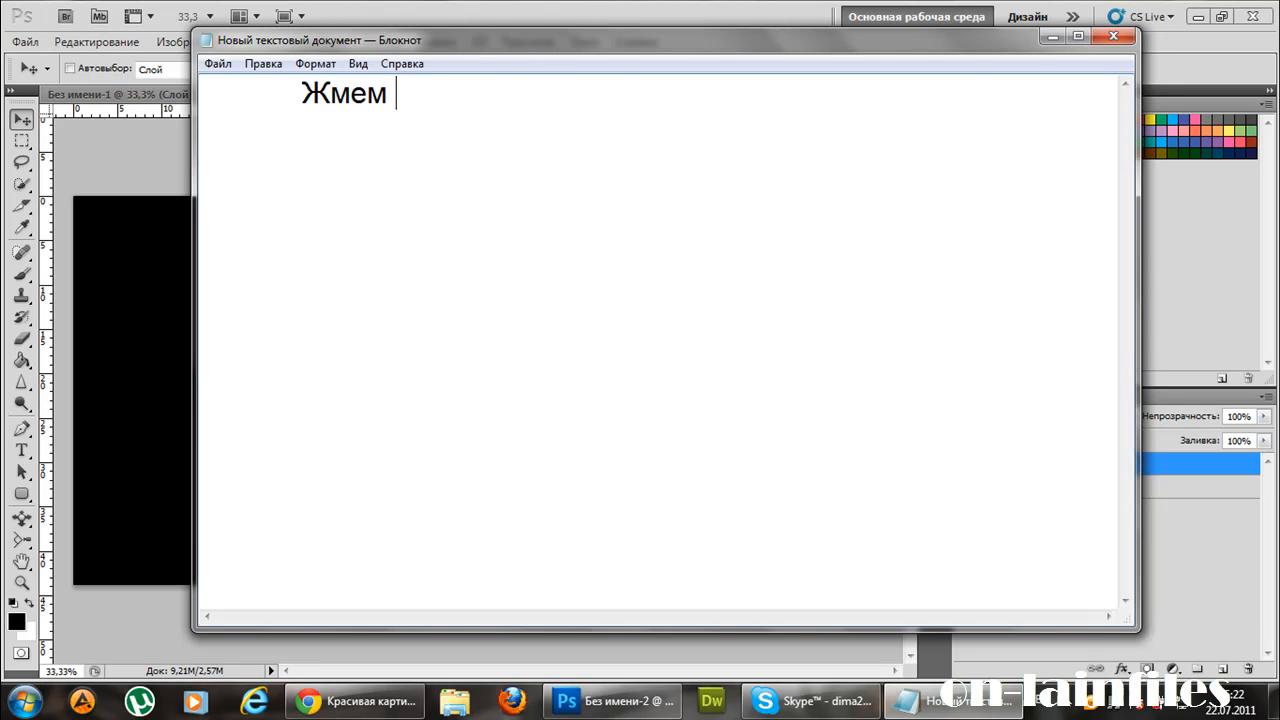
type("CTR")
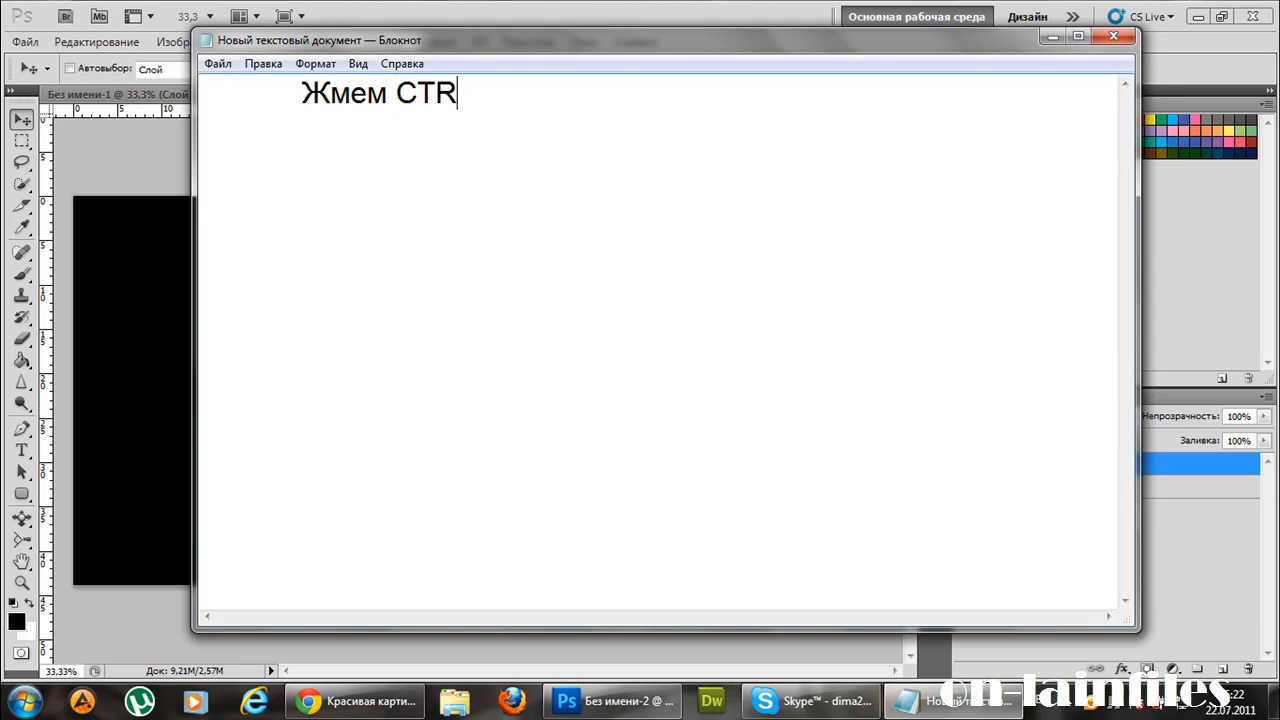
type("L+")
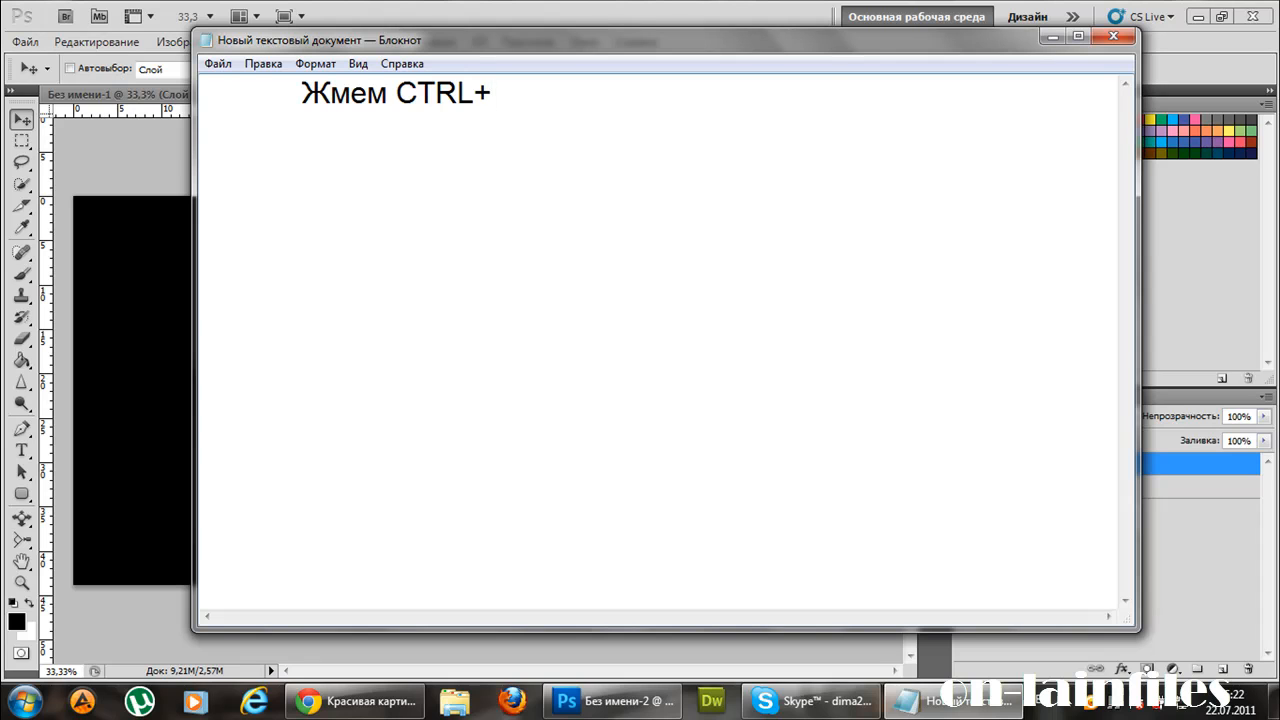
type("F")
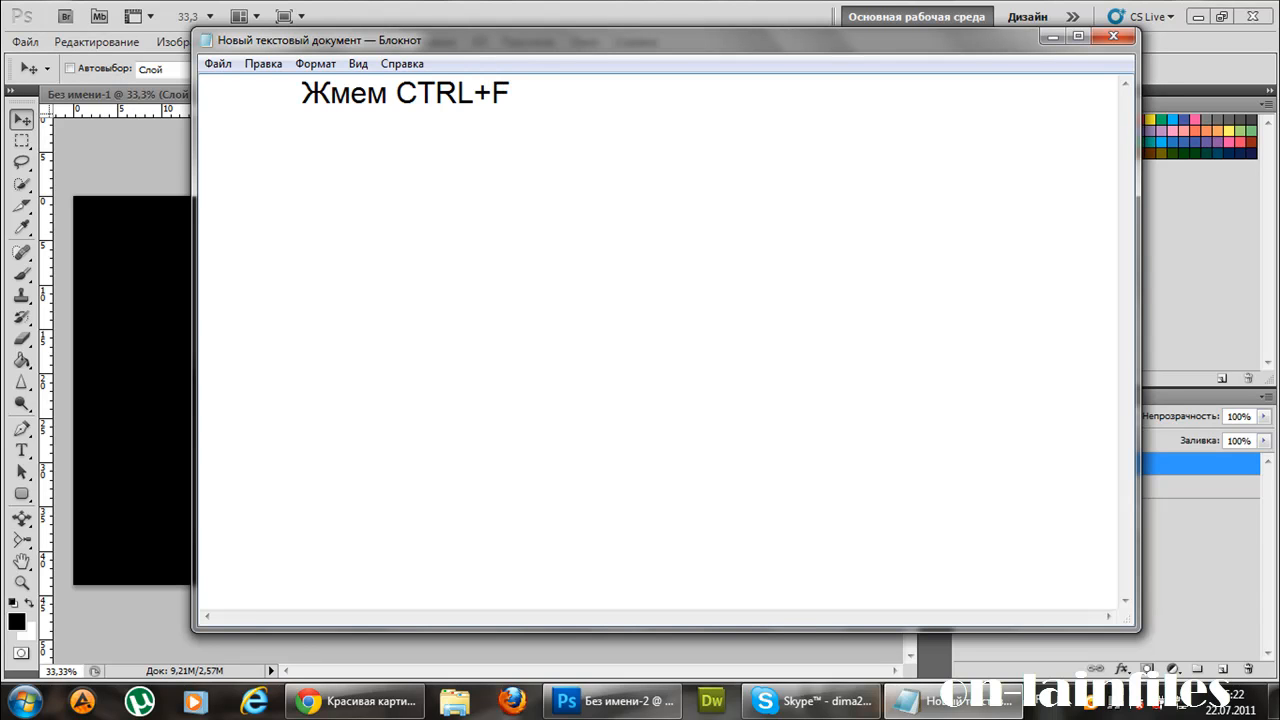
type("повторя")
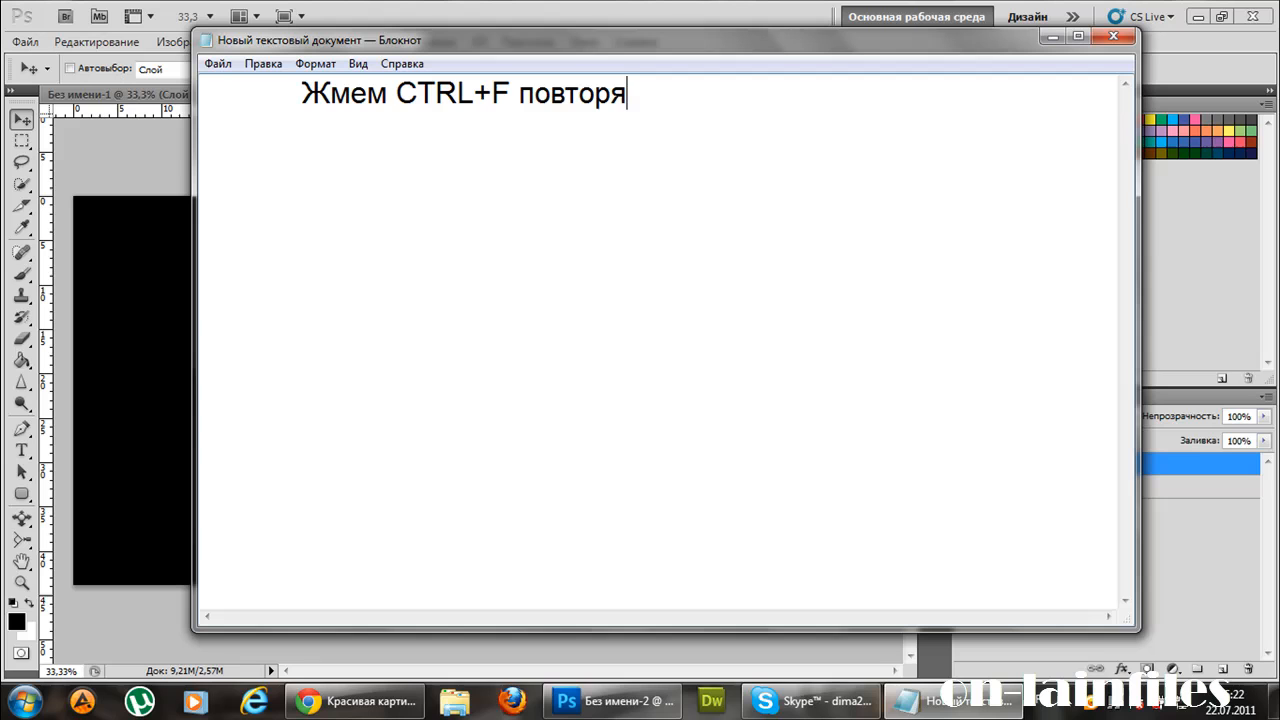
type("ем")
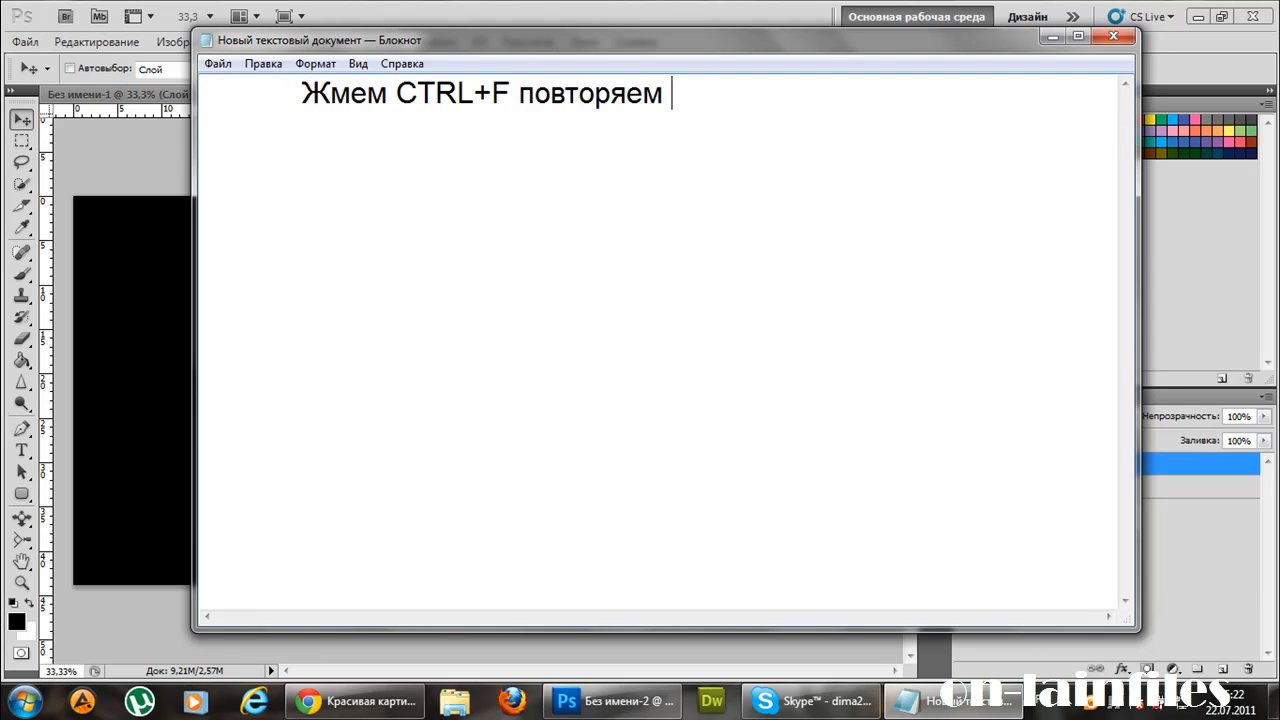
type("ве")
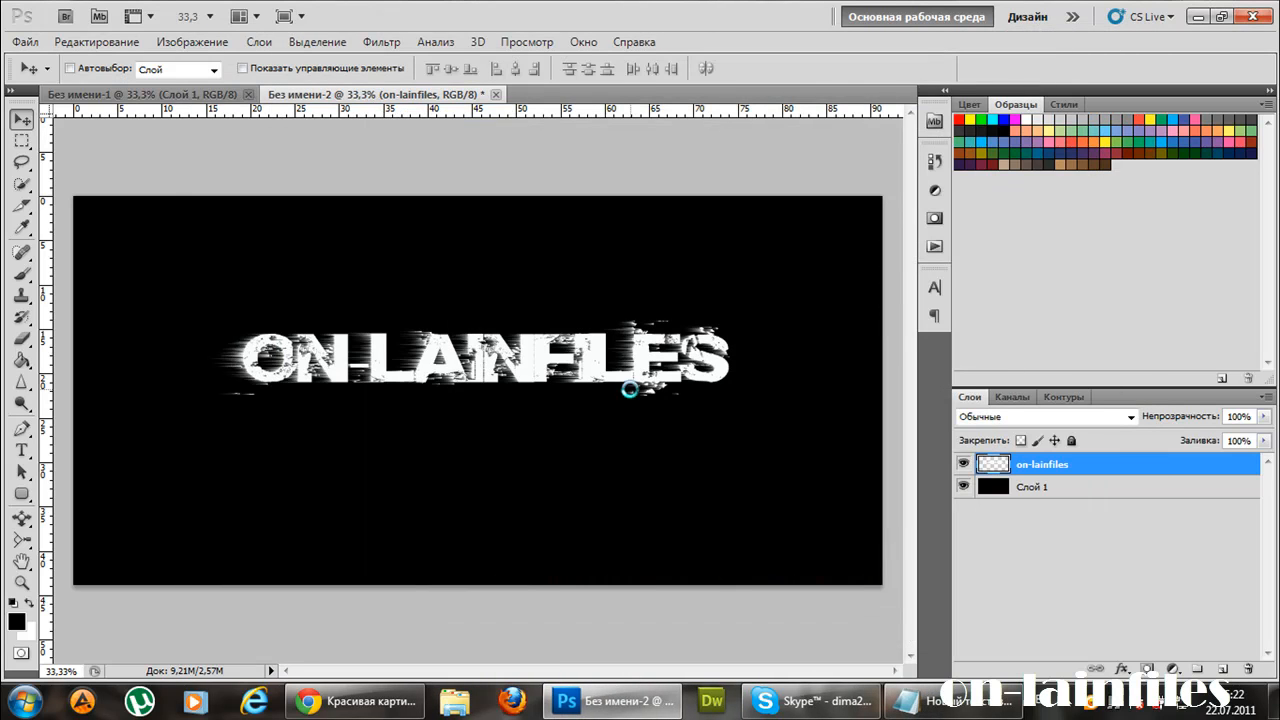
Rotate the lettering by quarter turns, reapply Wind streaks, then rotate it back upright.
left_click(96, 41)
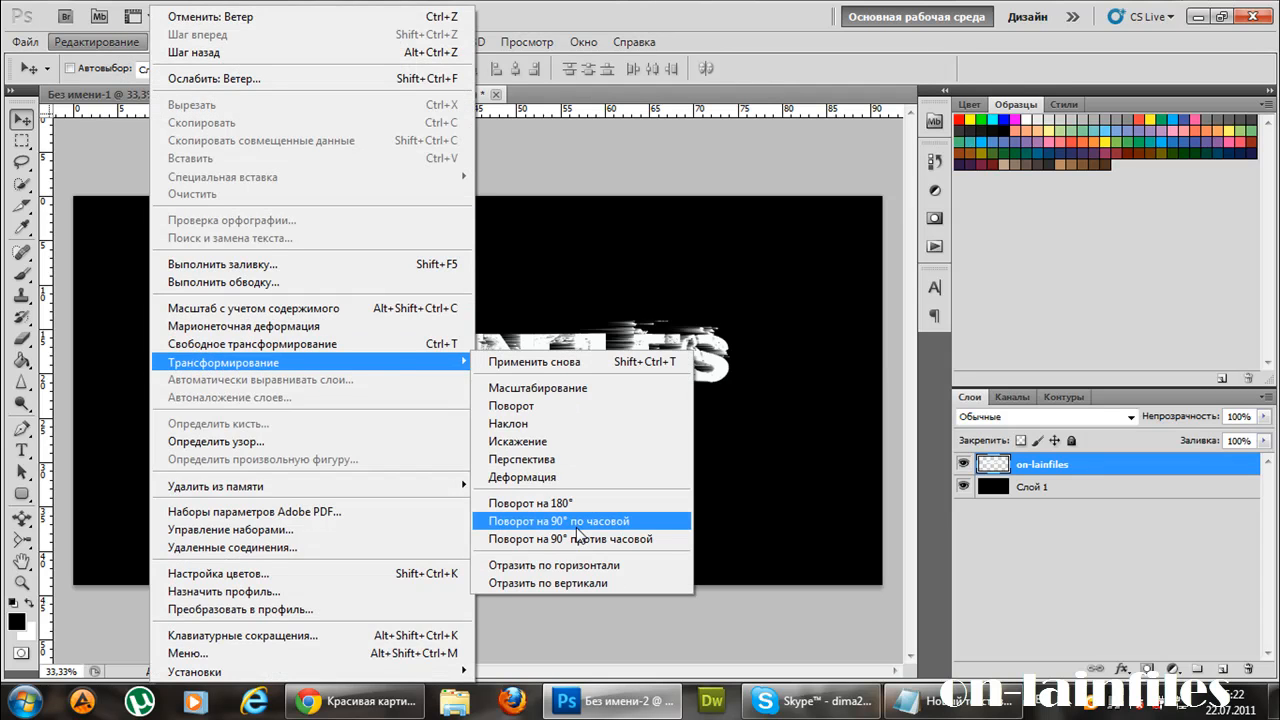
left_click(557, 521)
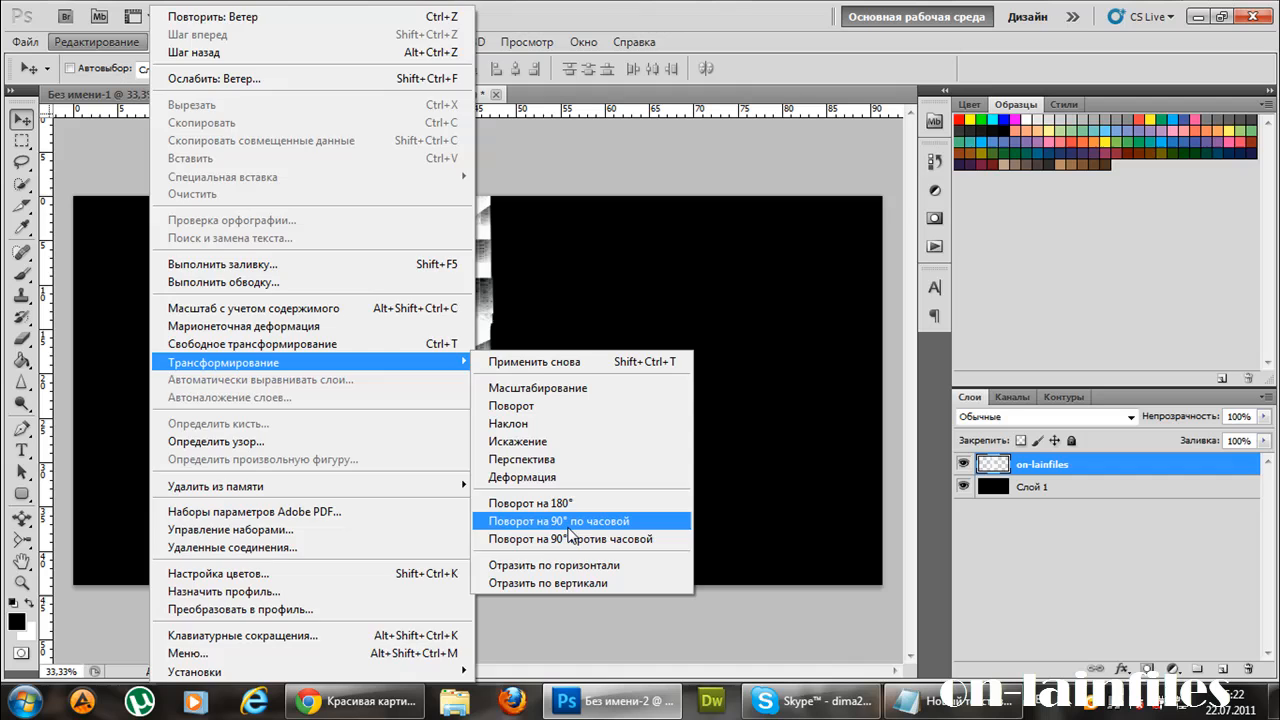
left_click(558, 521)
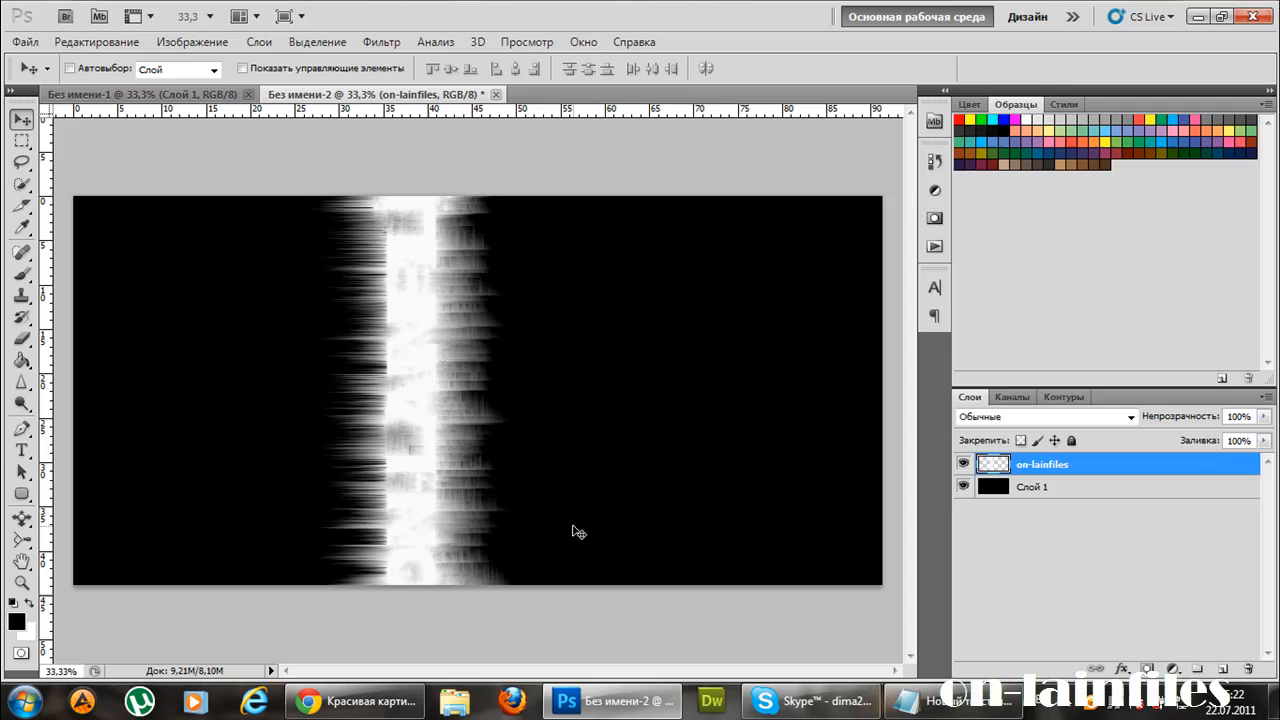
left_click(96, 41)
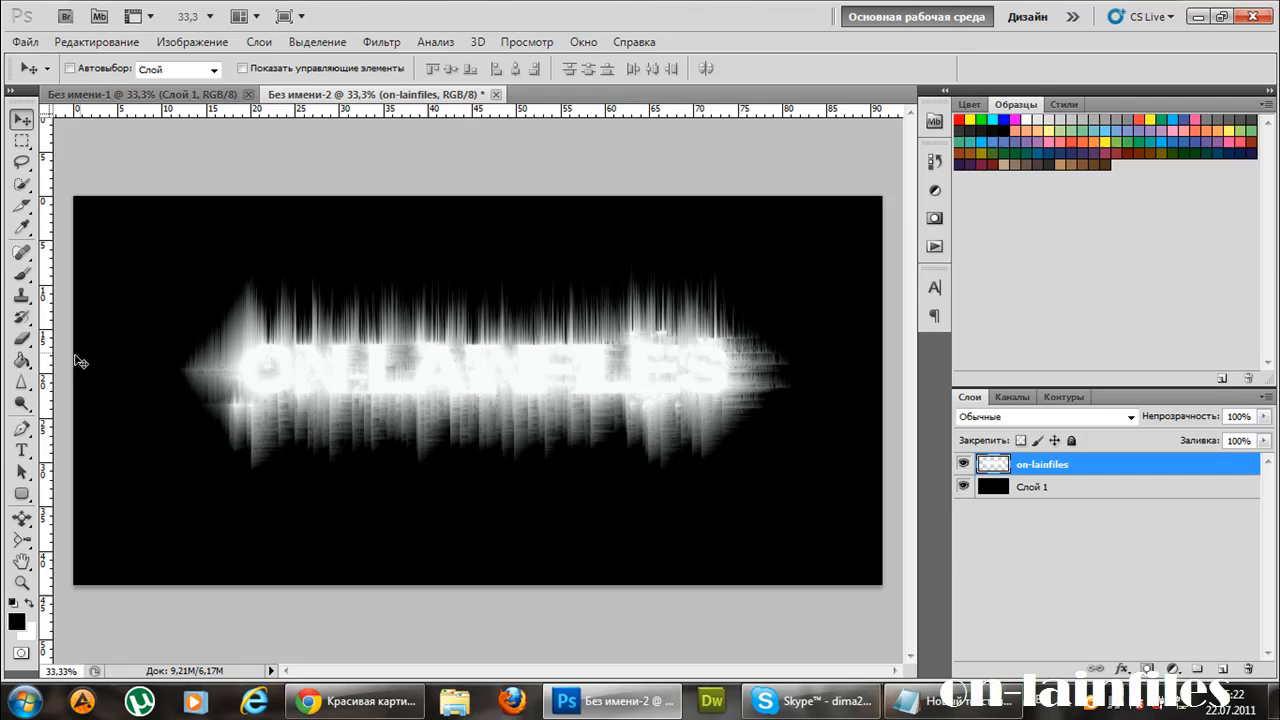
left_click(1128, 583)
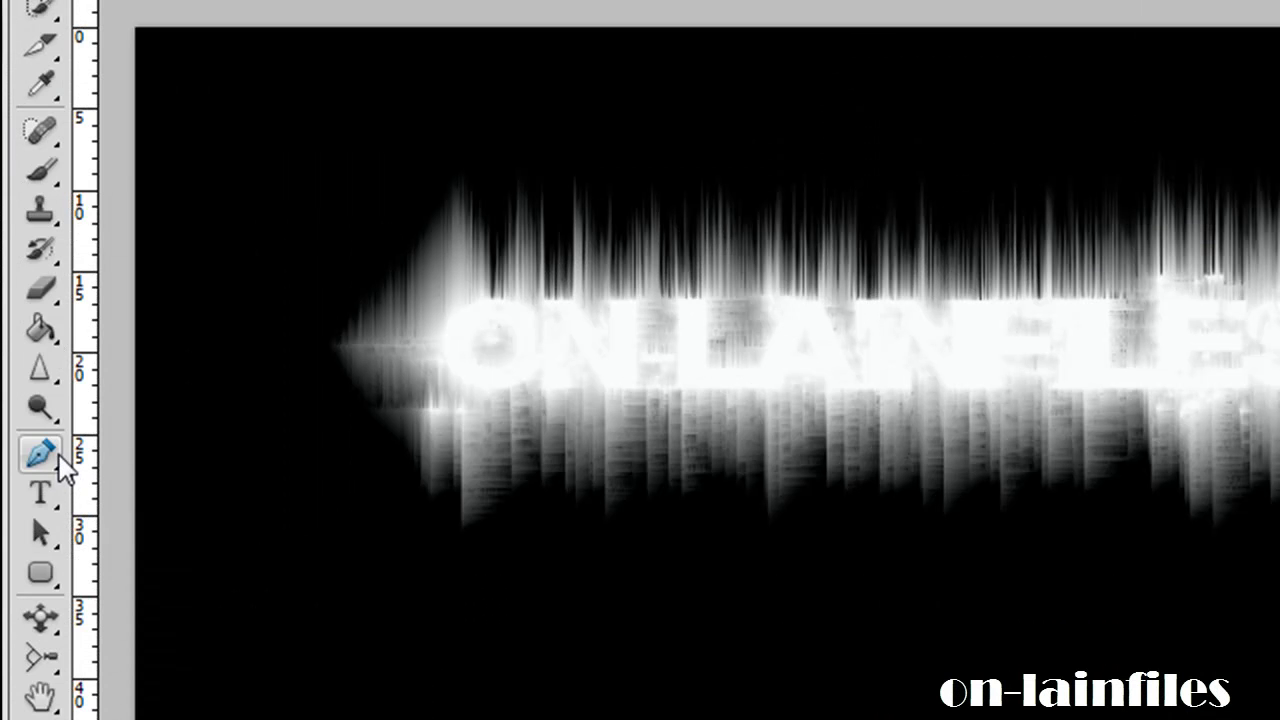
left_click(40, 290)
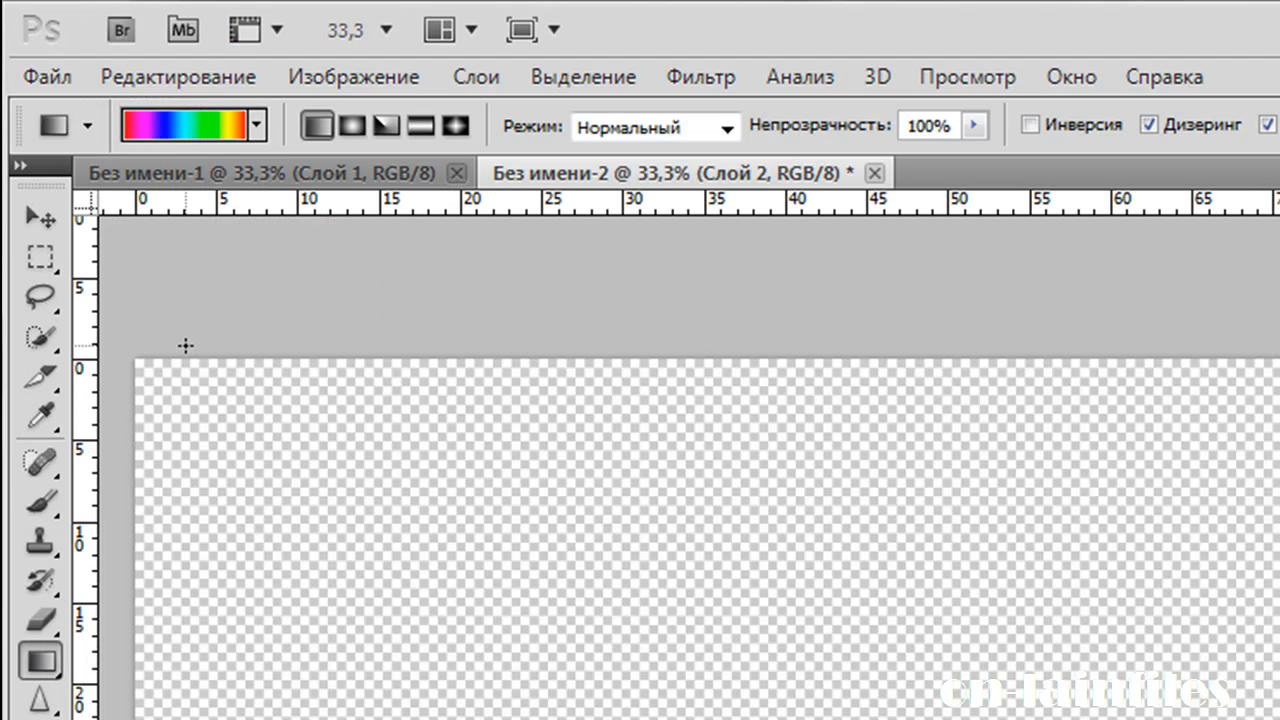
Fill the new layer with a diagonal rainbow gradient and change its blend mode.
left_click(256, 125)
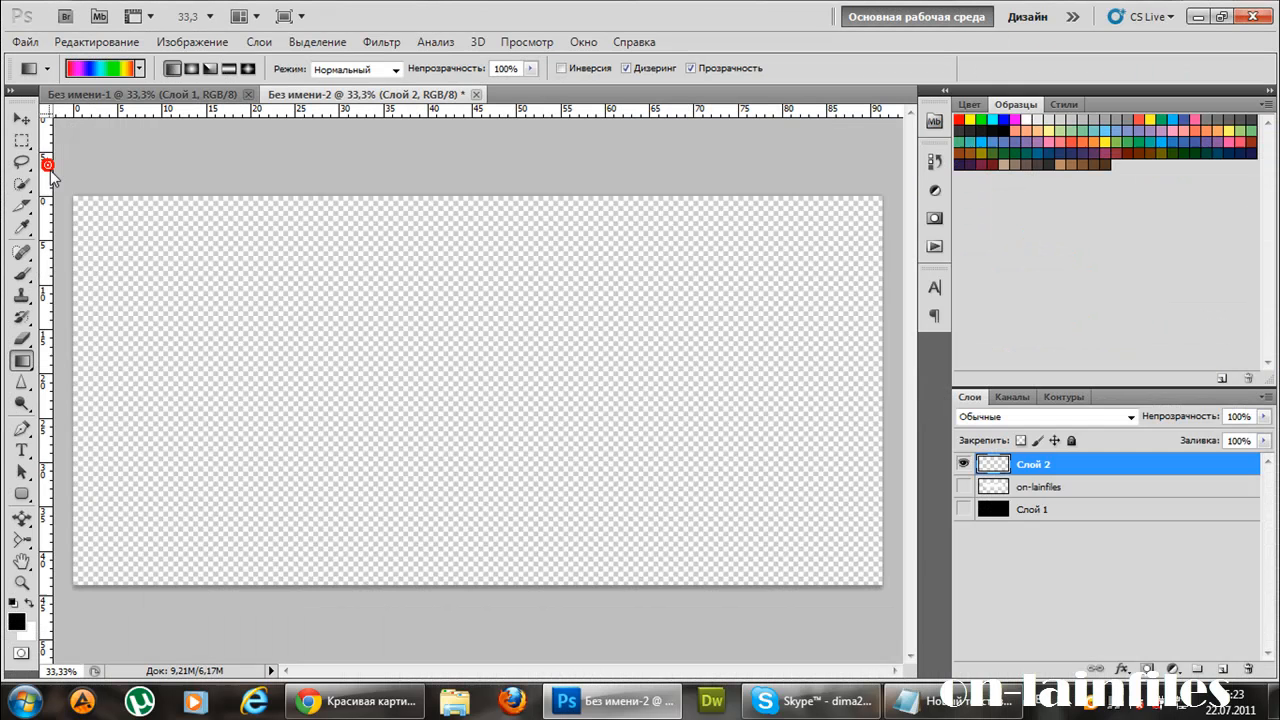
left_click_drag(65, 188, 880, 583)
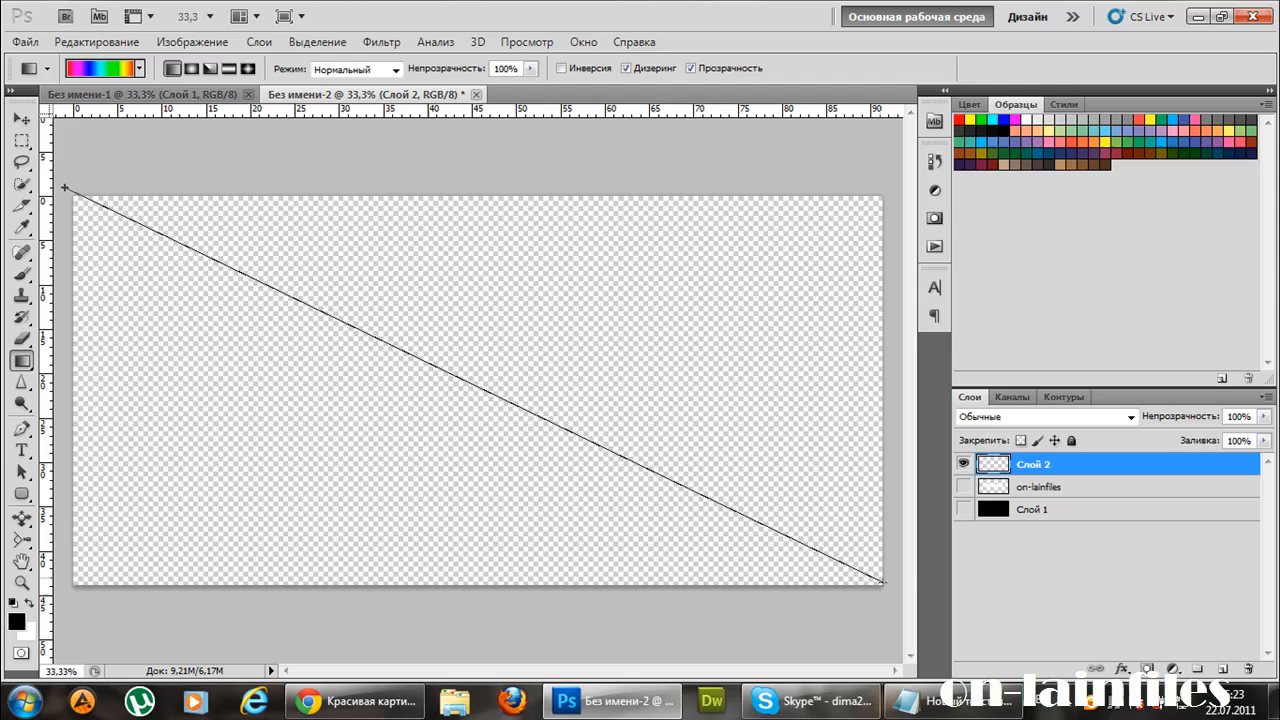
left_click_drag(64, 188, 884, 582)
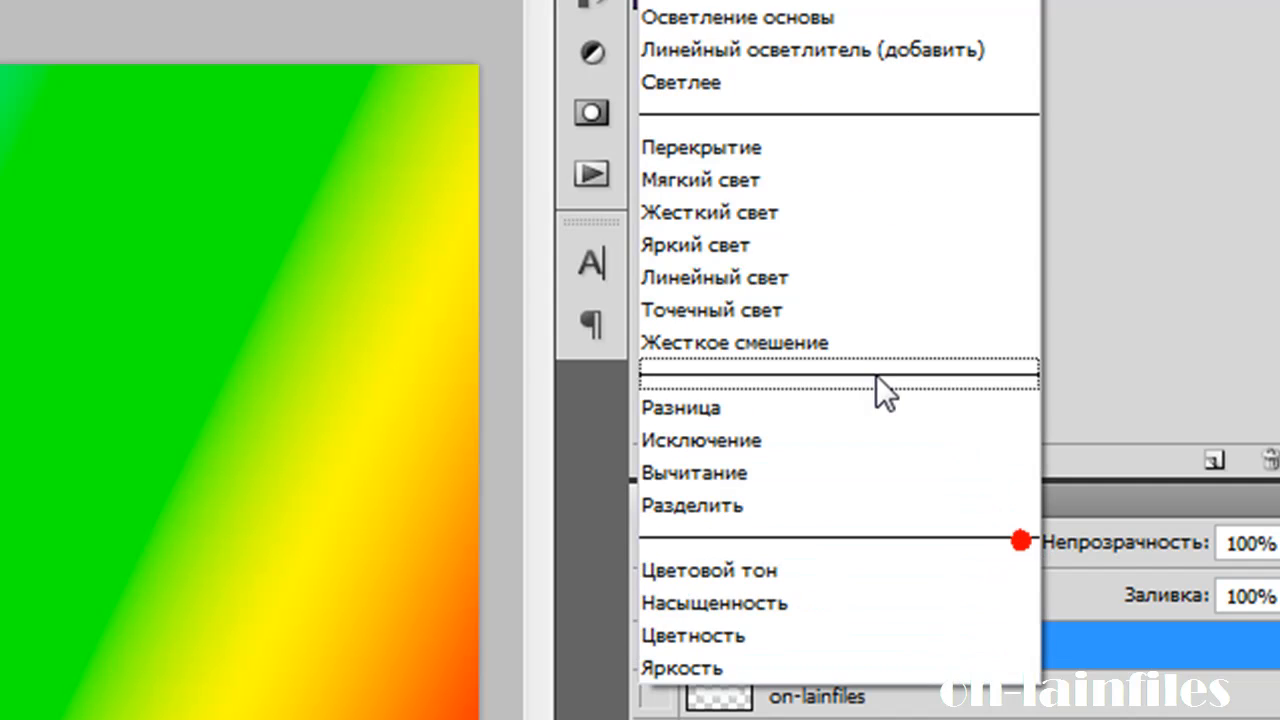
left_click(702, 147)
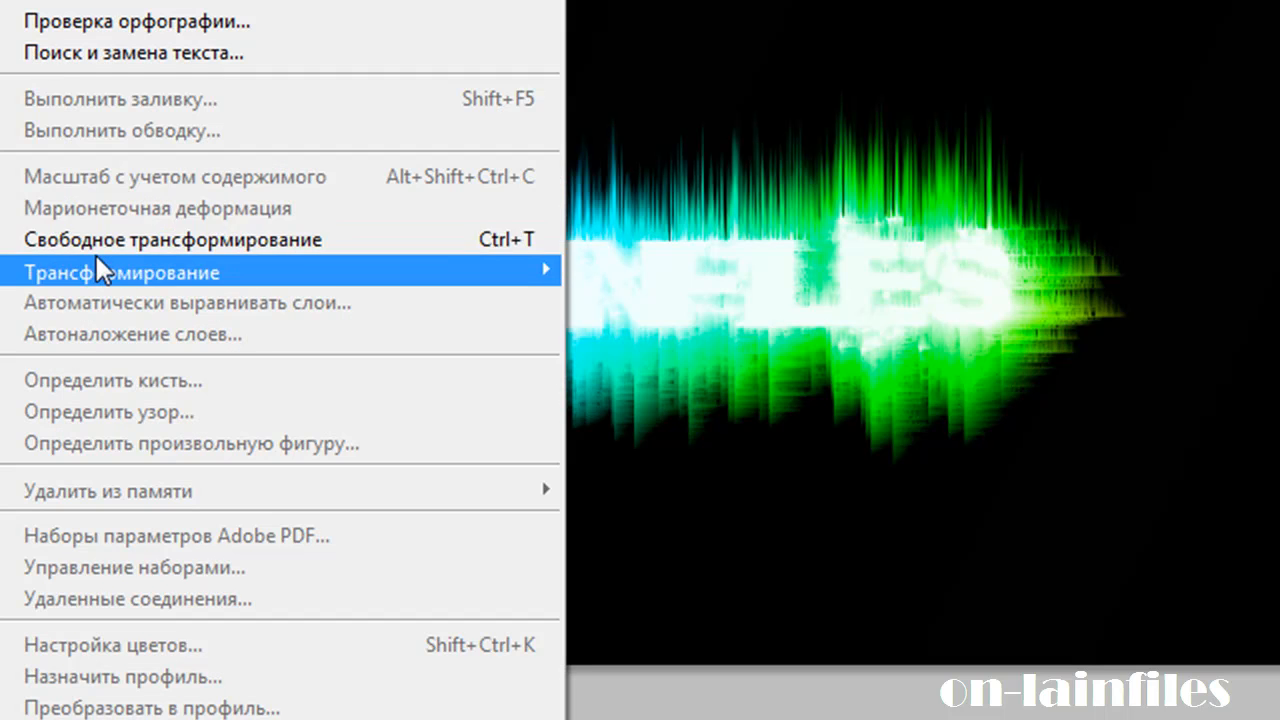
Enlarge the copied lettering below the glow and delete the stray empty text layer.
left_click(172, 239)
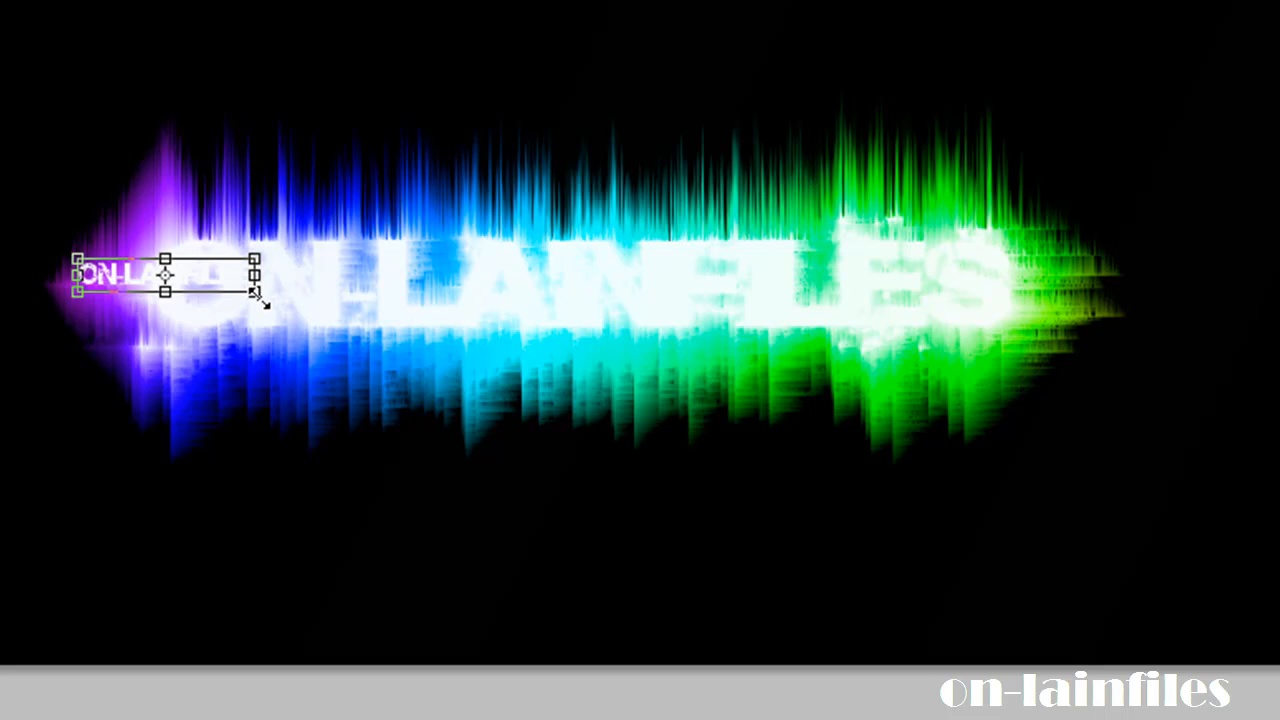
left_click_drag(255, 290, 897, 372)
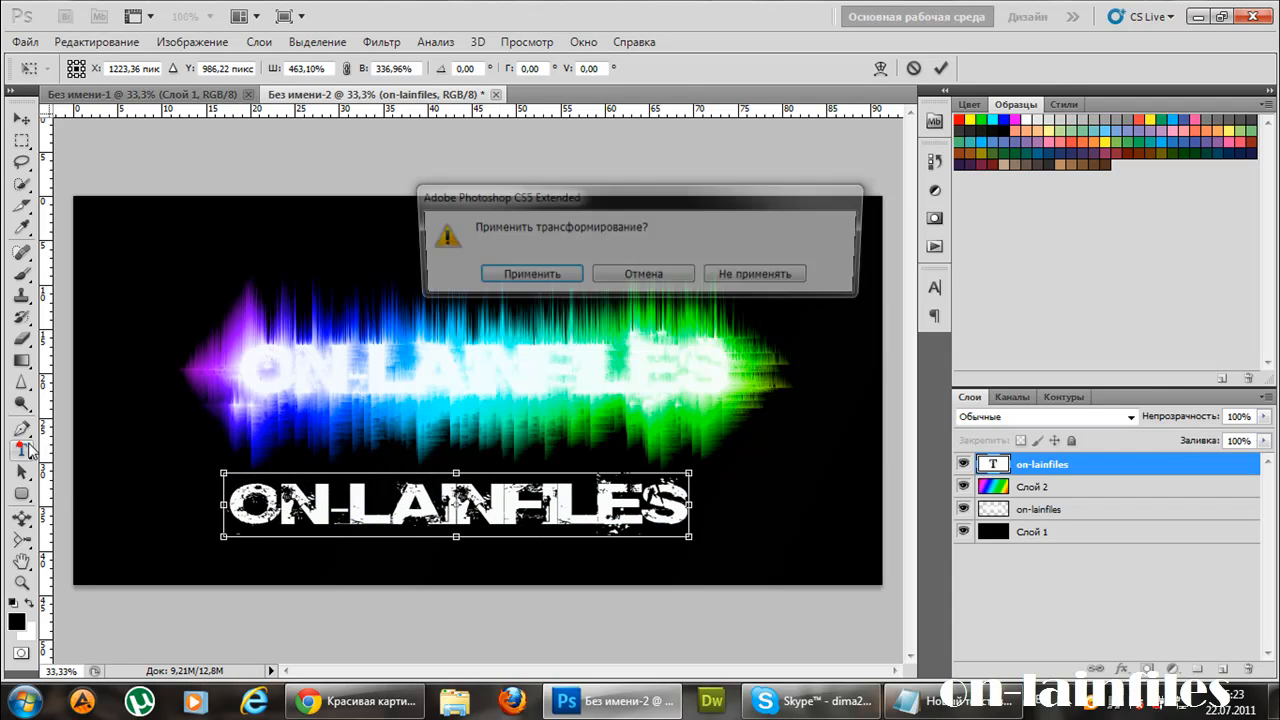
left_click(531, 273)
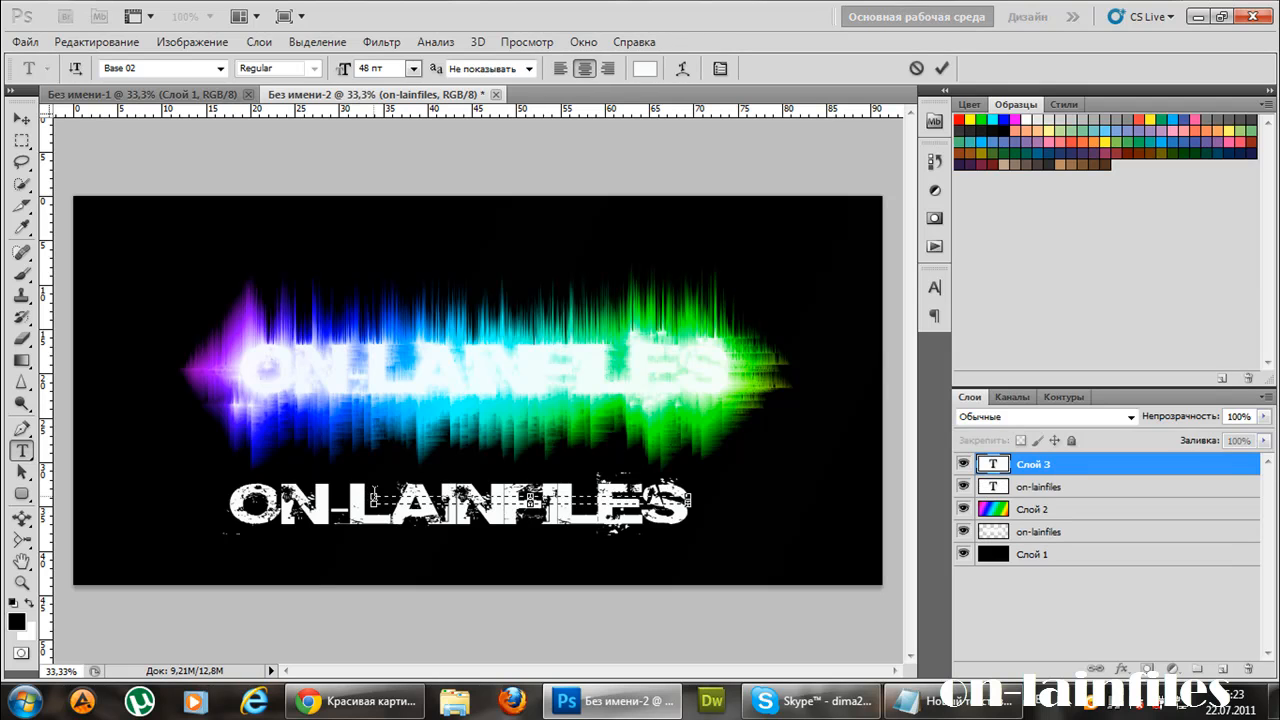
left_click(21, 118)
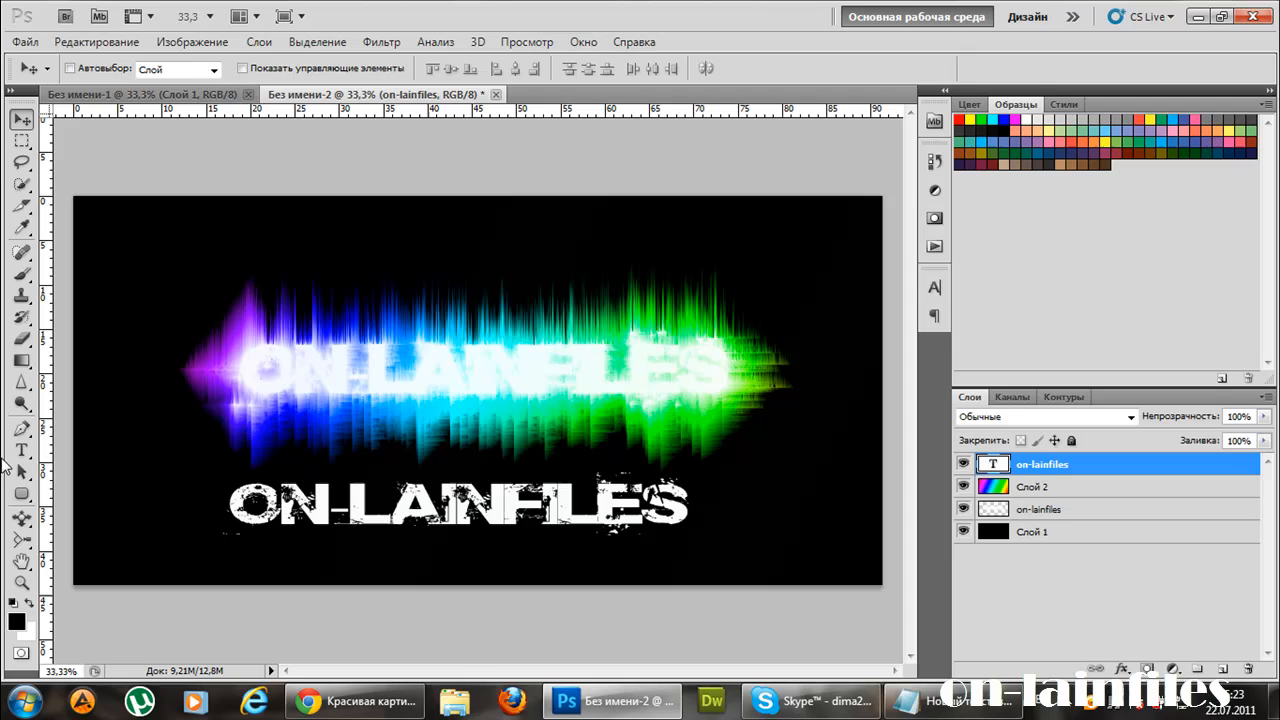
Colour the copied lettering dark grey and move it over the glow's centre.
left_click(21, 450)
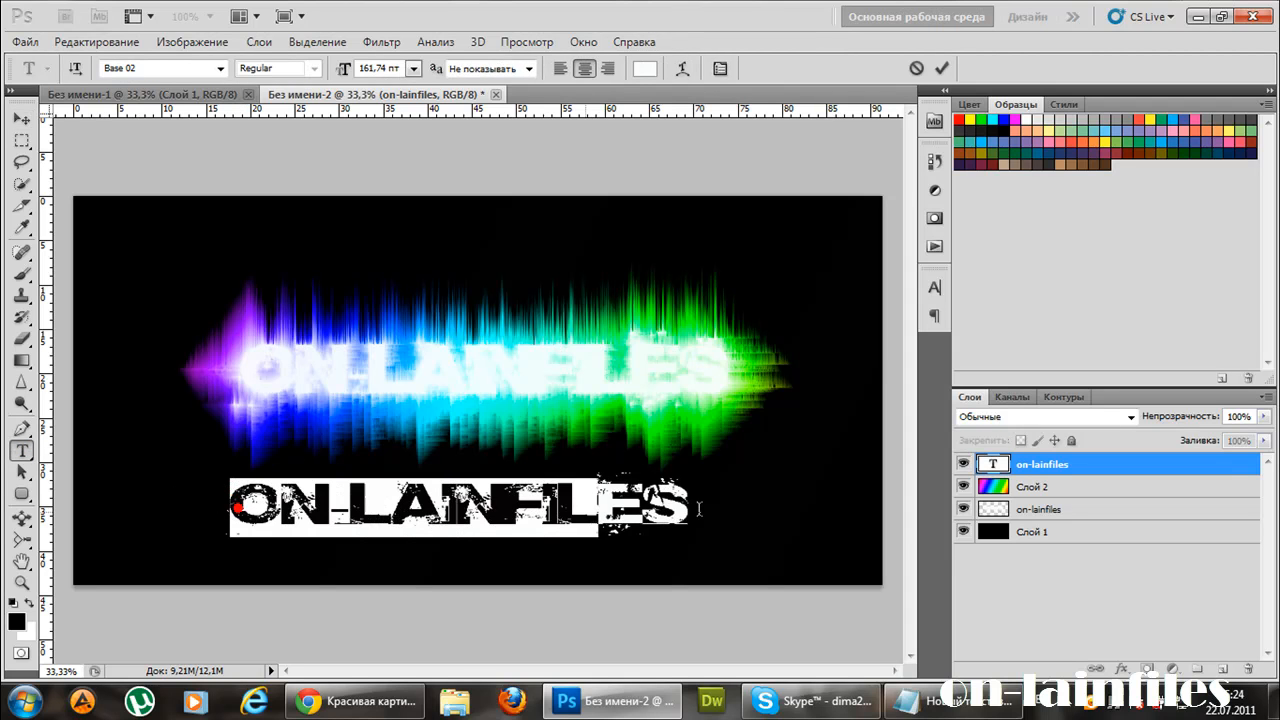
left_click(645, 68)
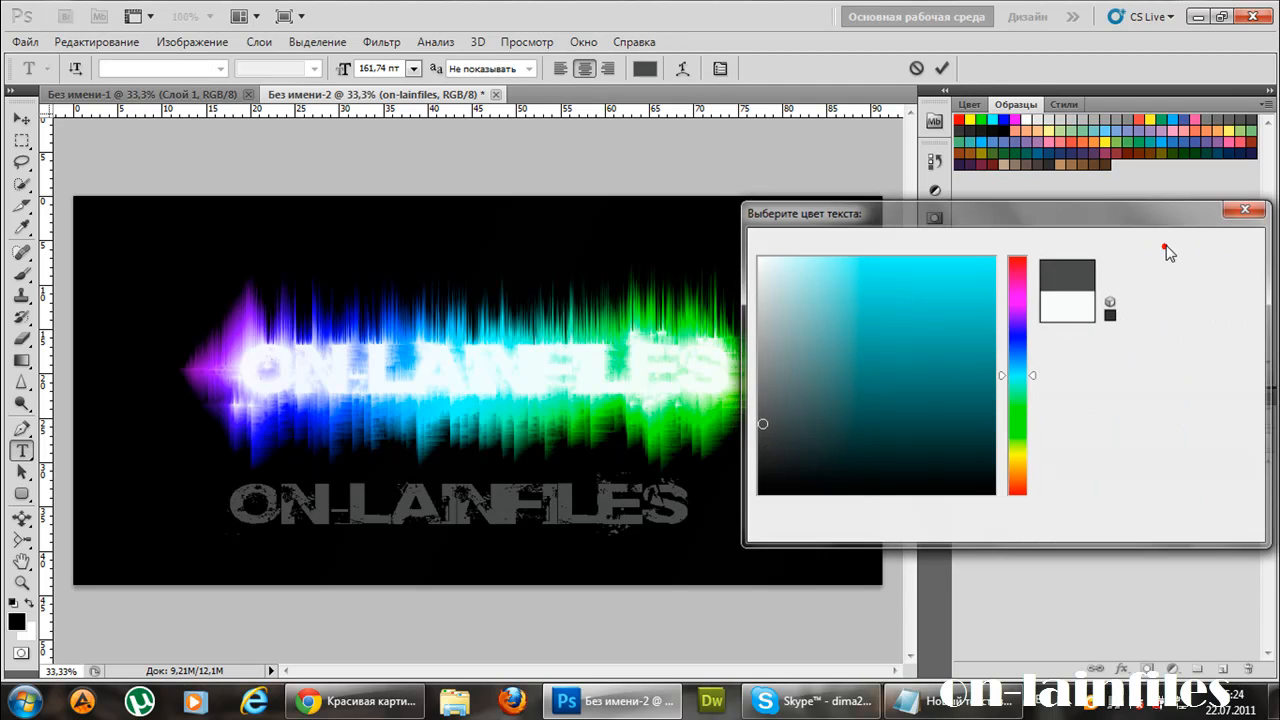
left_click(96, 41)
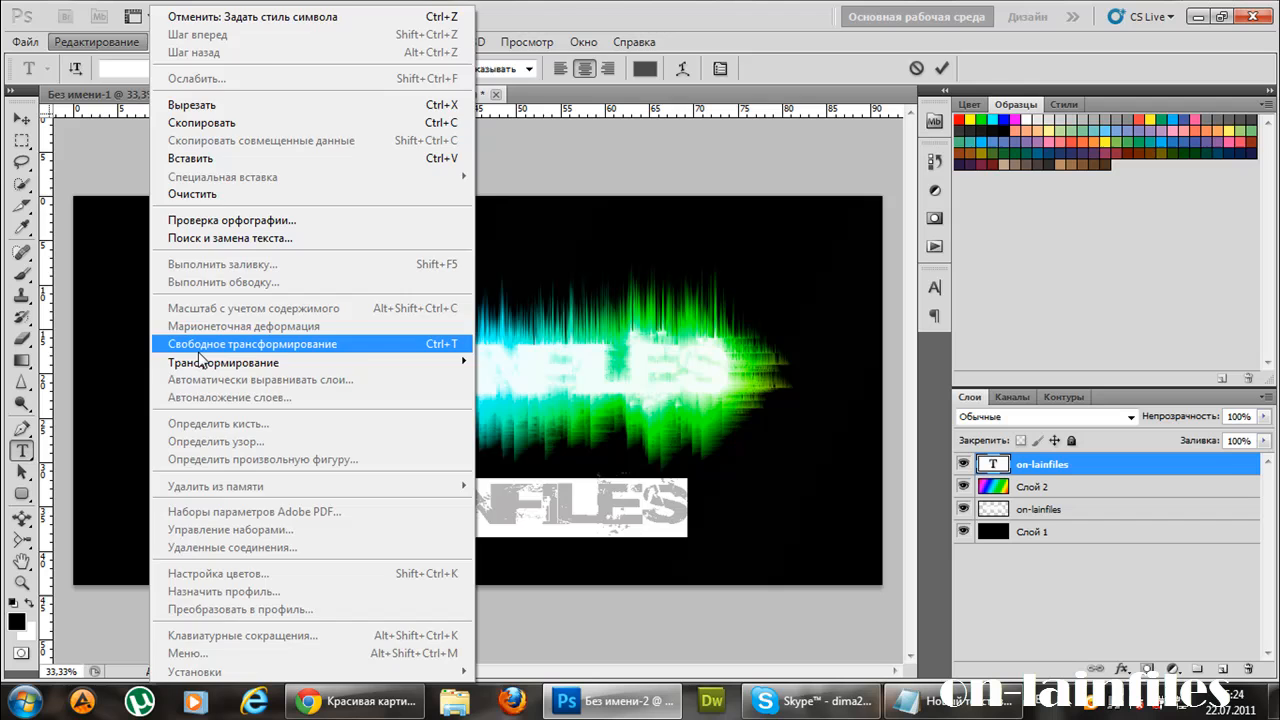
left_click(251, 343)
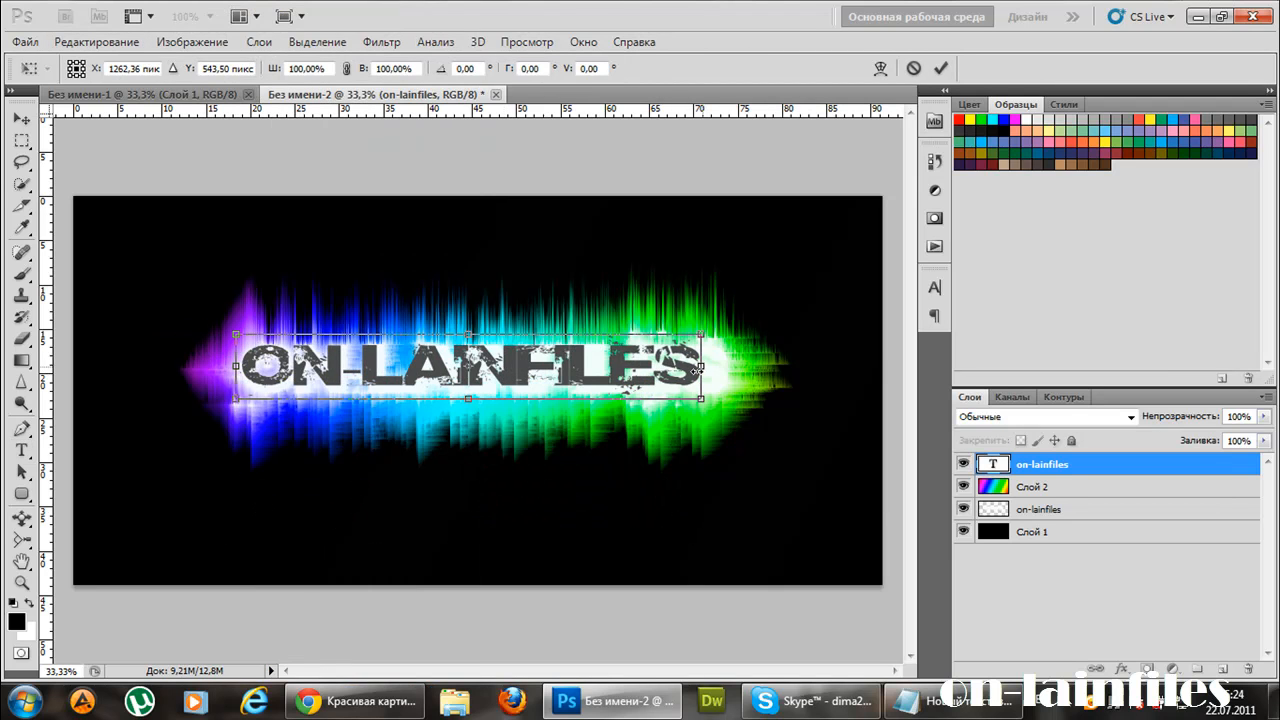
left_click_drag(700, 398, 723, 405)
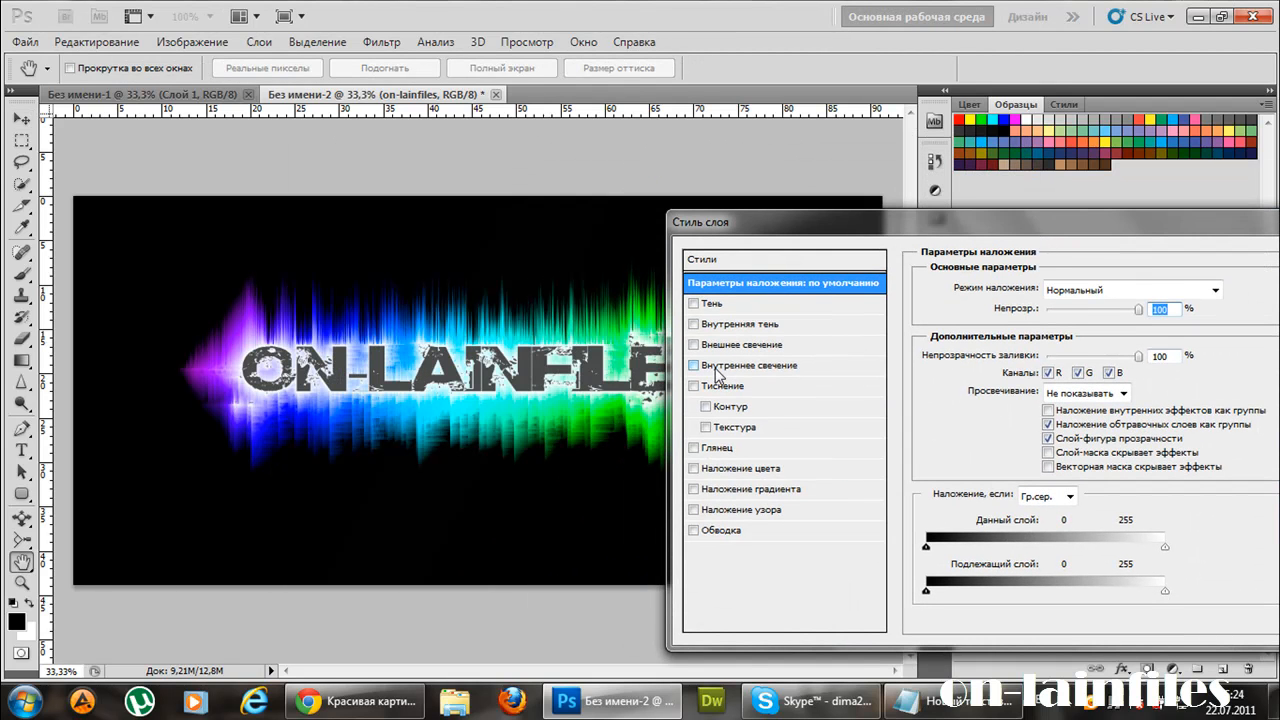
Give the lettering an outer glow with spread 11 and size 65.
left_click(694, 344)
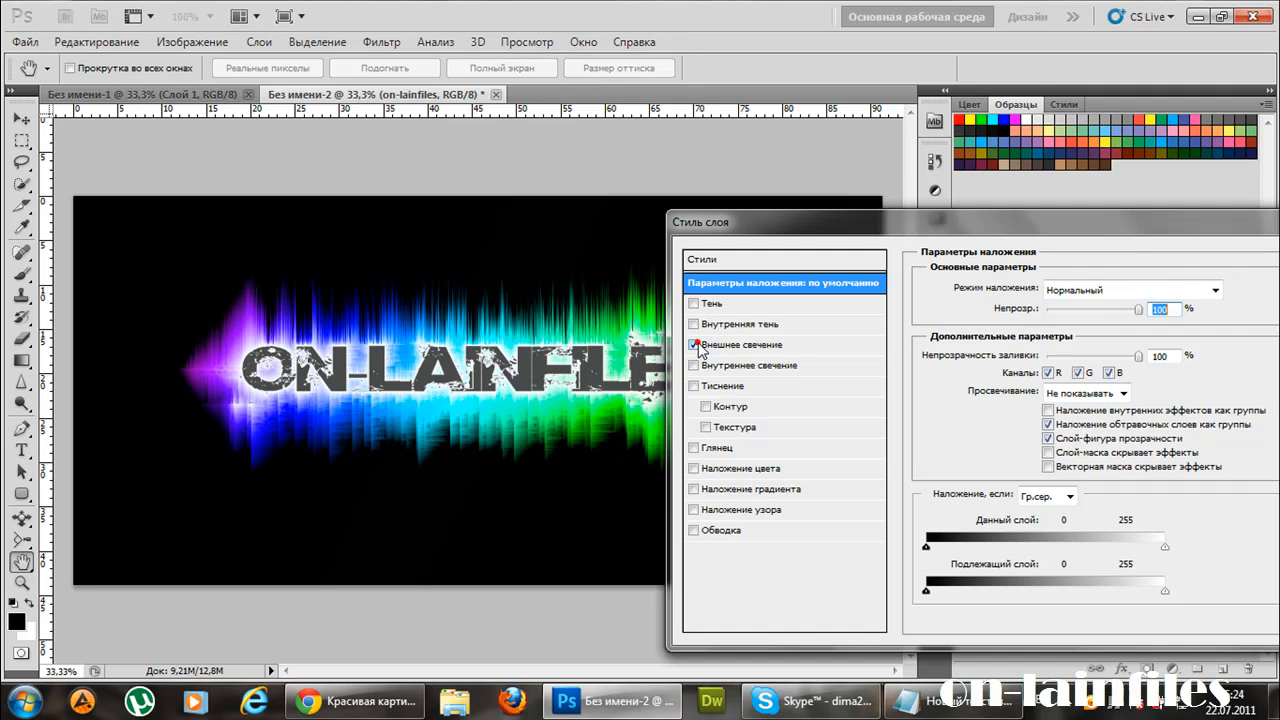
left_click(740, 344)
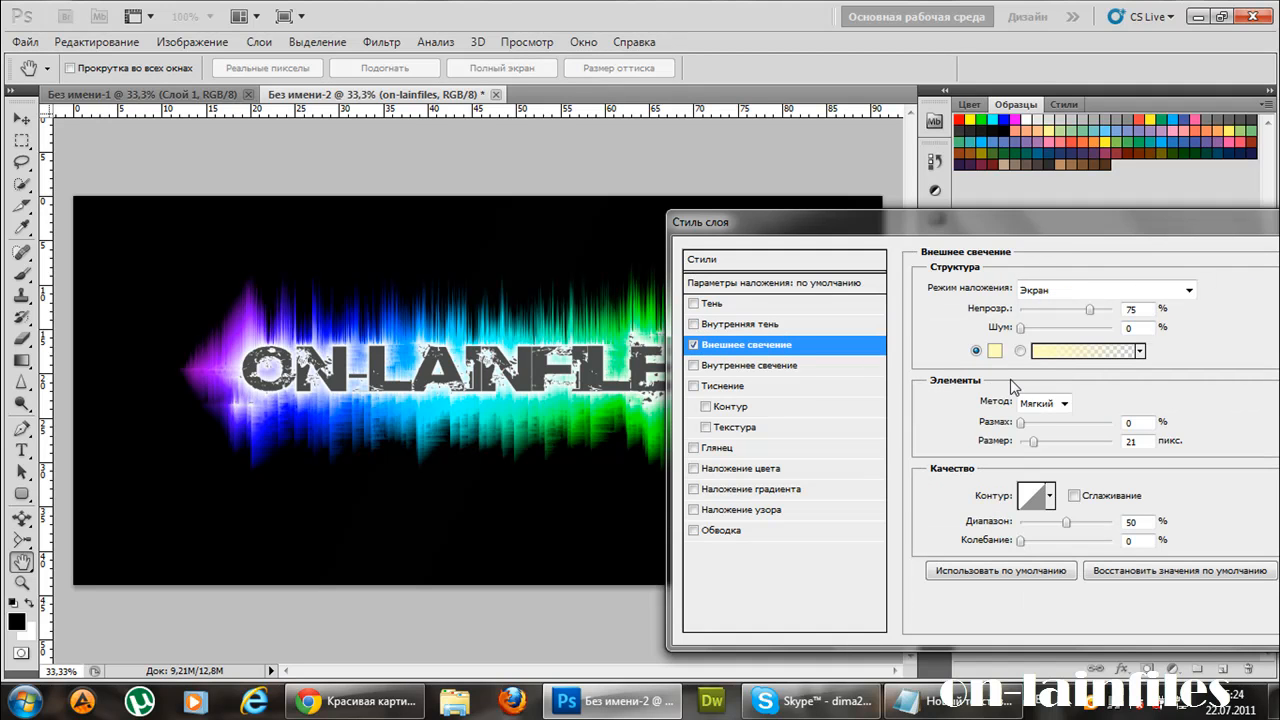
triple_click(1130, 422)
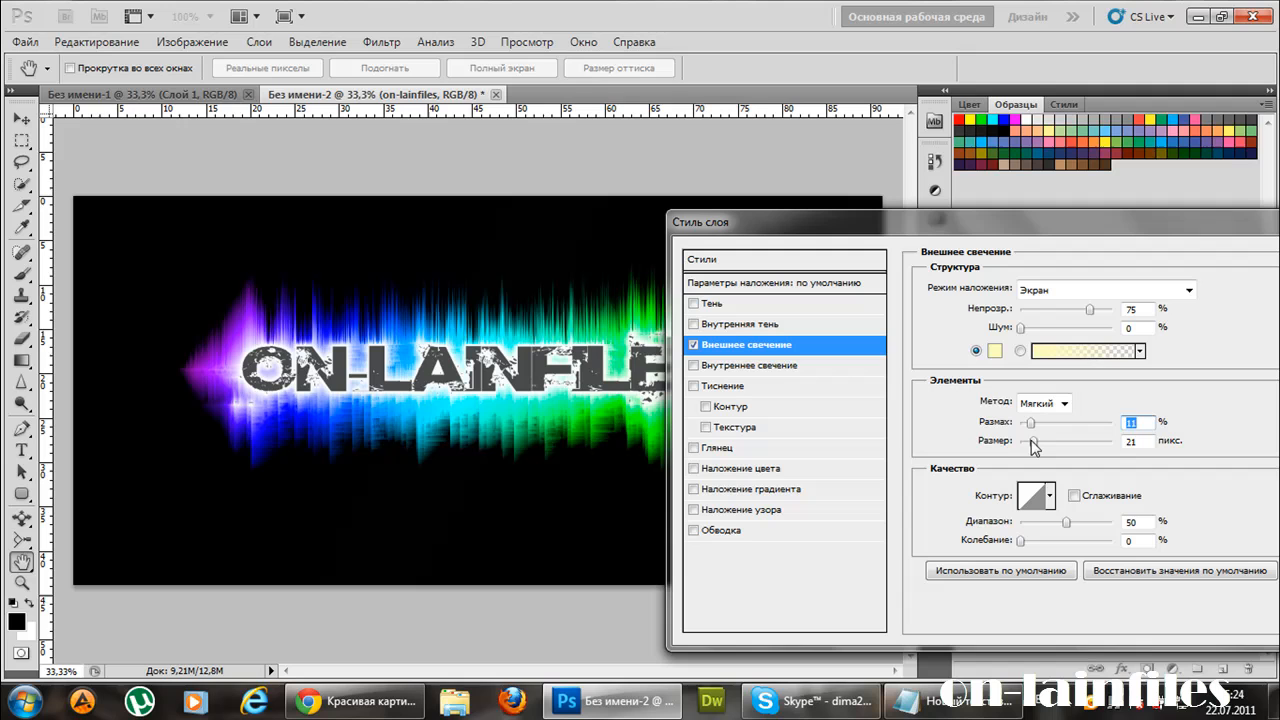
triple_click(1130, 441)
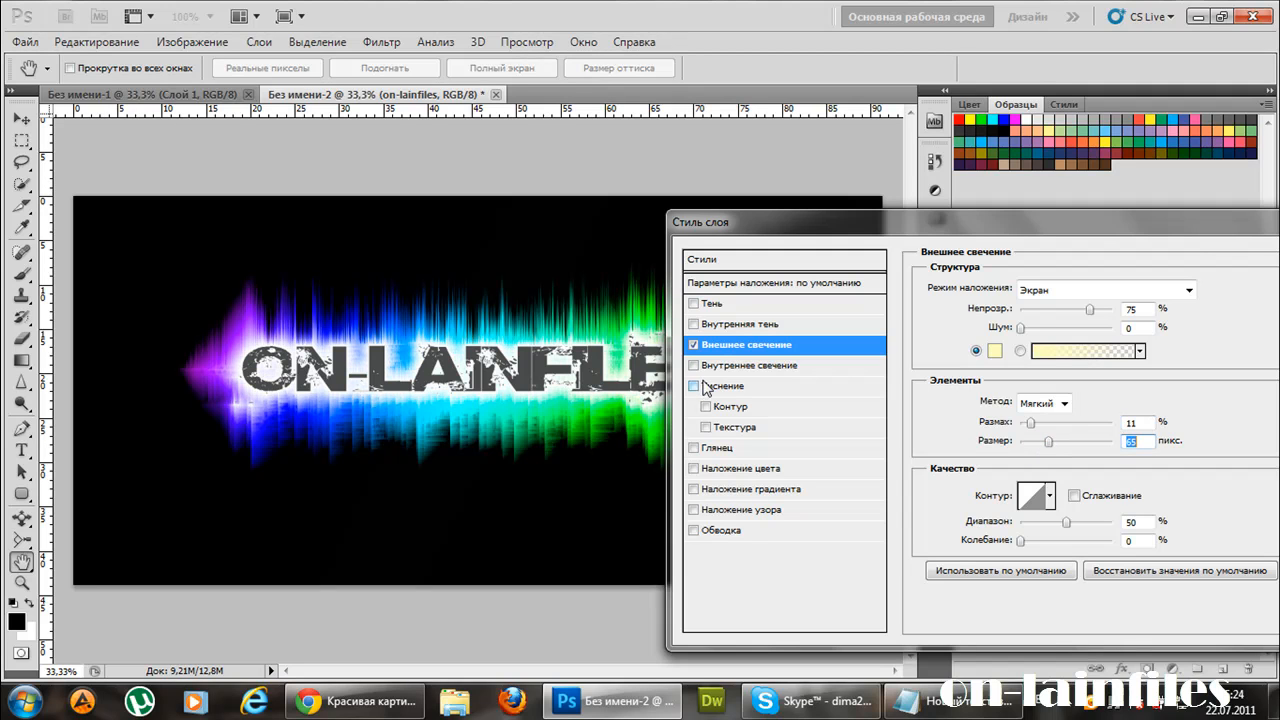
Add bevel and emboss and a dark stroke, then confirm the layer style.
left_click(694, 386)
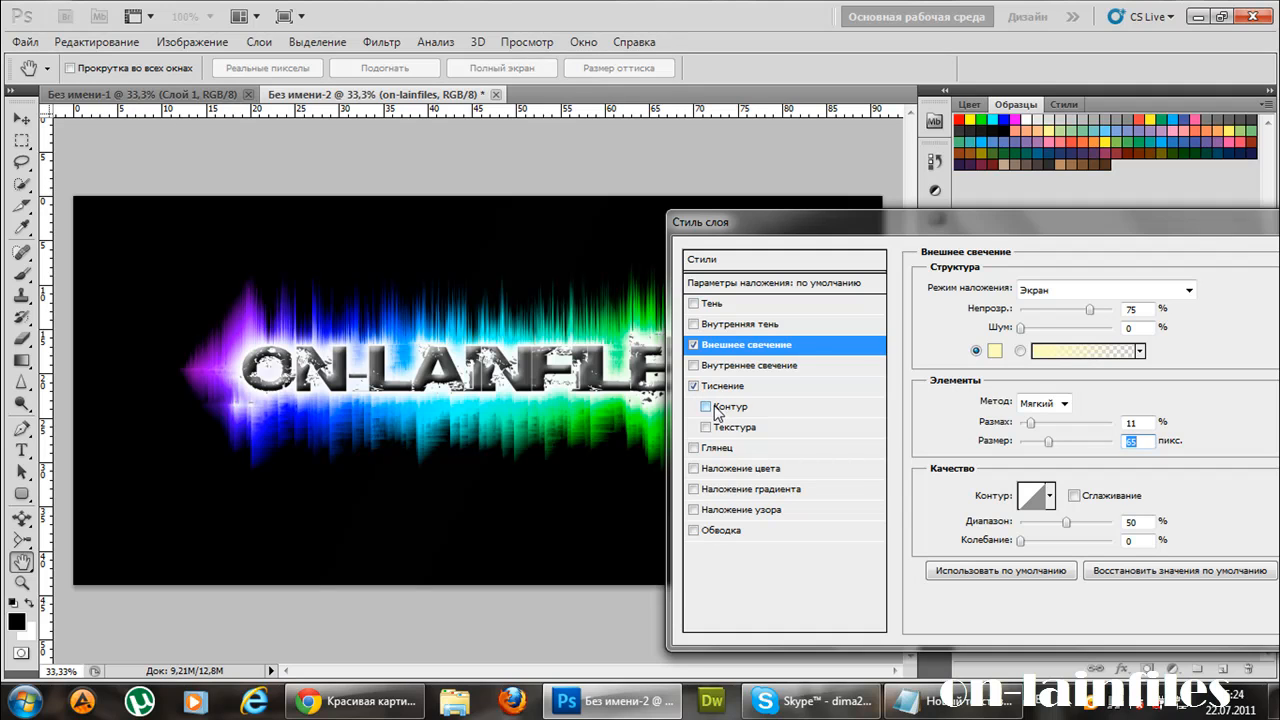
left_click(694, 447)
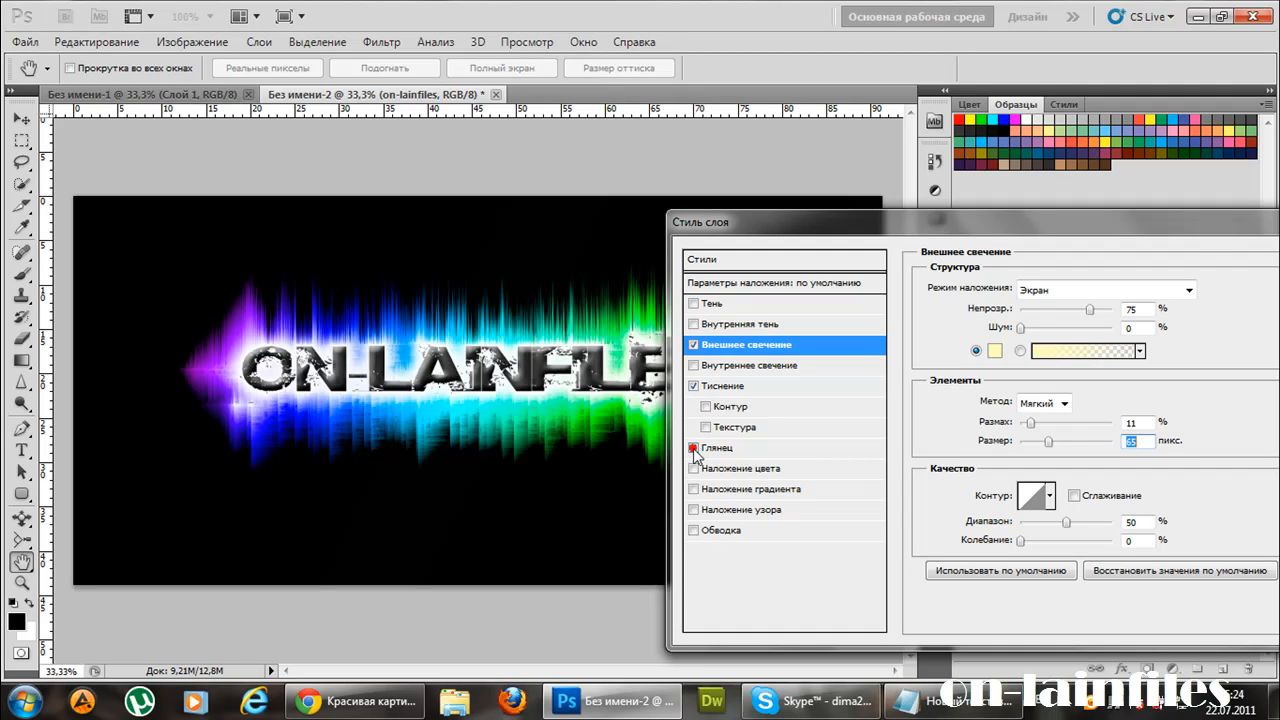
left_click(1130, 441)
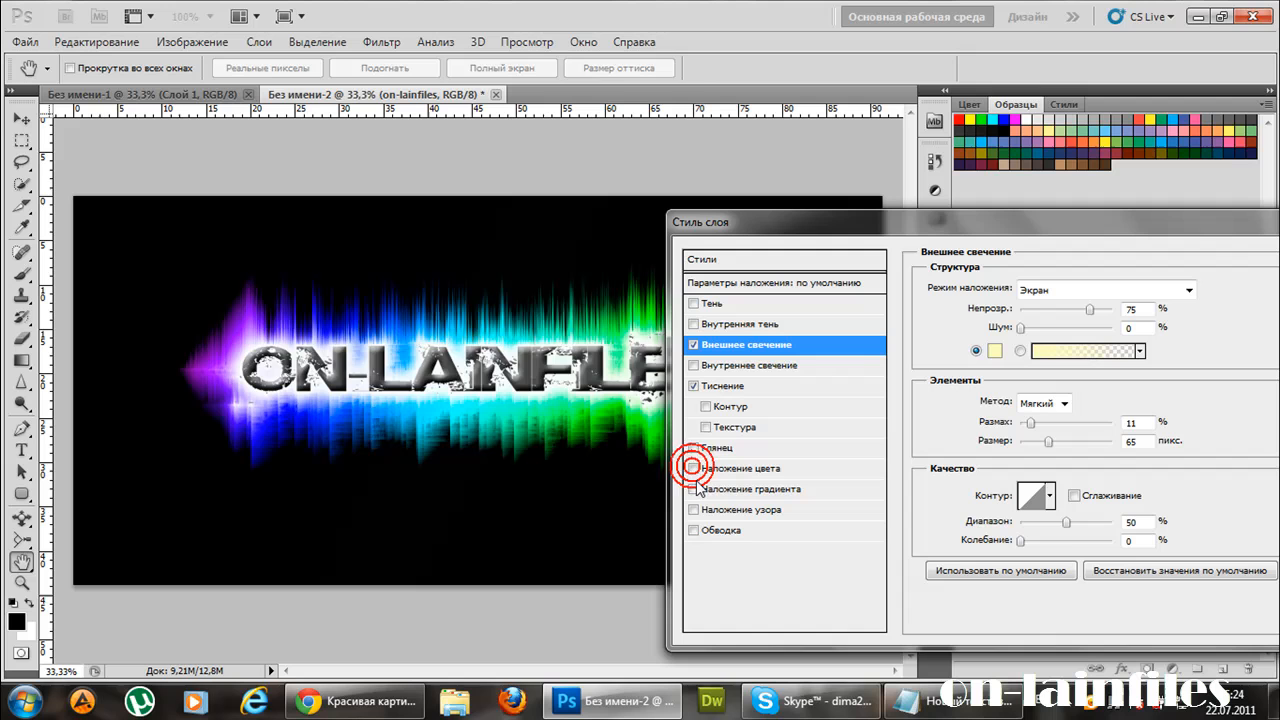
left_click(1019, 350)
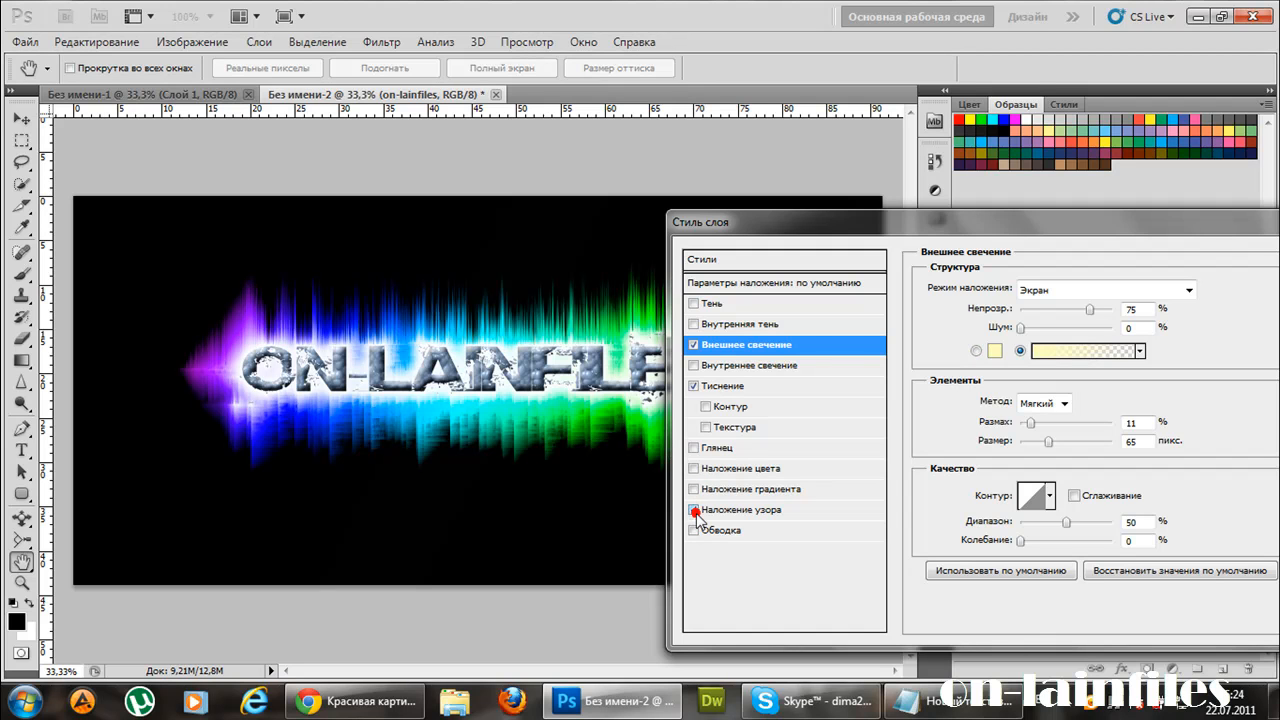
left_click(694, 530)
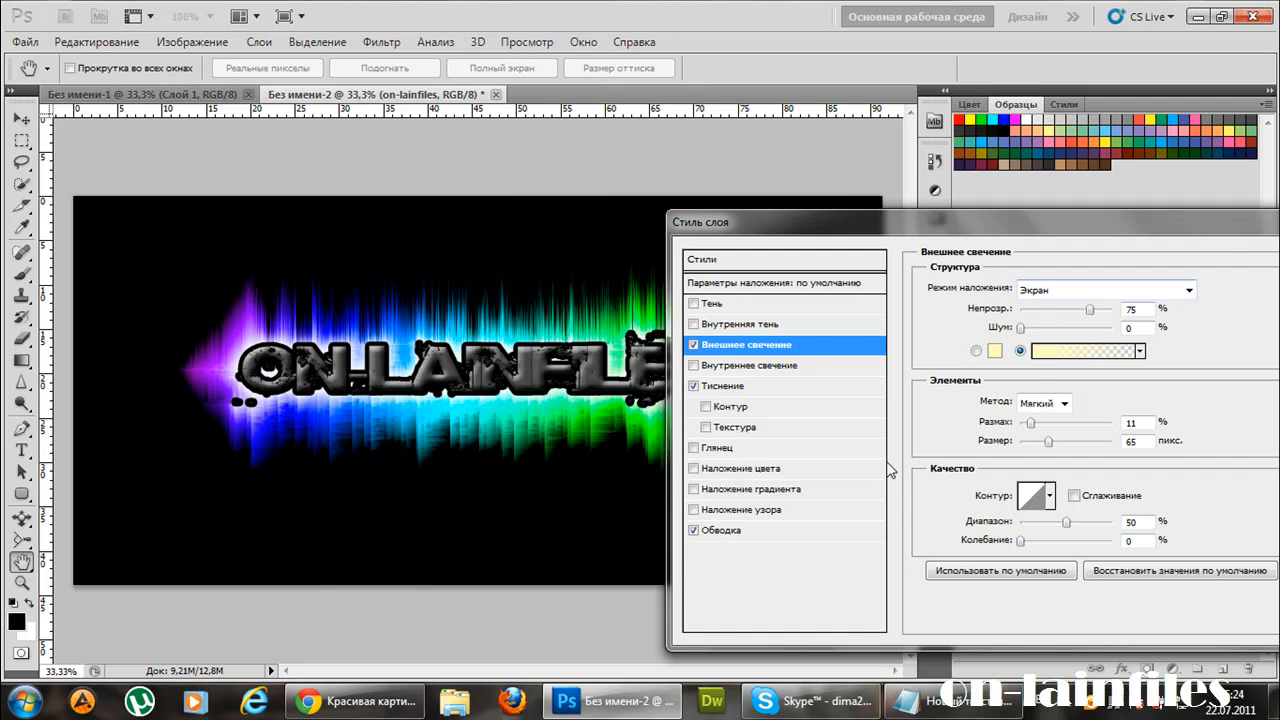
left_click(722, 530)
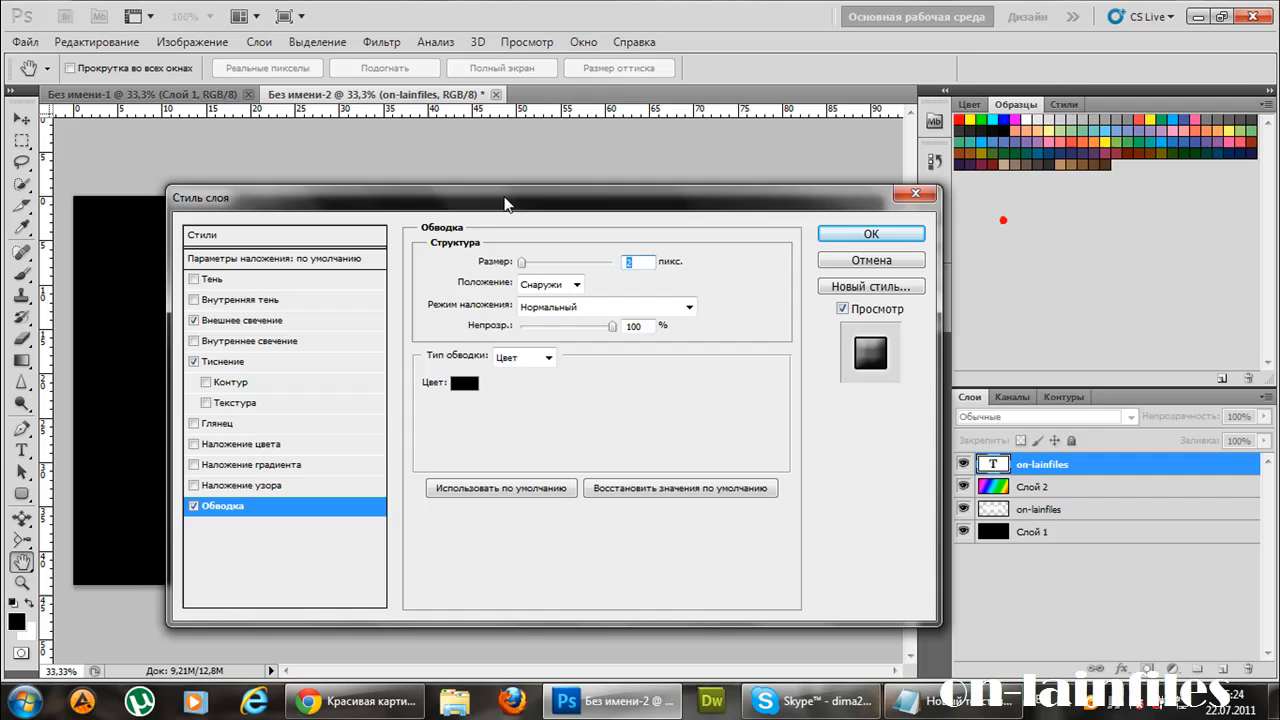
left_click(870, 233)
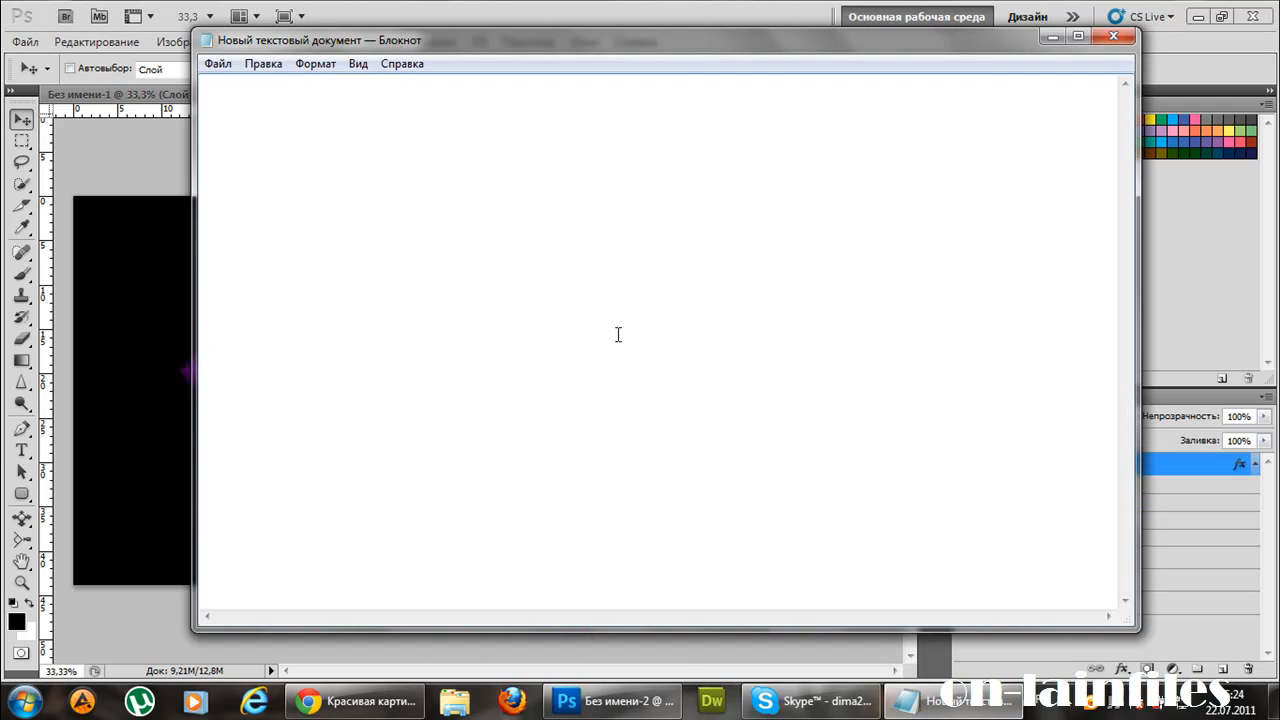
Type the Notepad caption 'можем применить еще блик, но это на ваше усмотрение'.
type("можем при")
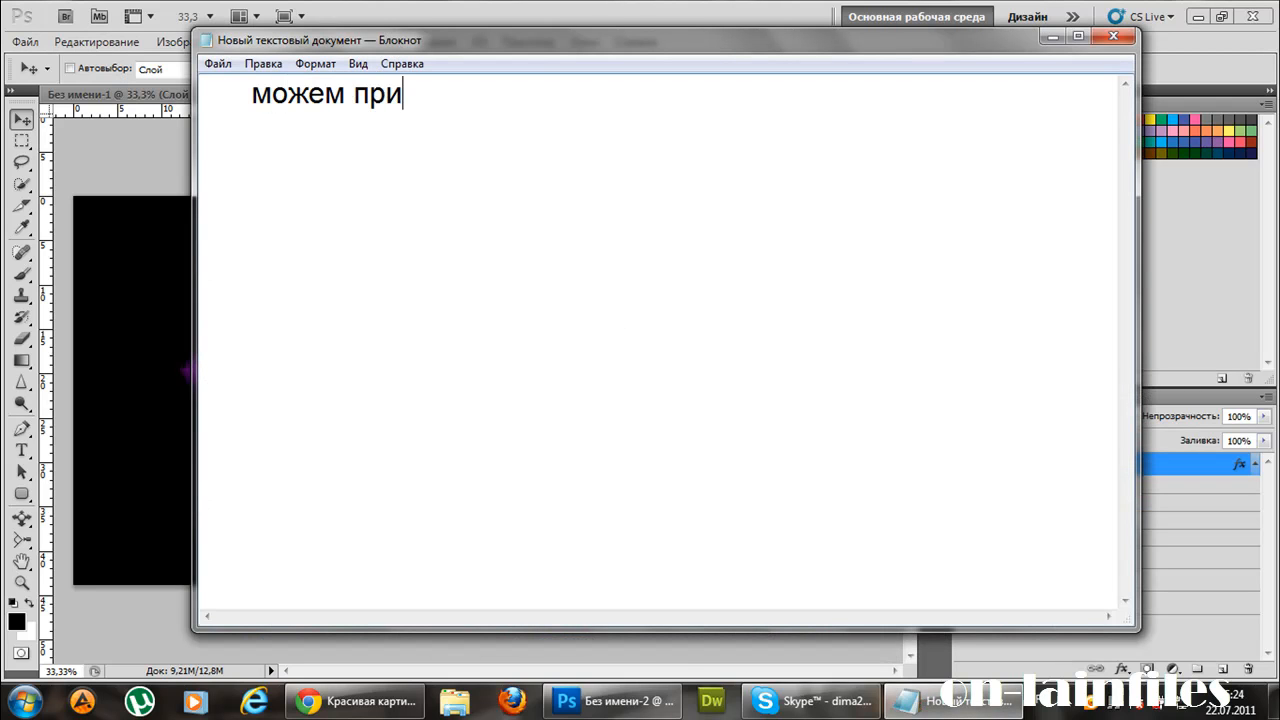
type("менить е")
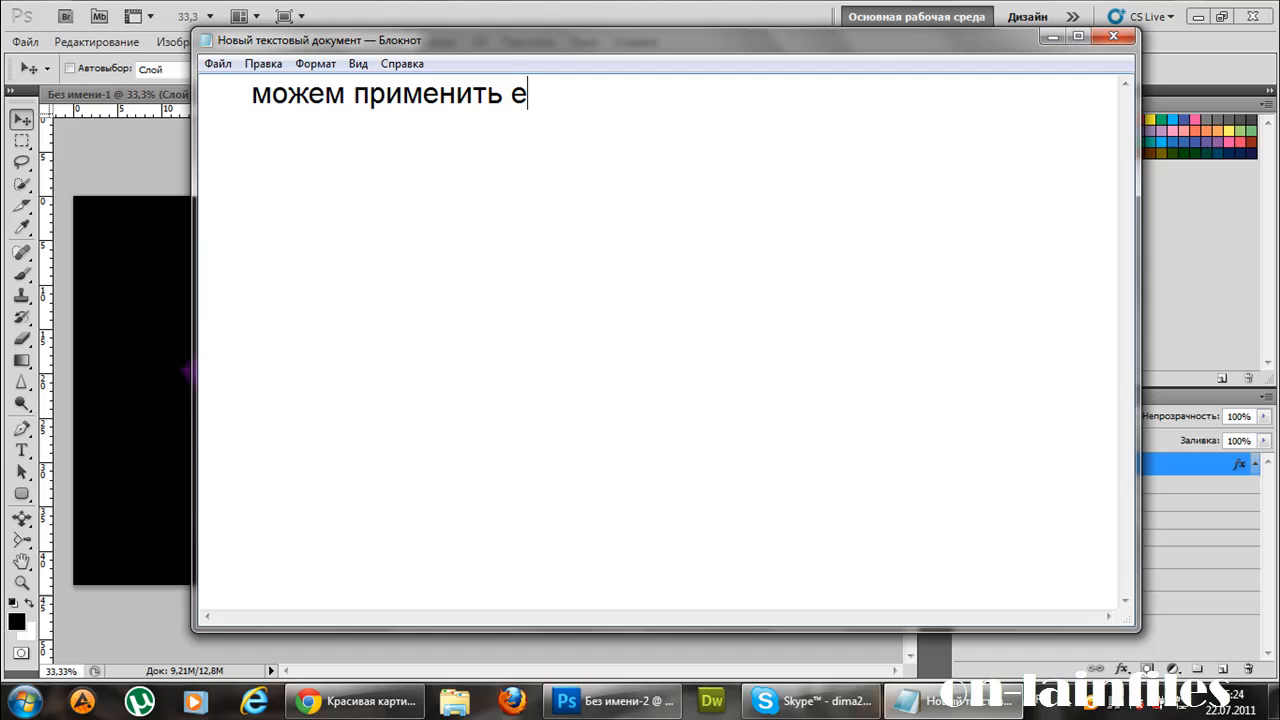
type("ще бли")
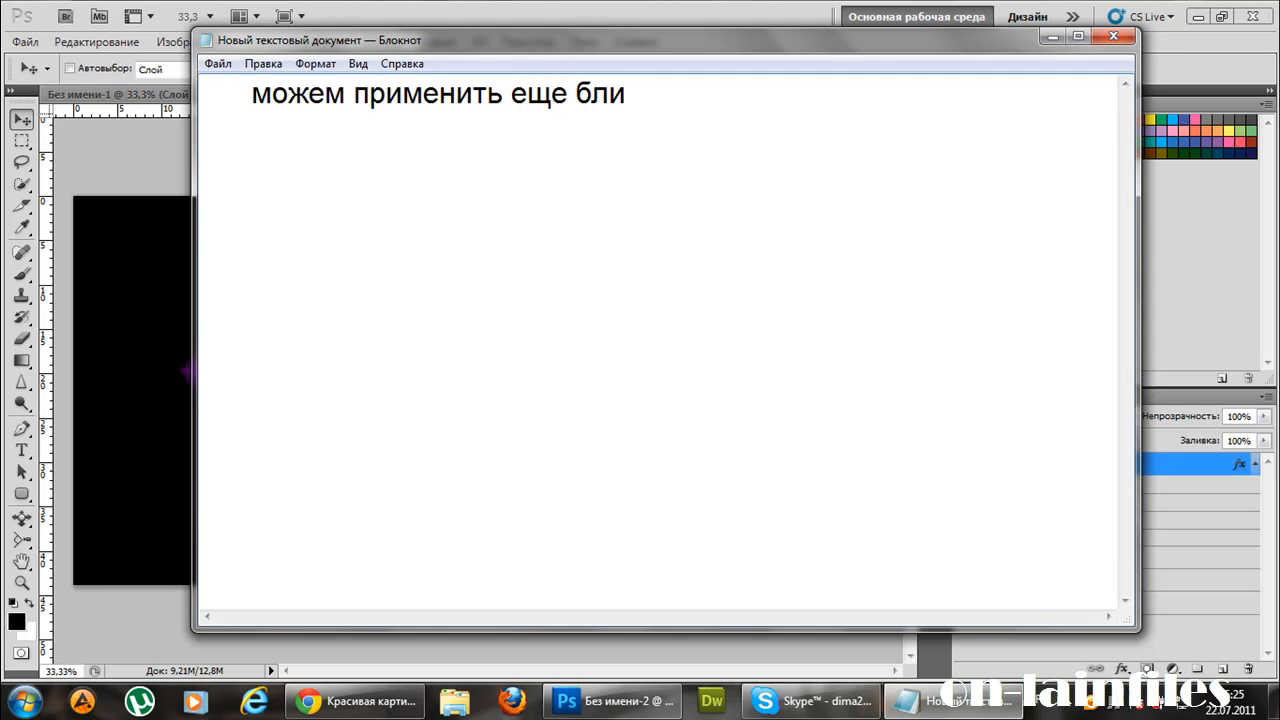
type("к, но")
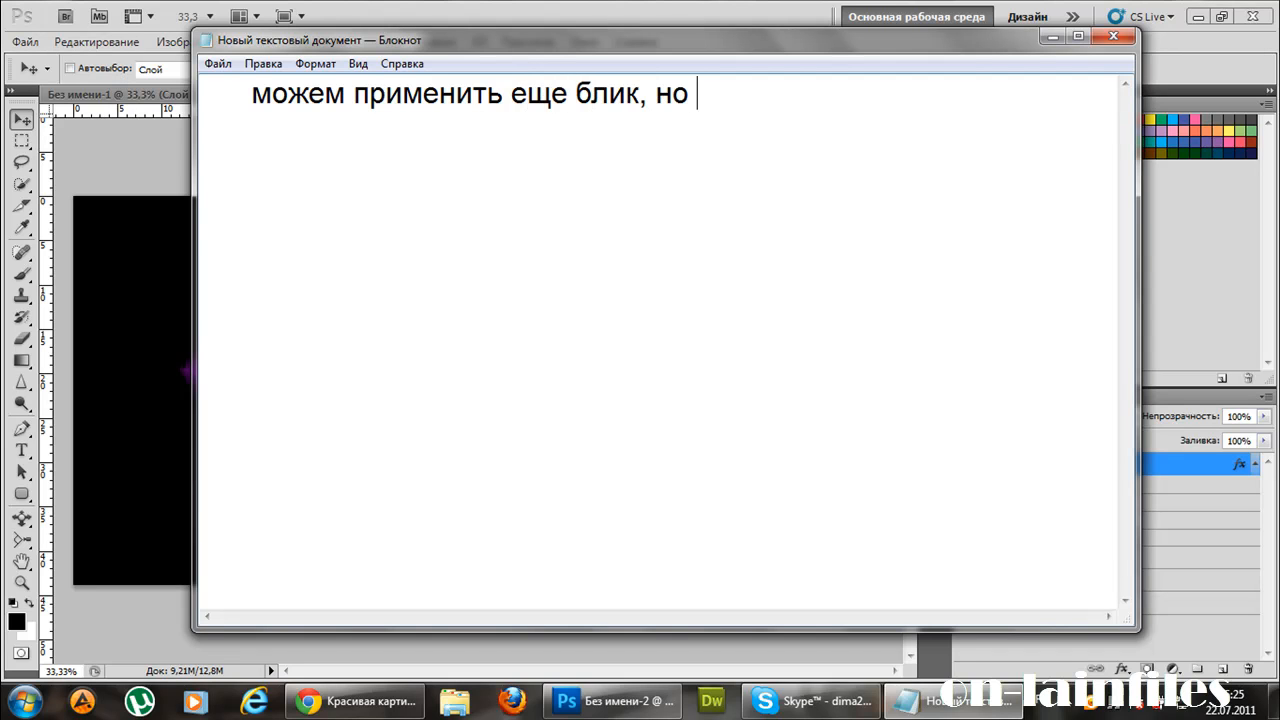
type("это на ва")
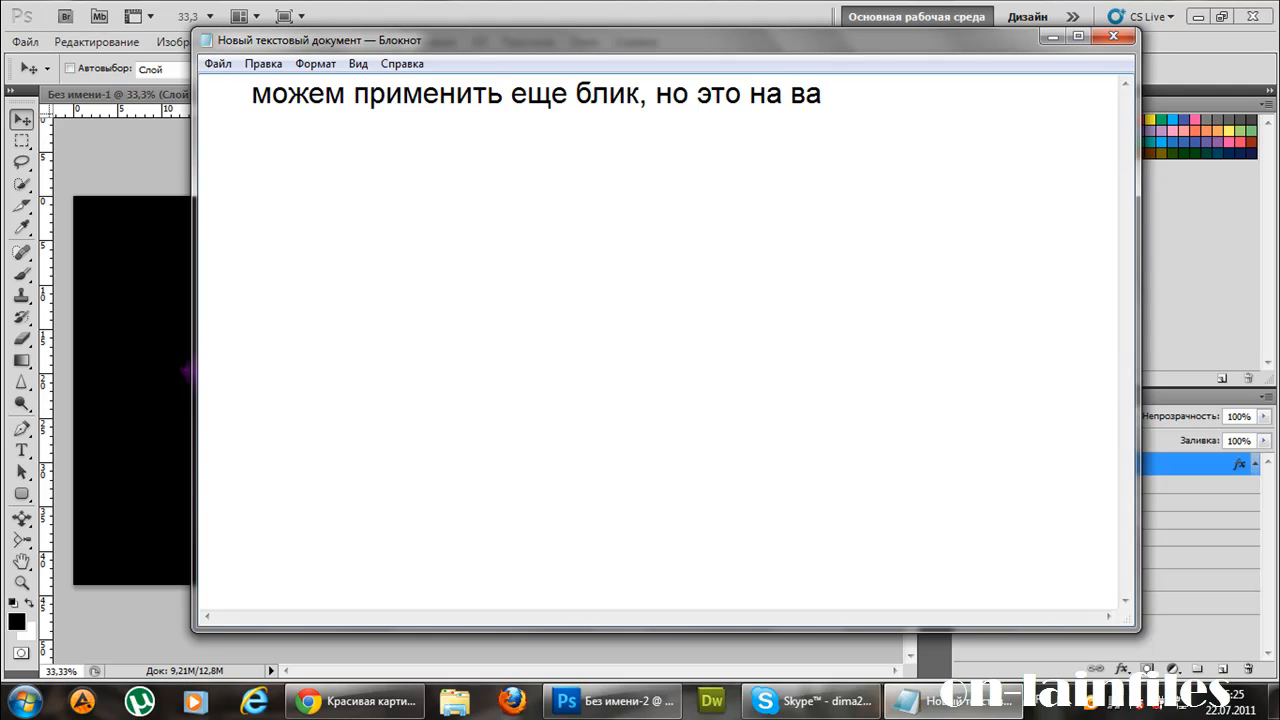
type("ше")
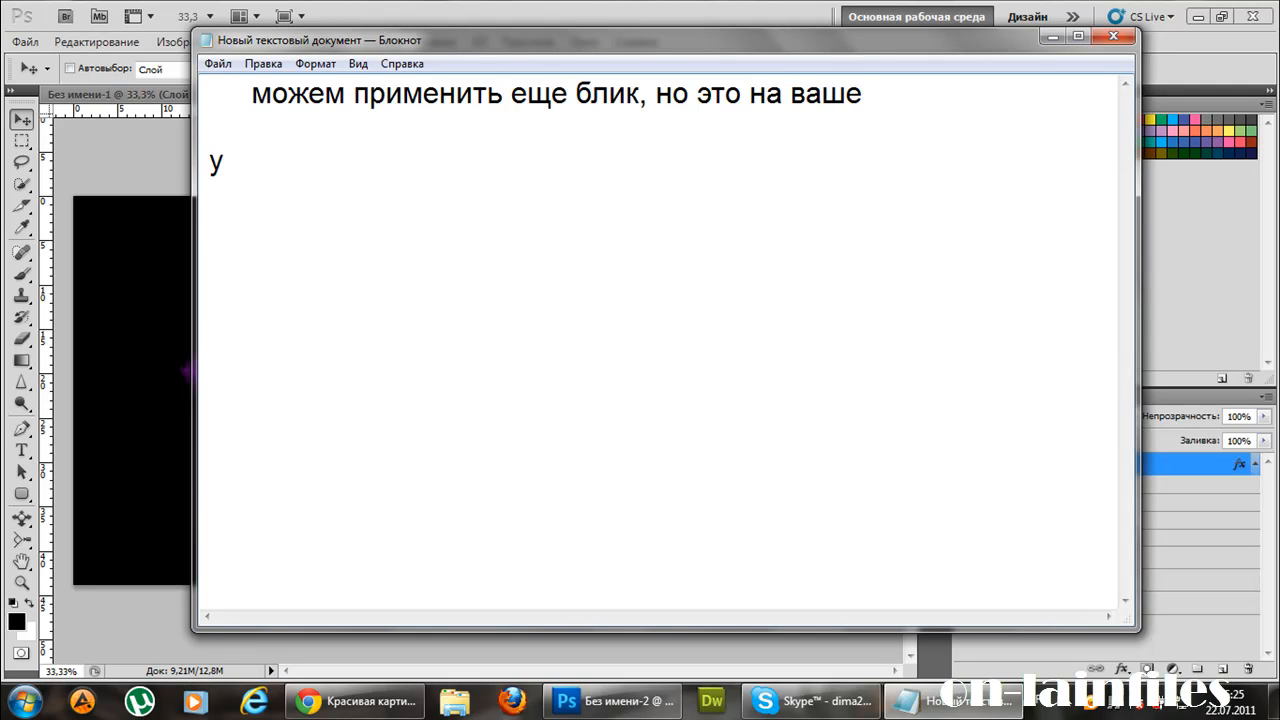
type("смотрение")
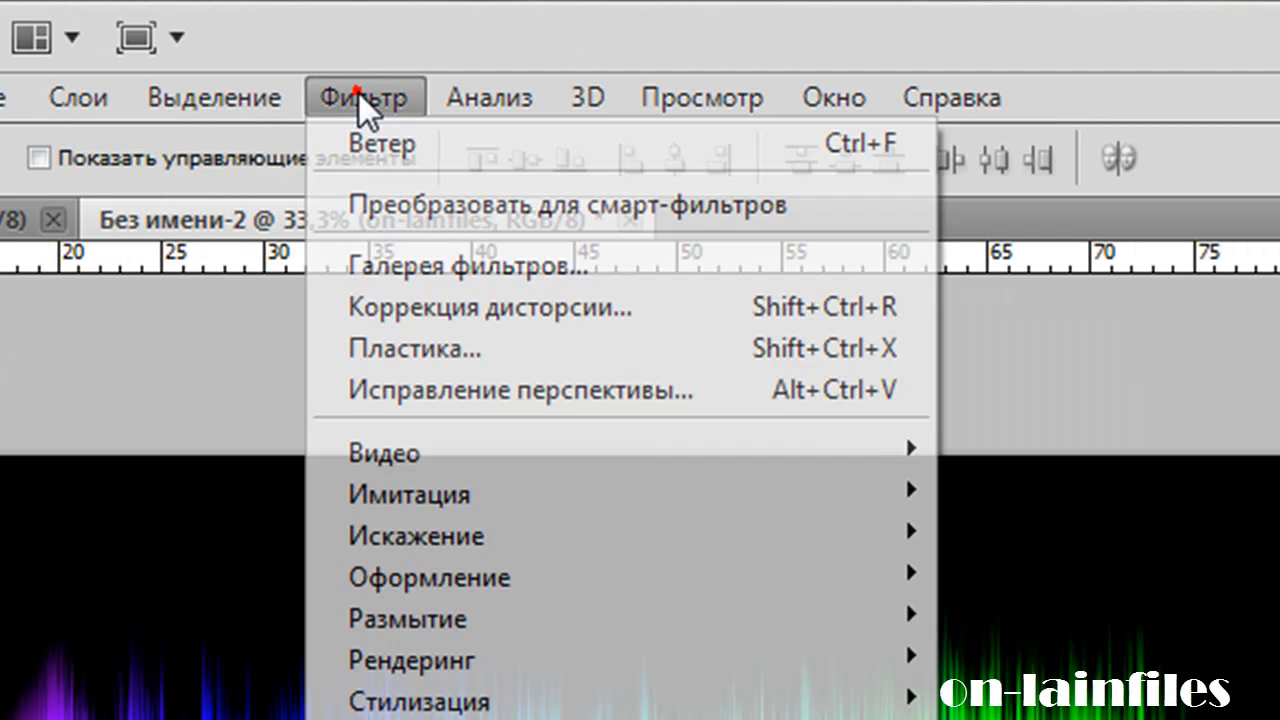
mouse_move(363, 301)
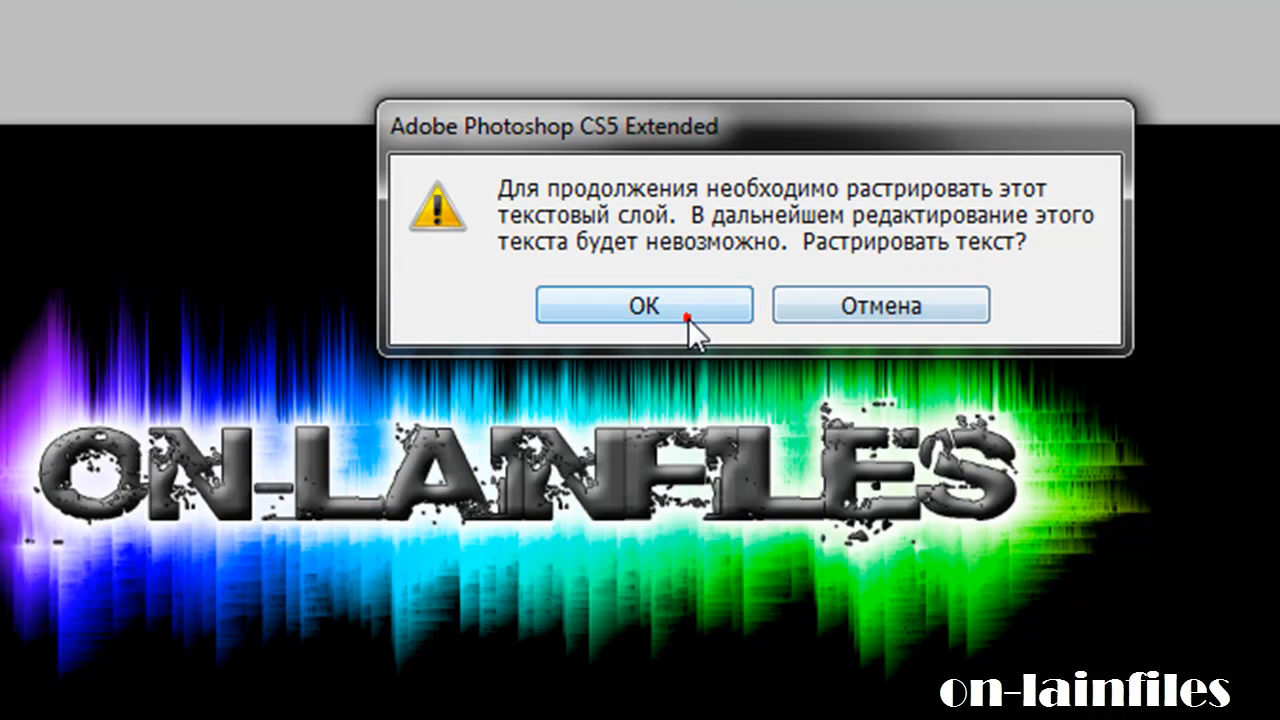
Rasterize the text, then add lens flares to the lettering and the black background.
left_click(644, 305)
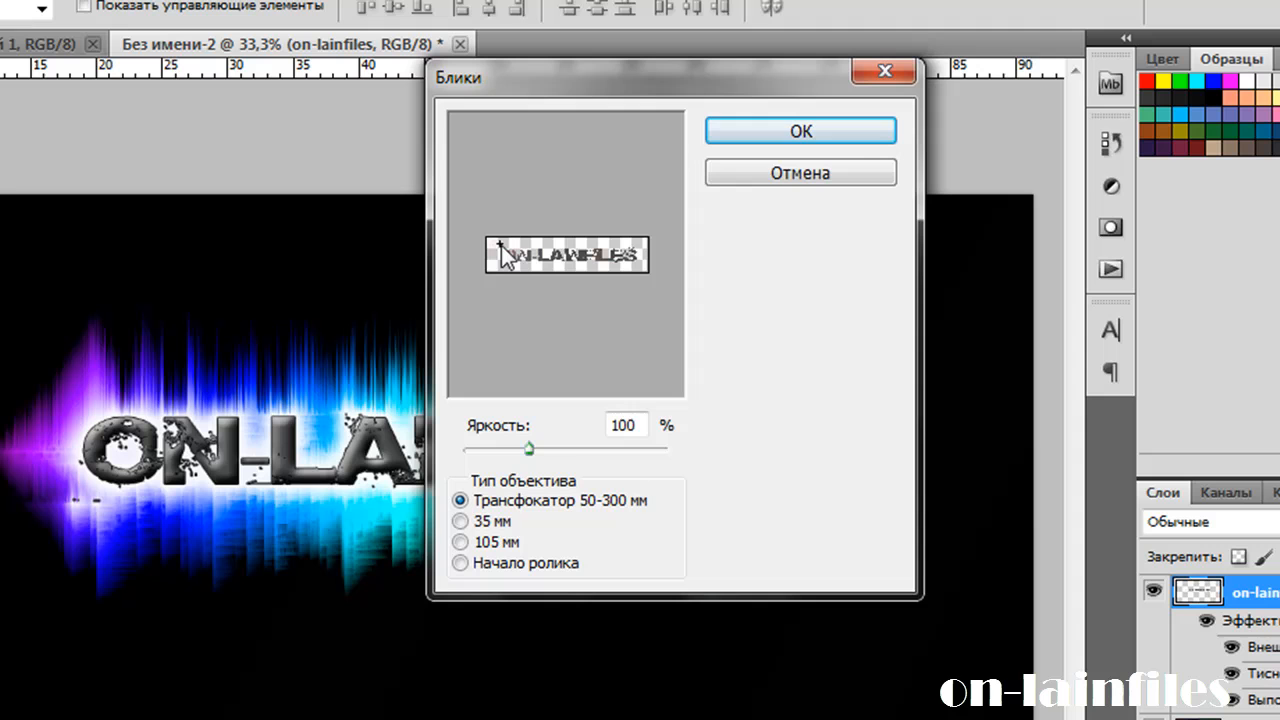
left_click(800, 130)
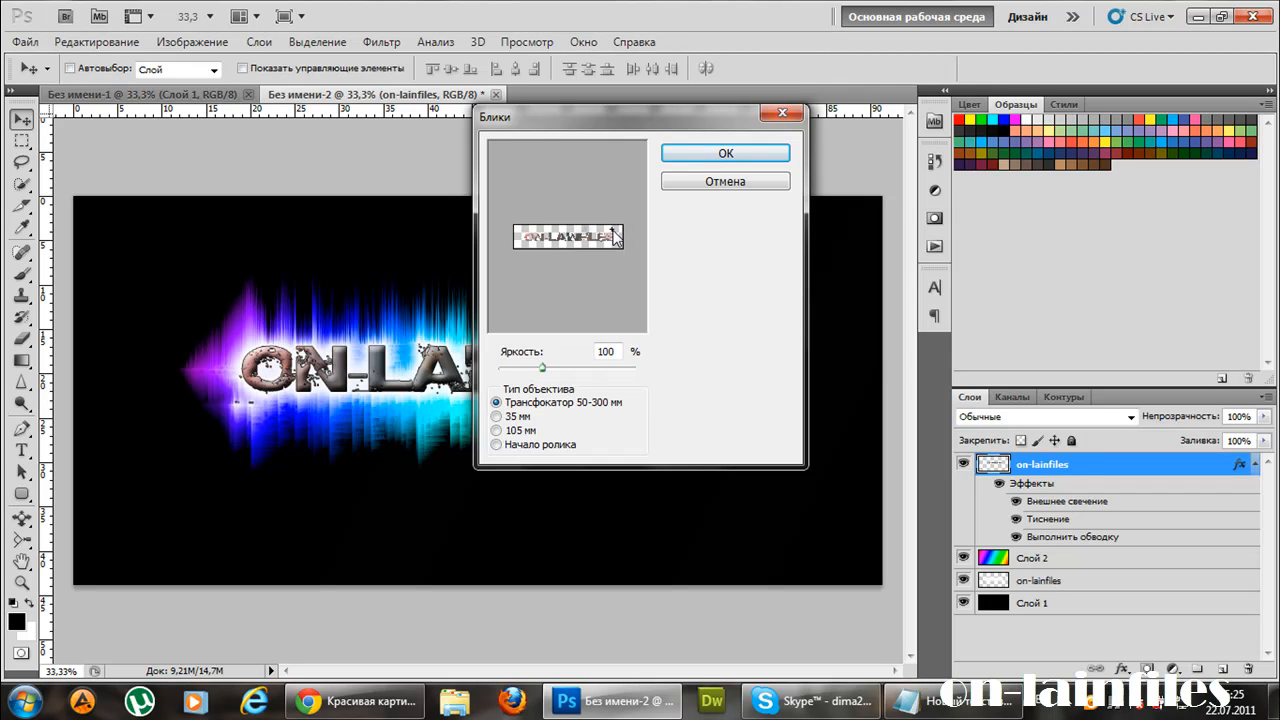
left_click(725, 153)
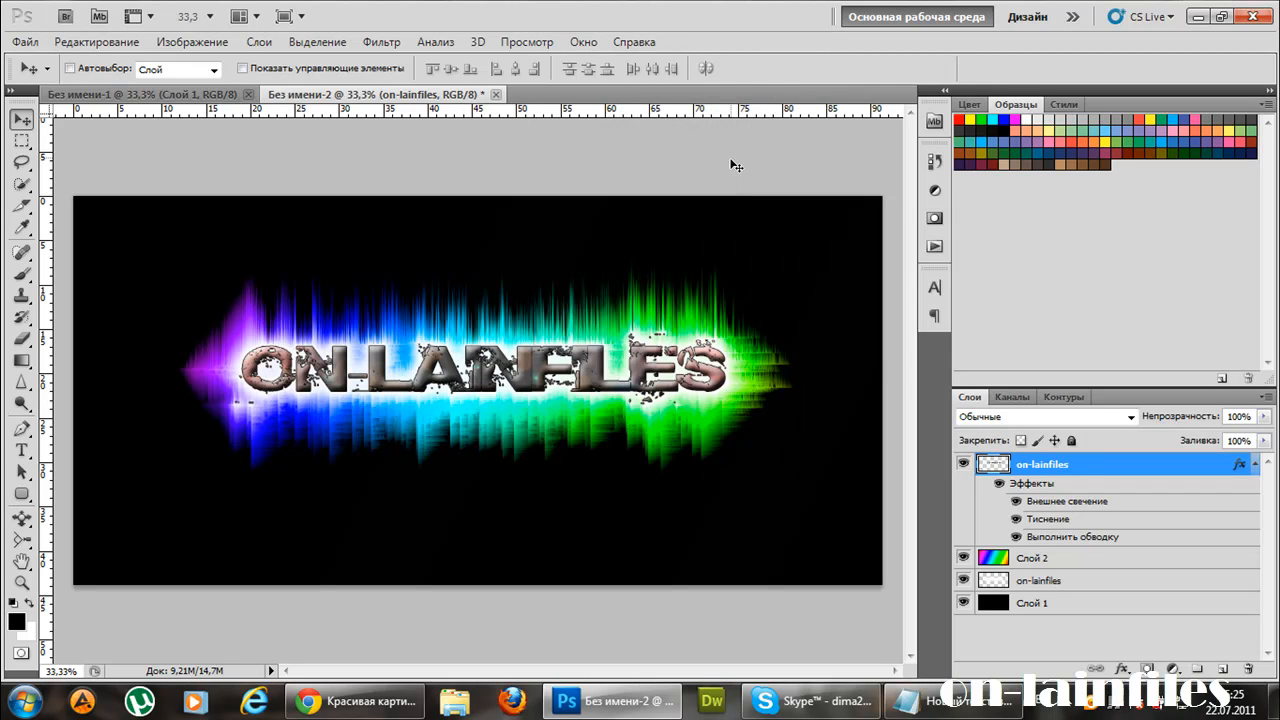
mouse_move(1074, 582)
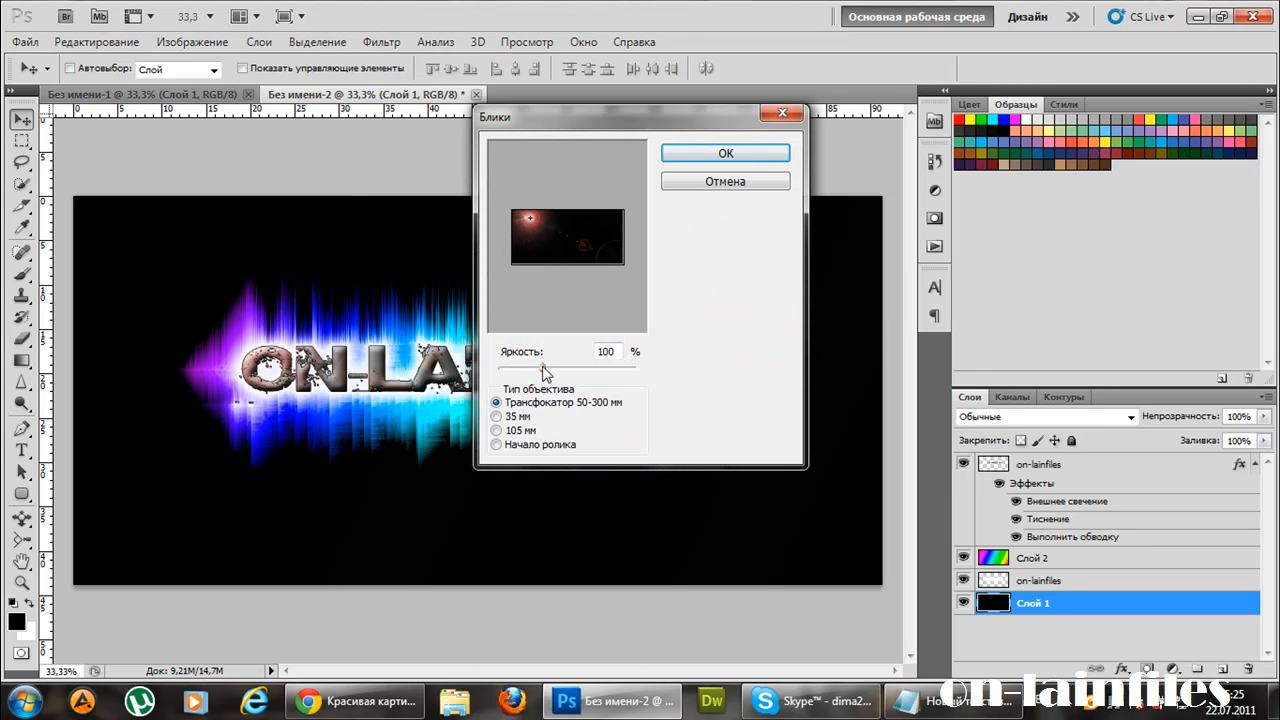
left_click(725, 153)
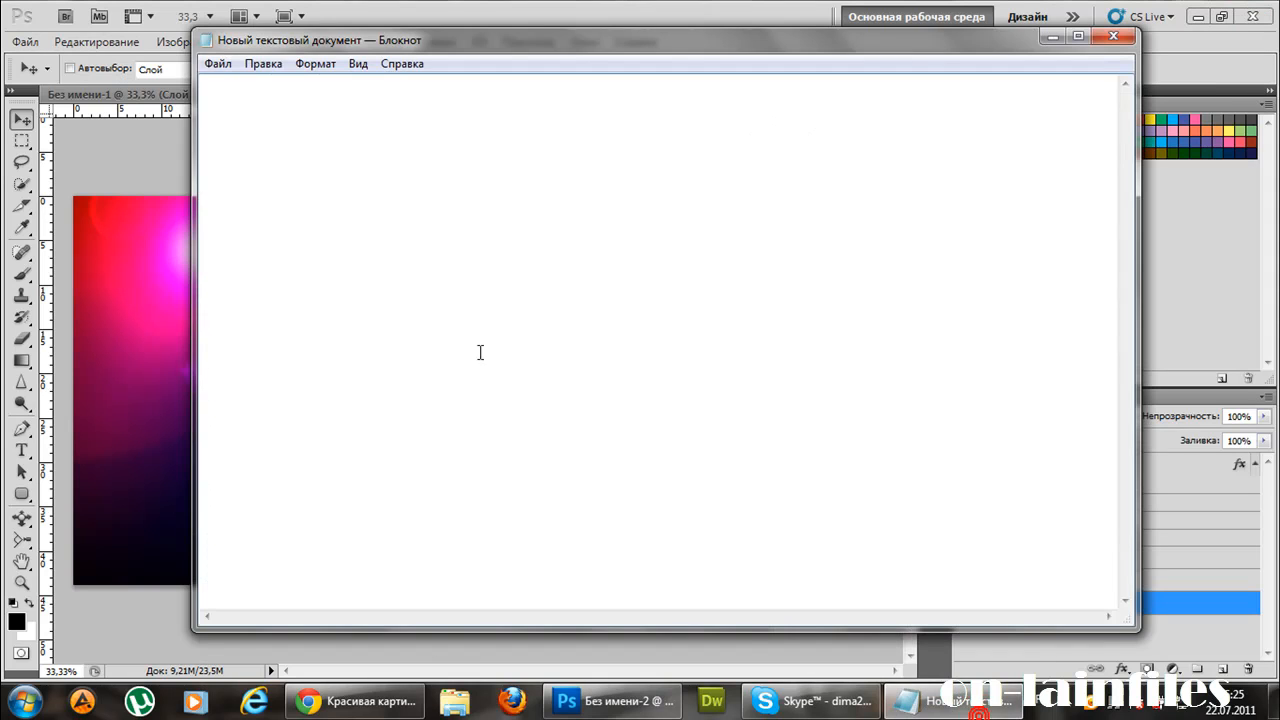
Type the closing caption 'Все ! заходите на наш сайт и смотрите виде уроки'.
type("Все")
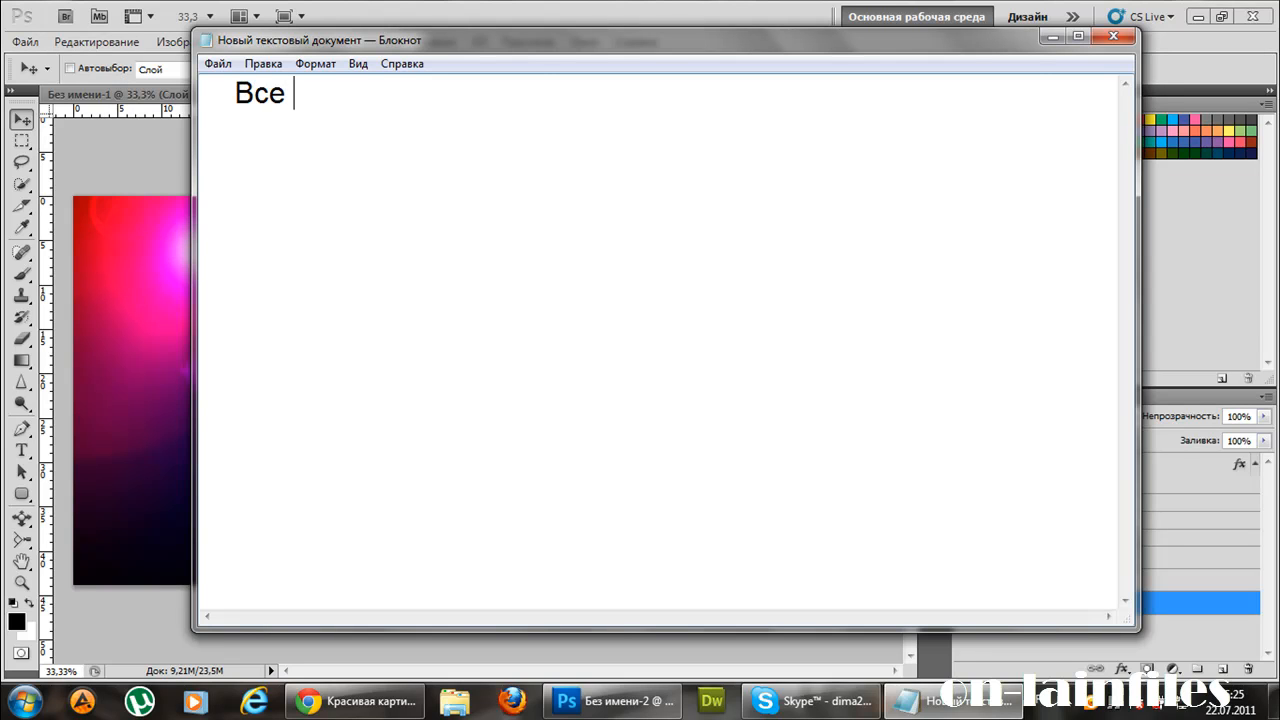
type("! заходите н")
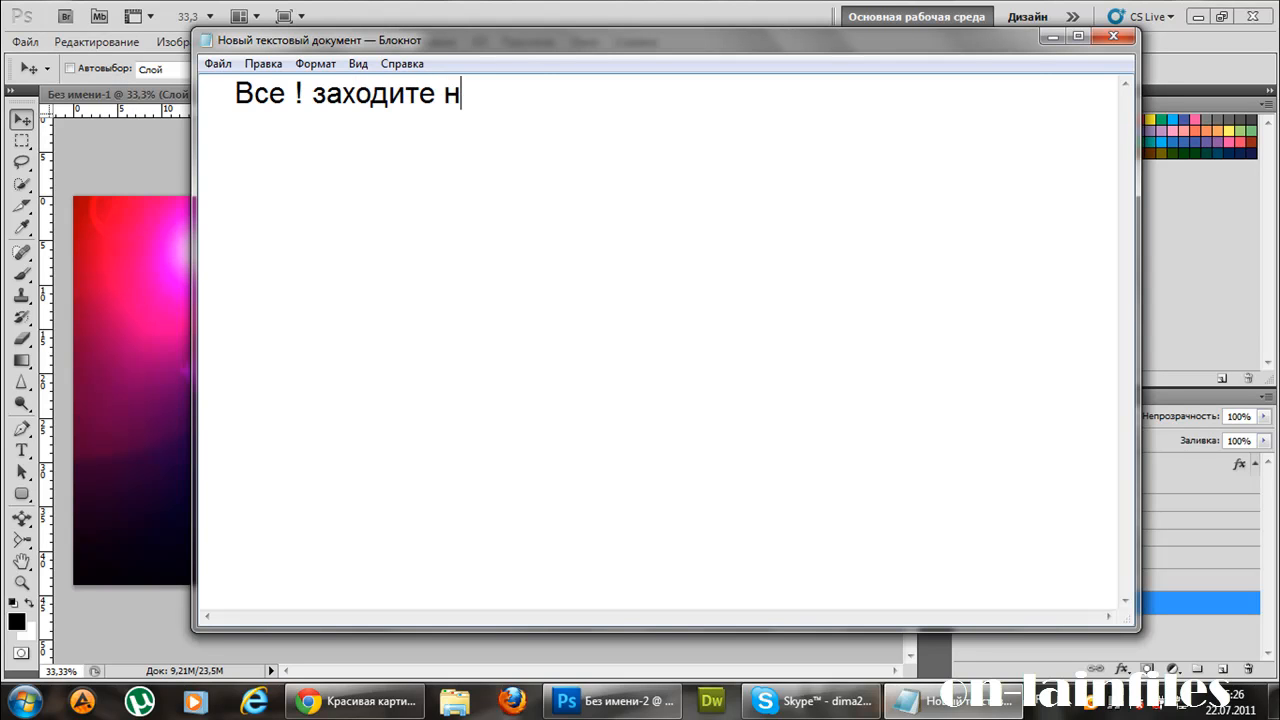
type("а на")
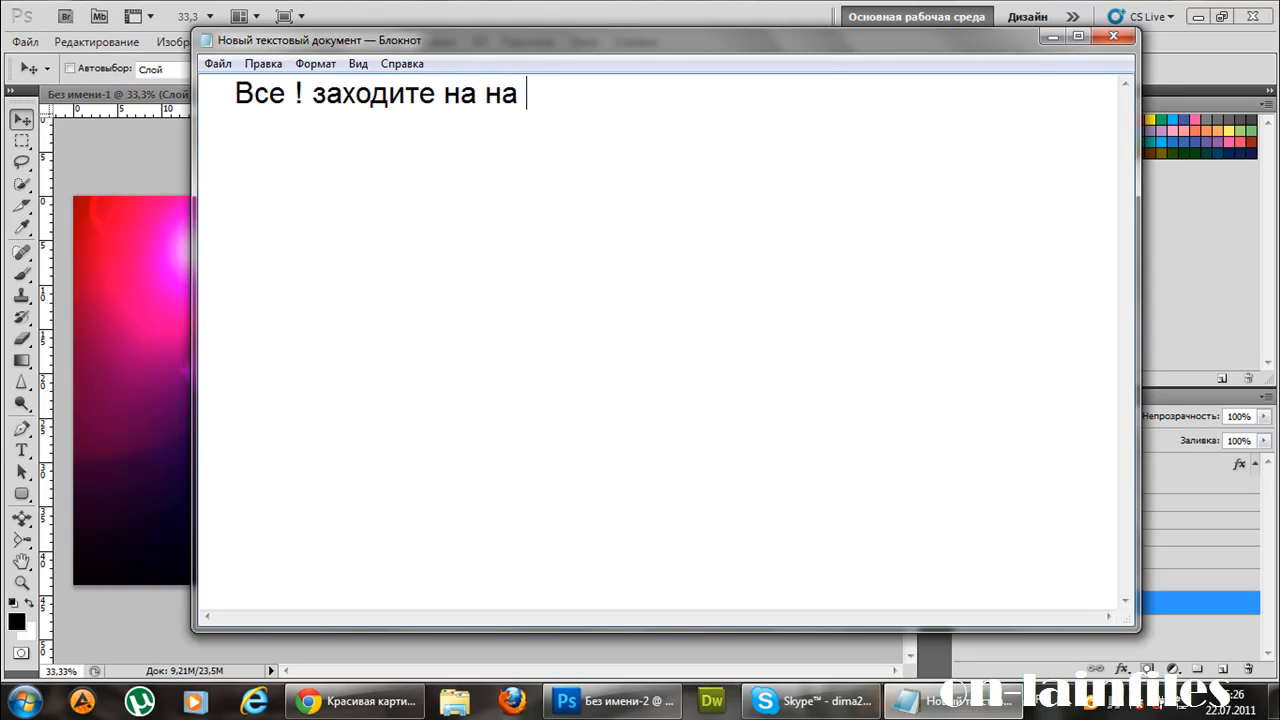
type("ш сайт и")
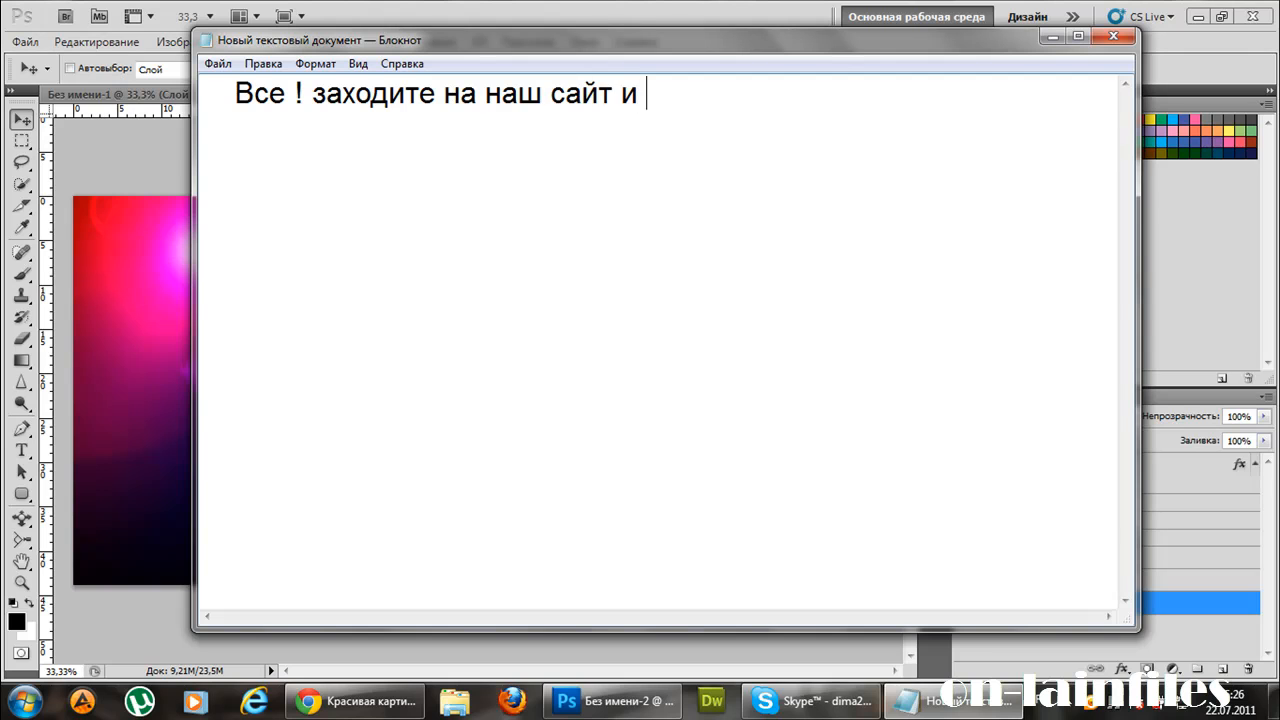
type("смотрите")
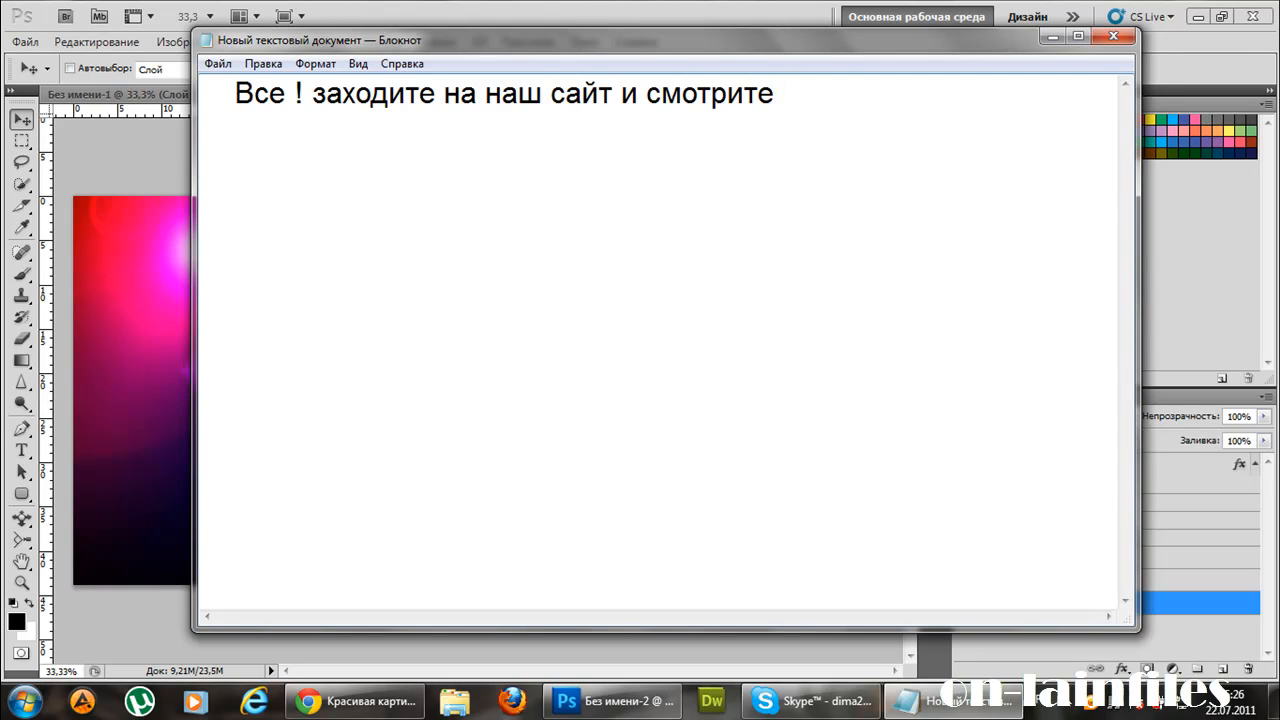
type("виде уроки")
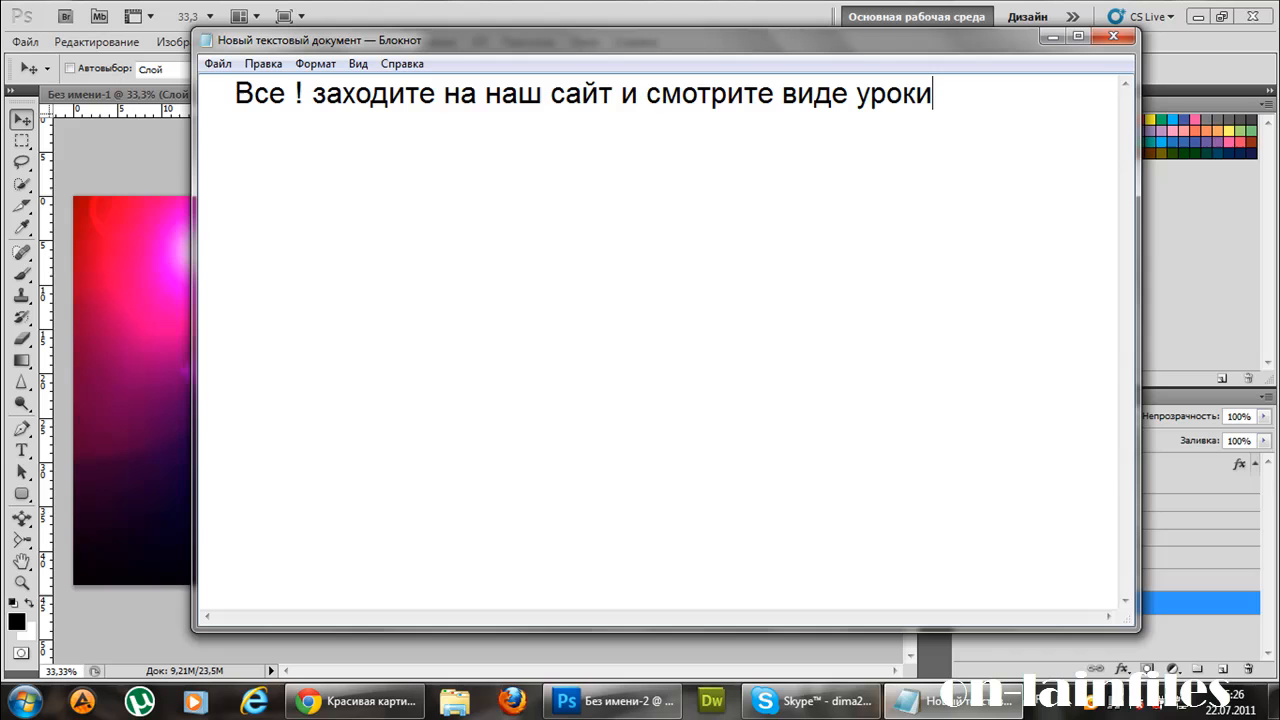